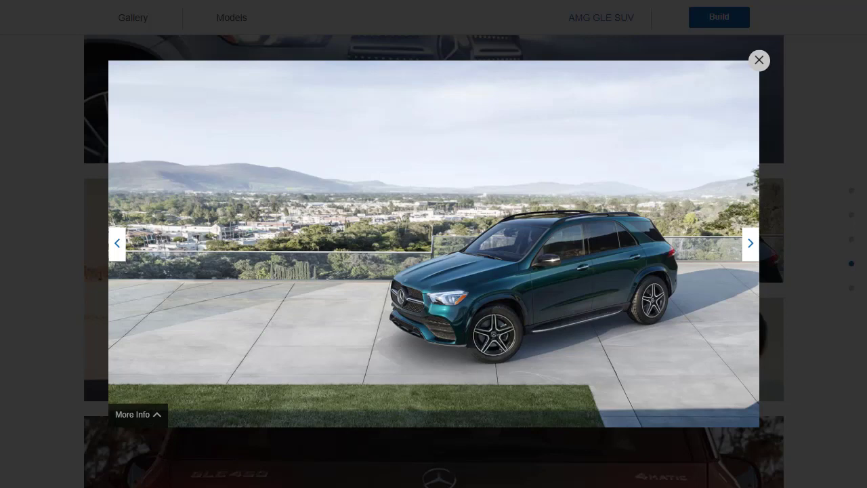
# - Advance the GLE gallery lightbox from the green exterior shot to the misty landscape photo
pyautogui.click(749, 243)
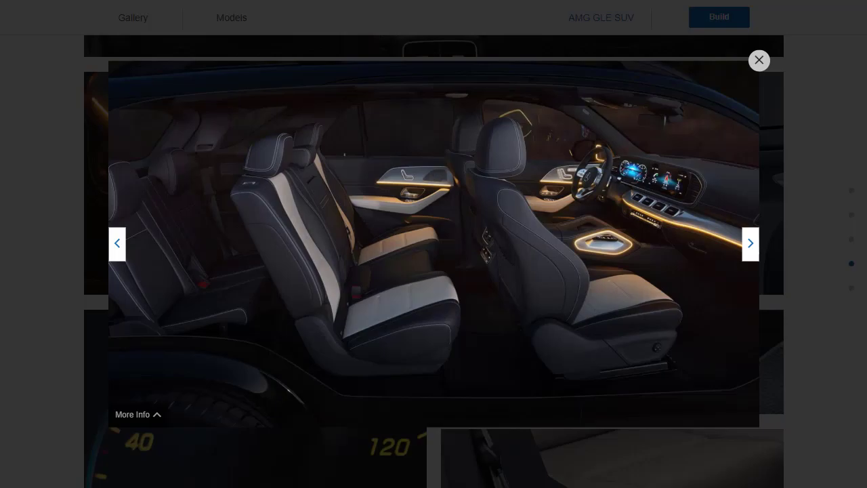
pyautogui.click(758, 61)
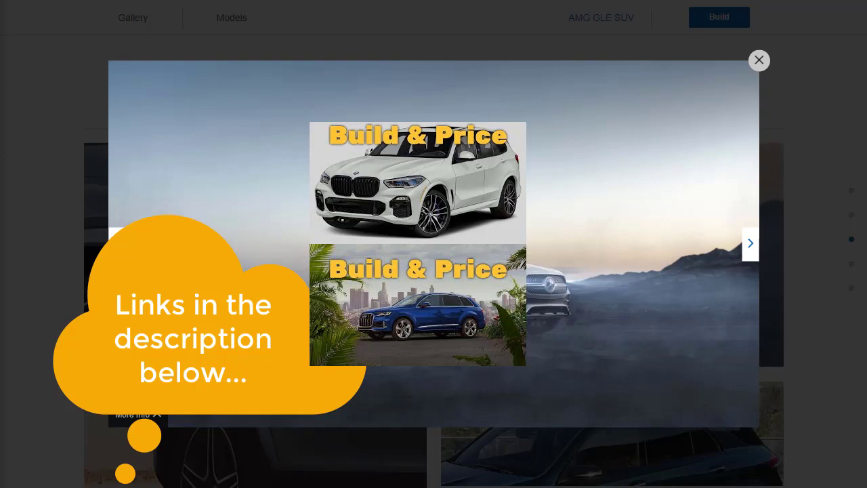
pyautogui.click(750, 243)
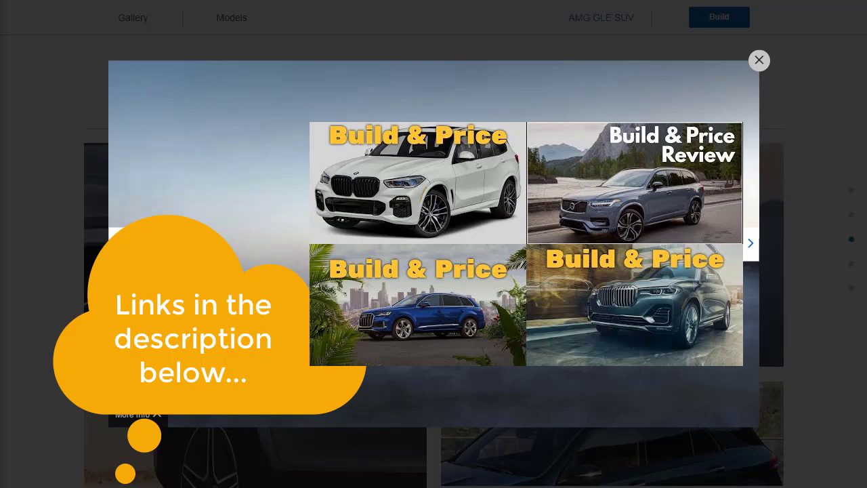
pyautogui.click(759, 60)
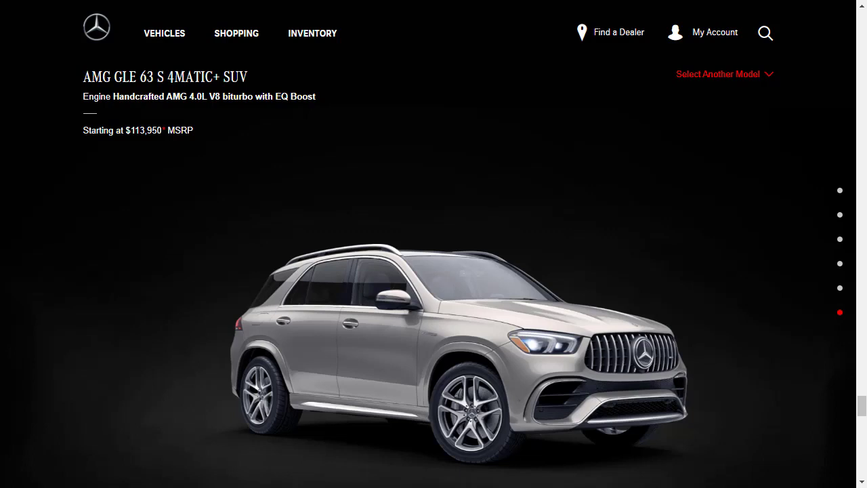
pyautogui.moveTo(170, 446)
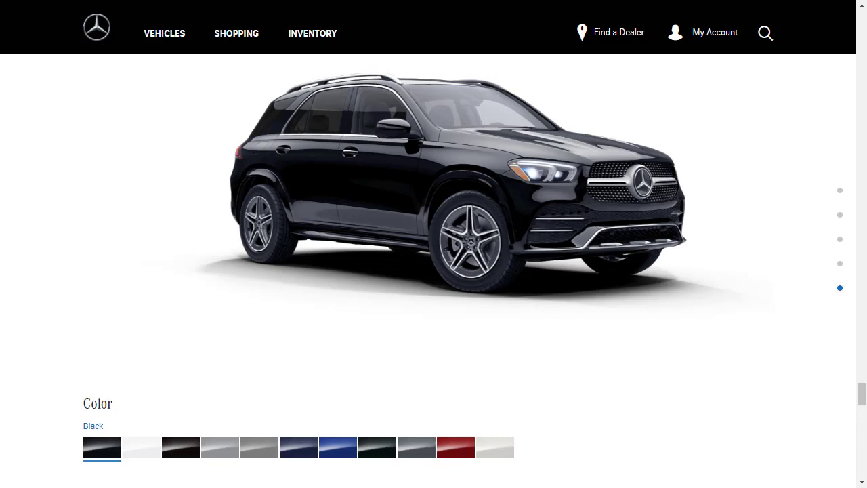
# - Preview Polar White, Obsidian Black, Iridium Silver, Mojave Silver, Lunar Blue and Brilliant Blue paints
pyautogui.click(141, 447)
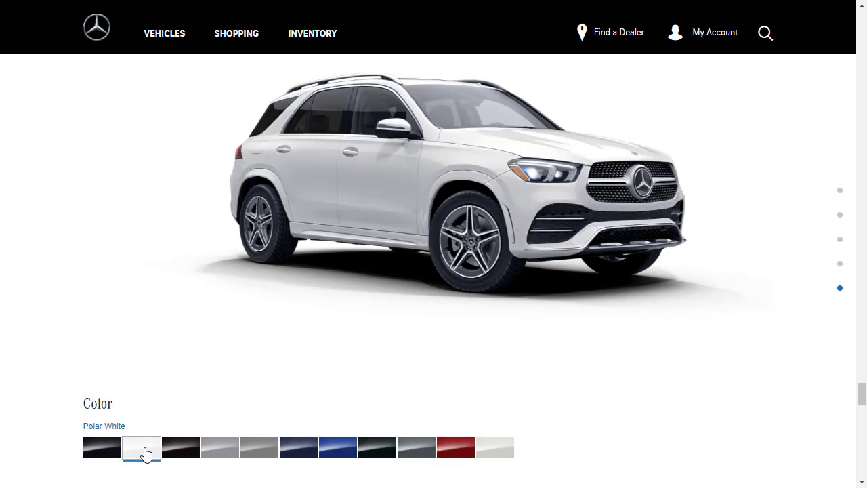
pyautogui.click(181, 447)
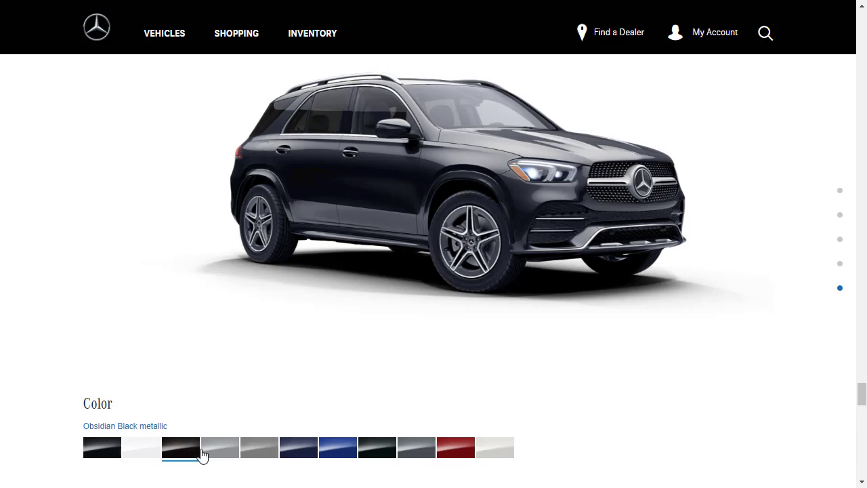
pyautogui.click(220, 447)
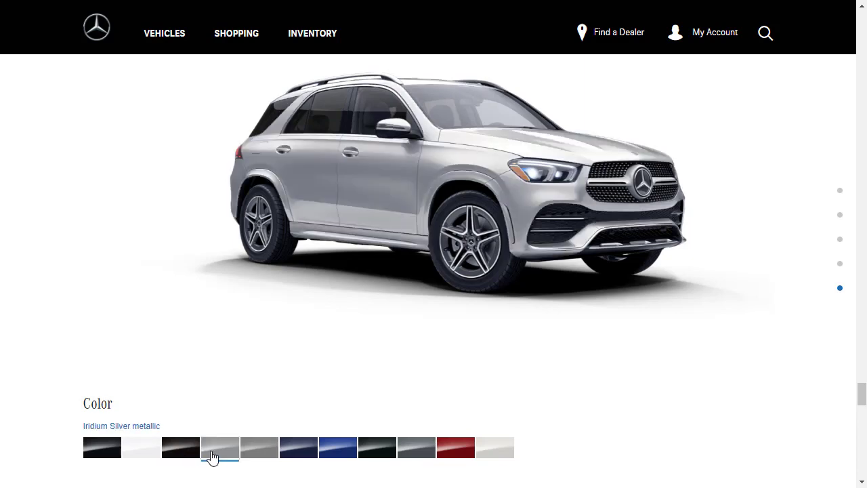
pyautogui.click(259, 447)
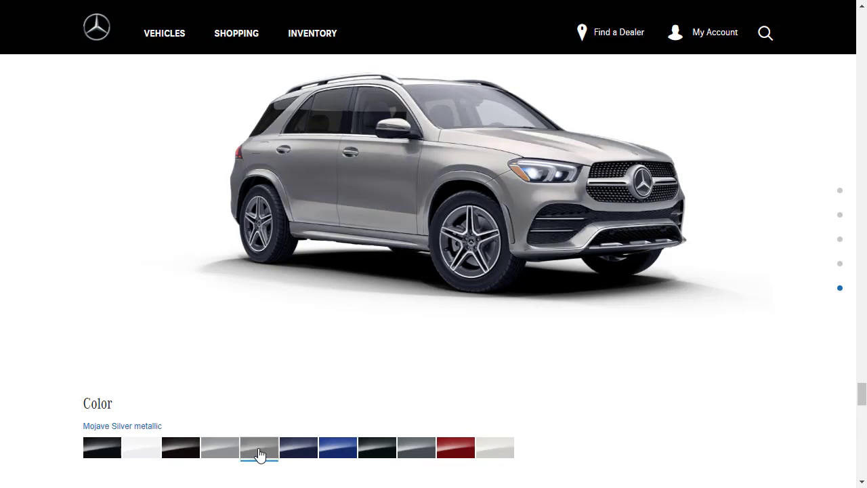
pyautogui.click(298, 447)
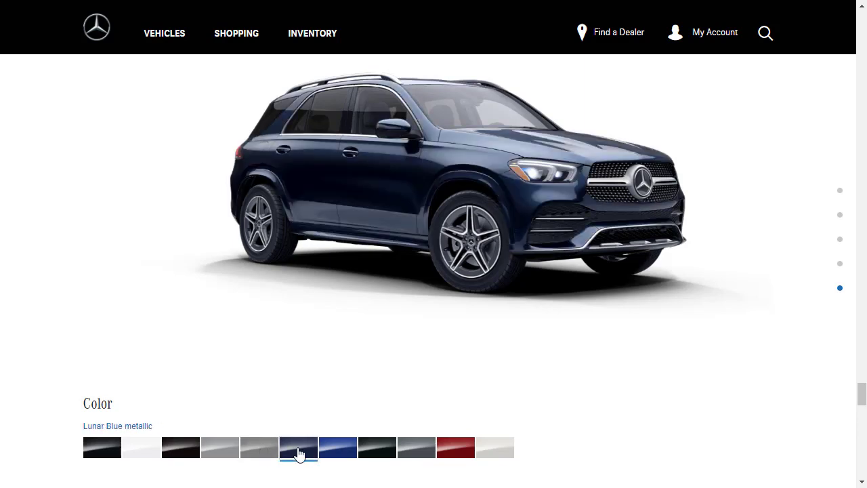
pyautogui.click(337, 447)
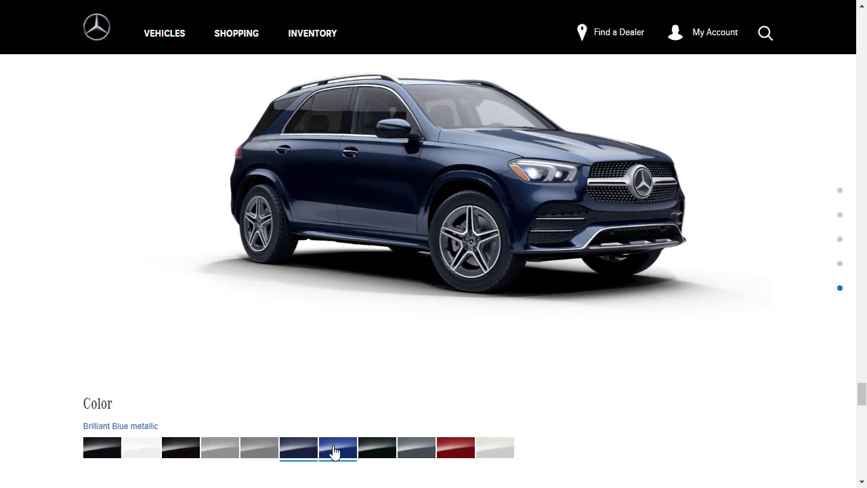
# - Revisit Brilliant Blue and Lunar Blue, then try grey, designo Cardinal Red and Diamond White
pyautogui.click(337, 448)
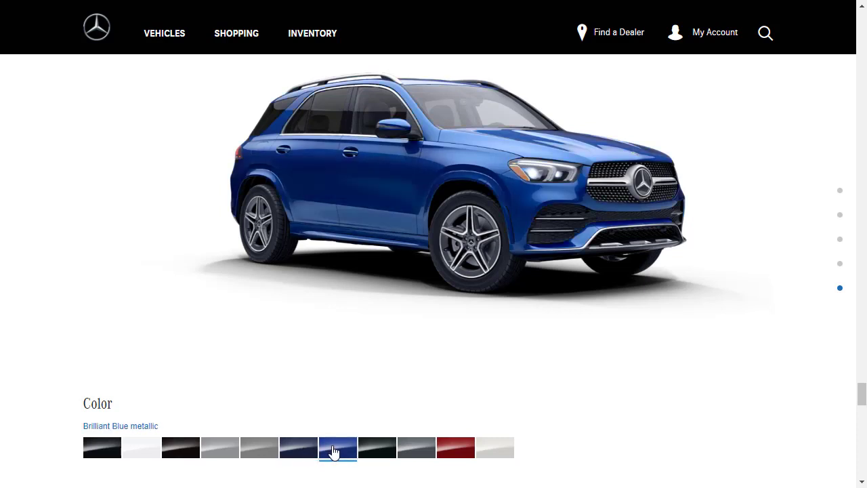
pyautogui.click(298, 447)
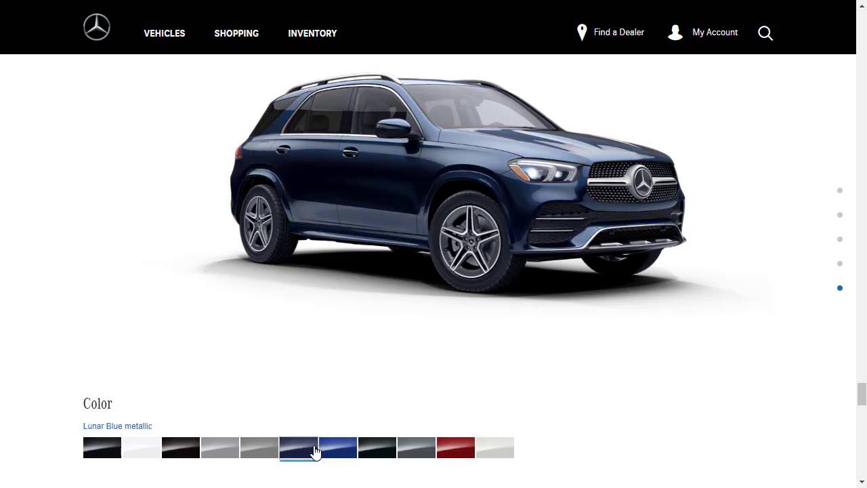
pyautogui.click(377, 447)
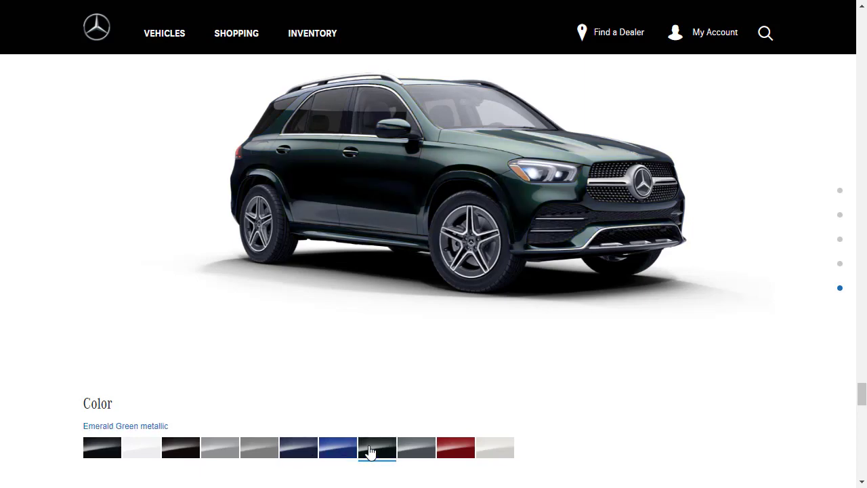
pyautogui.click(416, 447)
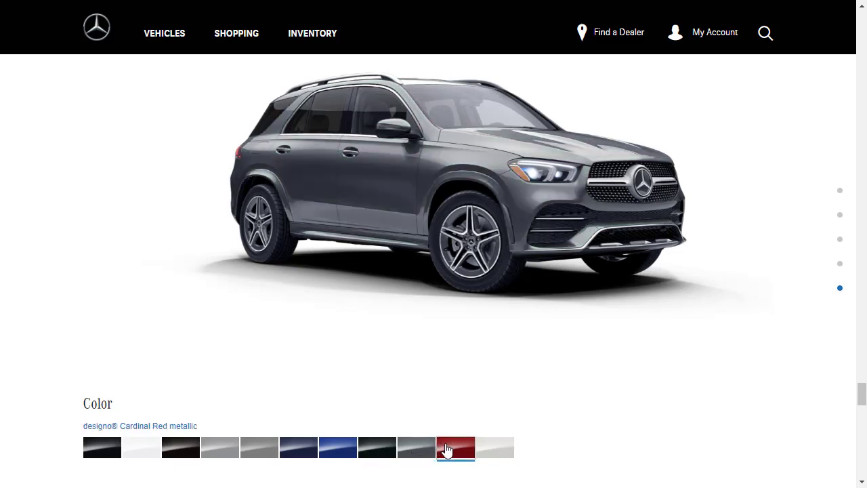
pyautogui.click(495, 447)
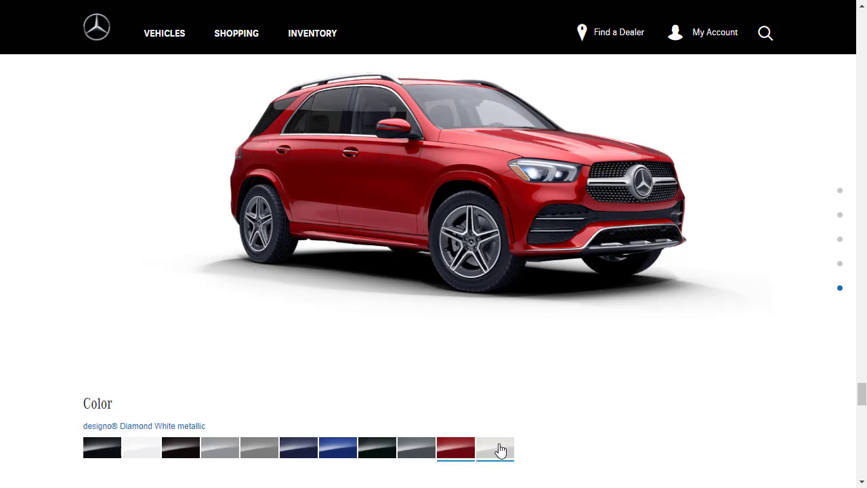
pyautogui.click(495, 447)
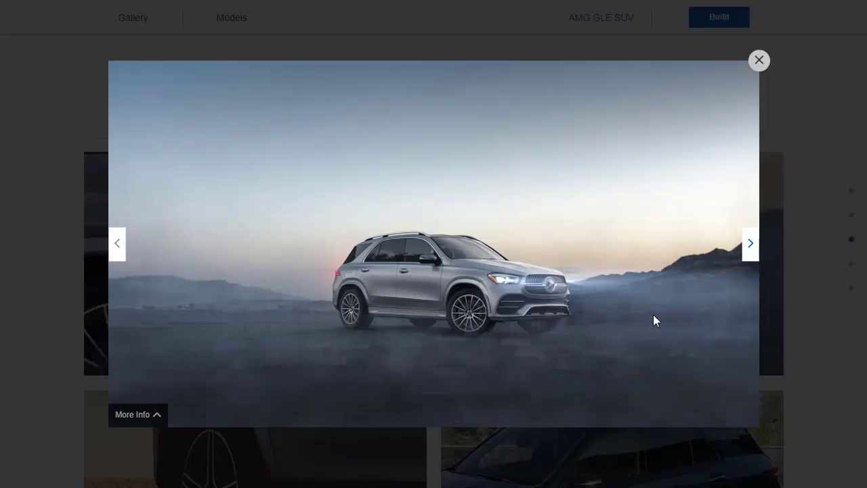
# - Page through the gallery past the headlight close-up to the front studio photo
pyautogui.click(750, 242)
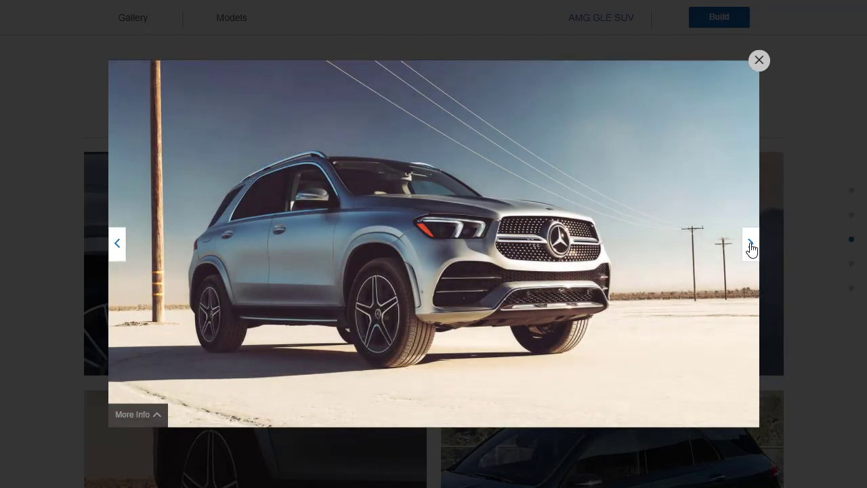
pyautogui.click(751, 243)
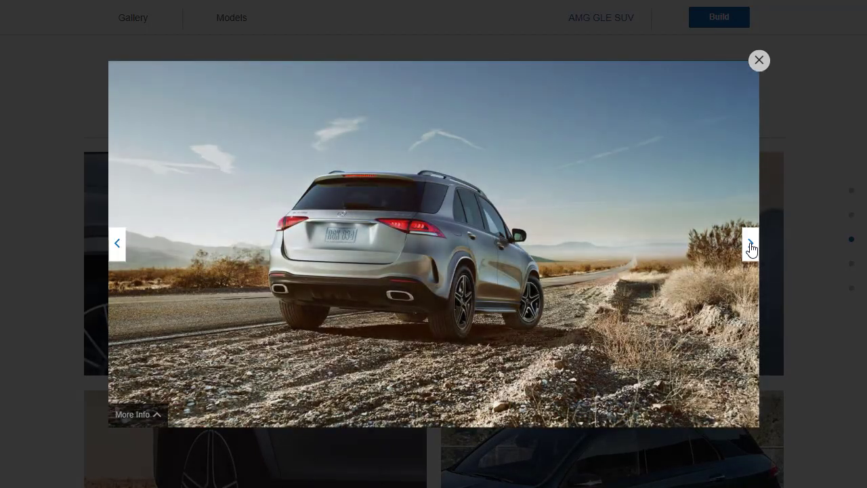
pyautogui.click(750, 243)
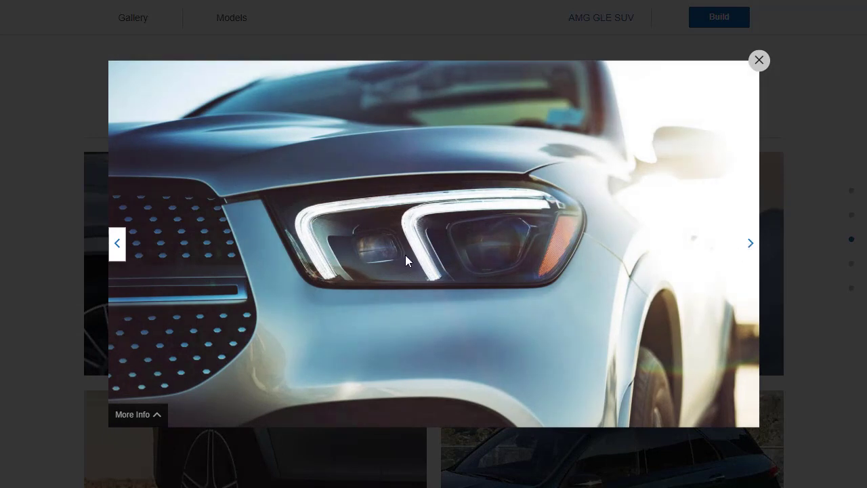
pyautogui.click(750, 242)
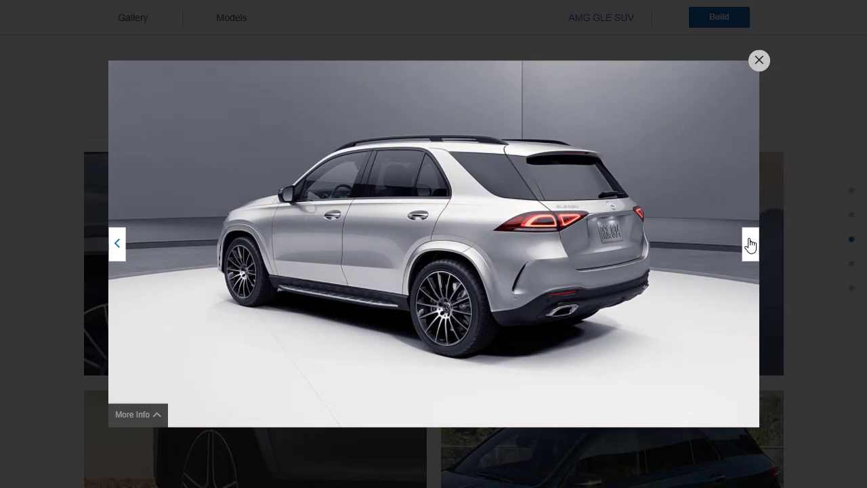
pyautogui.moveTo(575, 218)
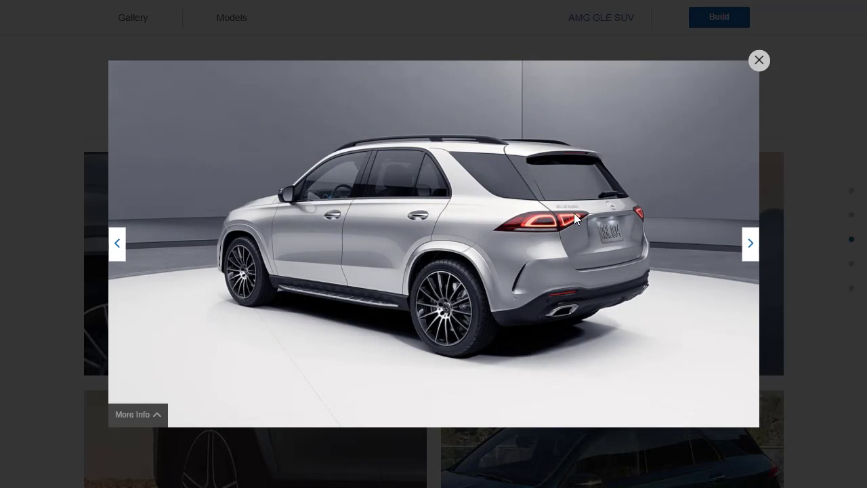
pyautogui.moveTo(750, 253)
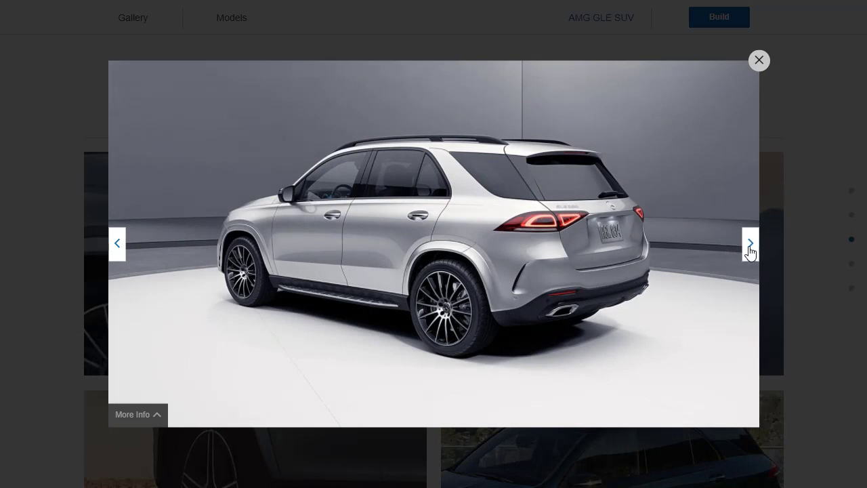
pyautogui.click(749, 243)
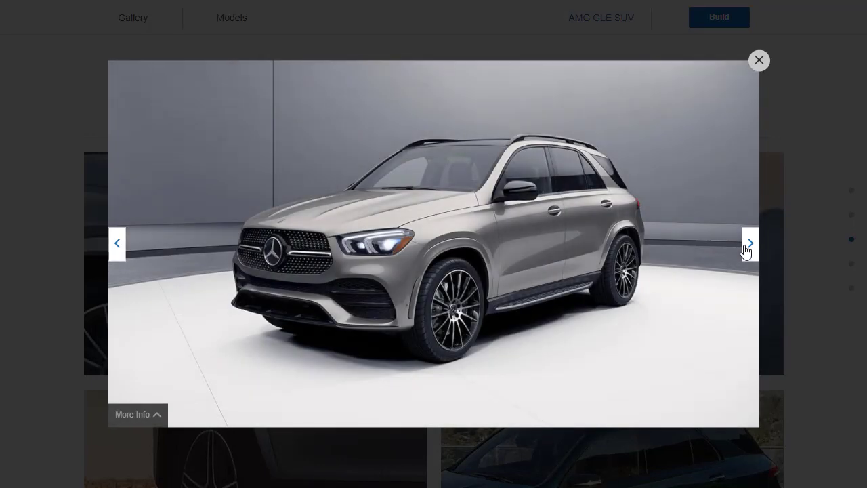
# - Show and hide the silver GLE photo's caption, then advance to the next photo
pyautogui.click(138, 414)
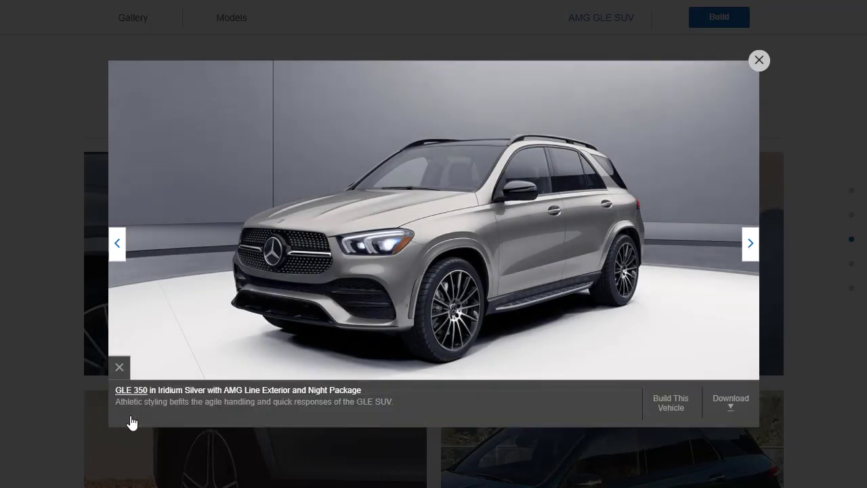
pyautogui.moveTo(120, 366)
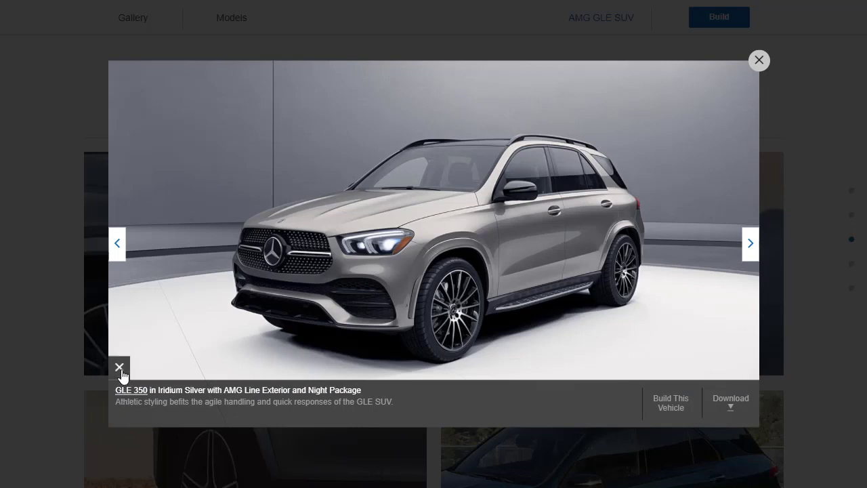
pyautogui.click(751, 243)
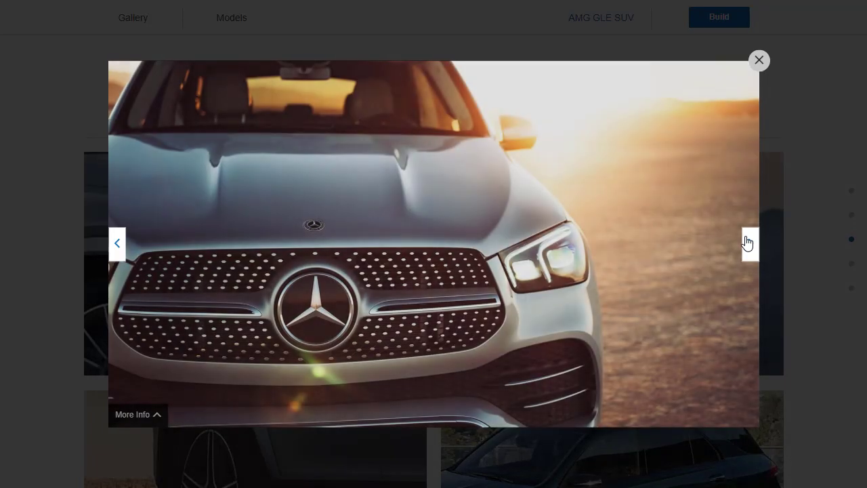
pyautogui.click(750, 243)
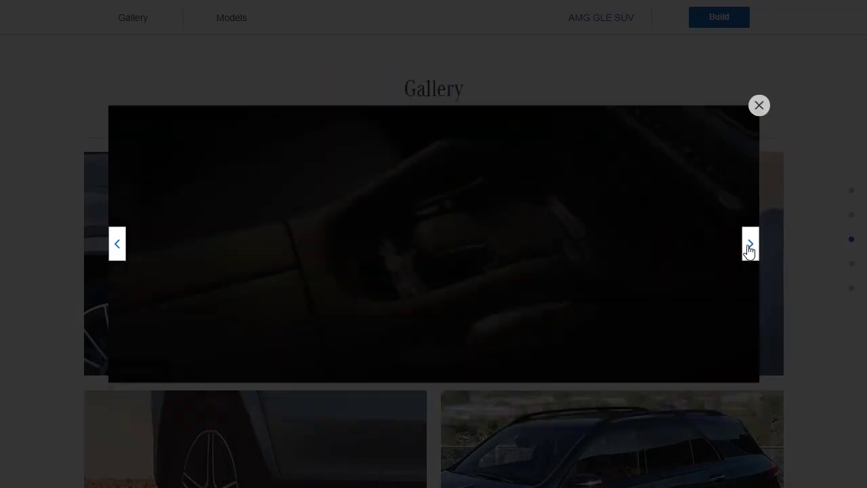
# - Page through the door sill, ambient interior, steering wheel, cargo and brown leather seat photos
pyautogui.click(750, 244)
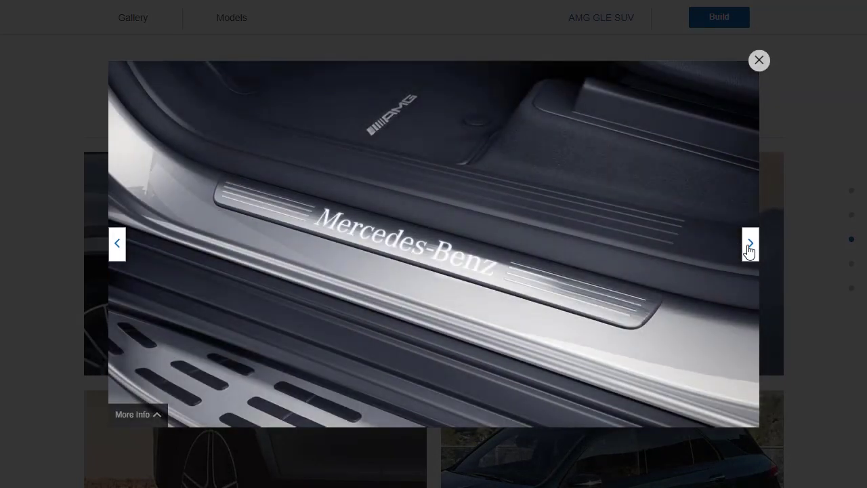
pyautogui.click(750, 243)
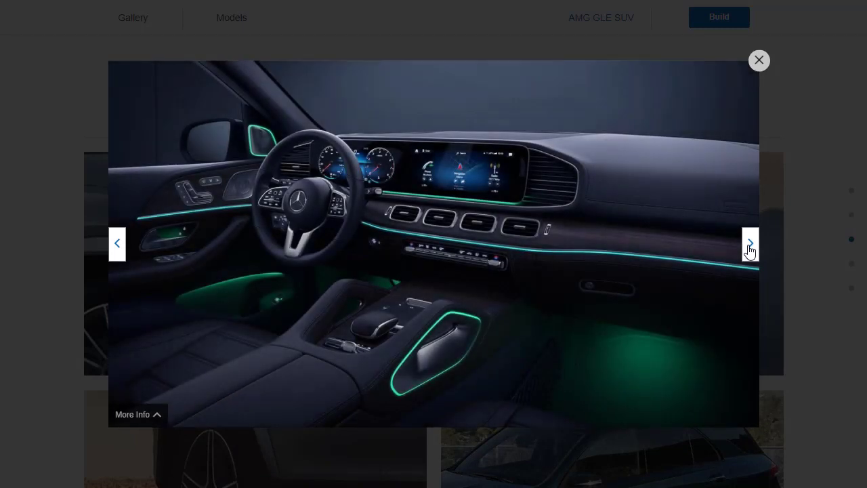
pyautogui.moveTo(458, 176)
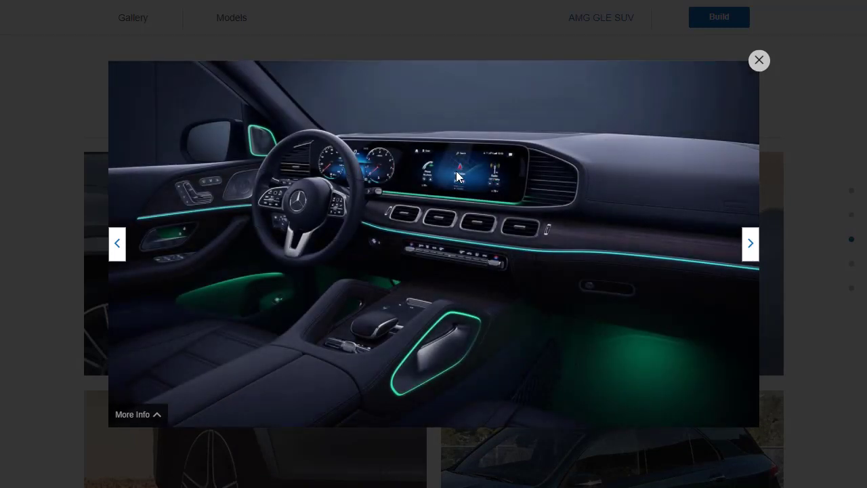
pyautogui.moveTo(477, 173)
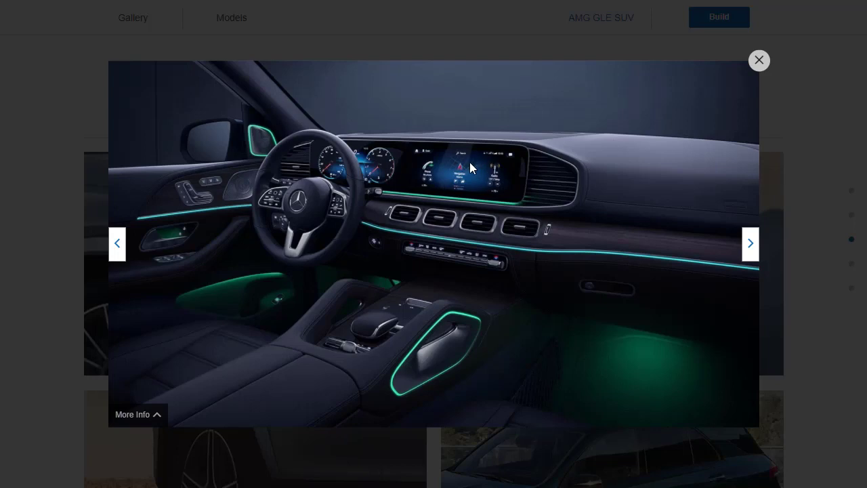
pyautogui.moveTo(371, 157)
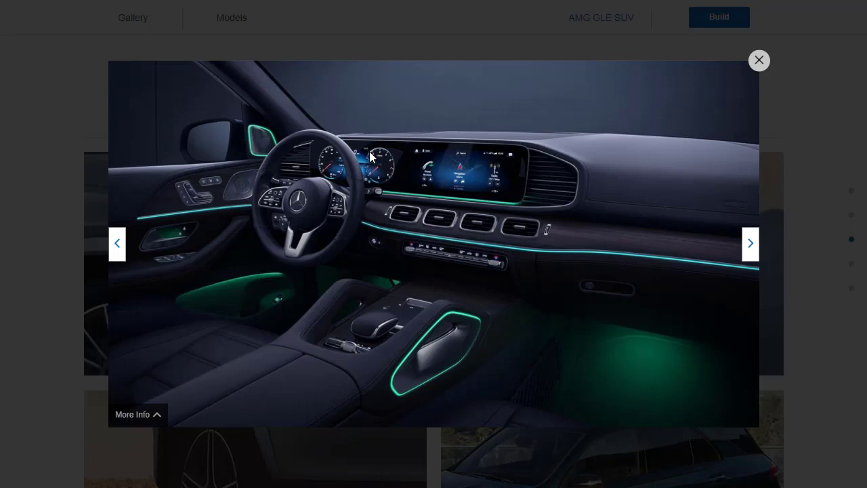
pyautogui.moveTo(744, 258)
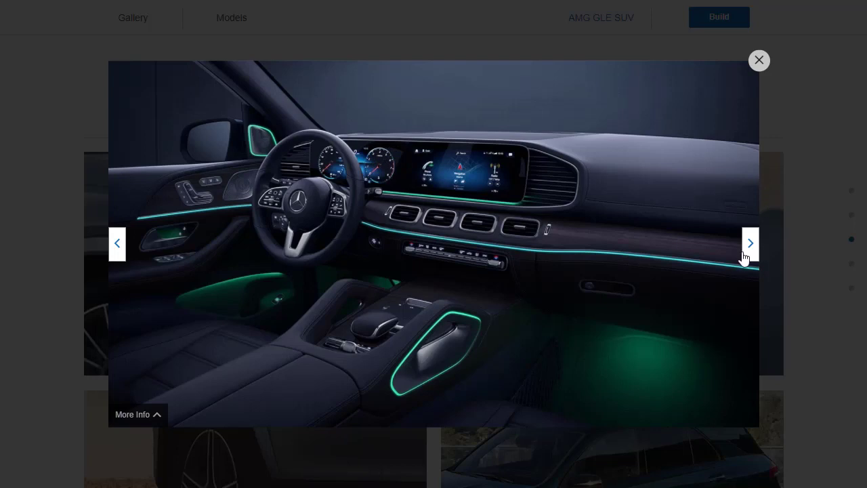
pyautogui.moveTo(693, 273)
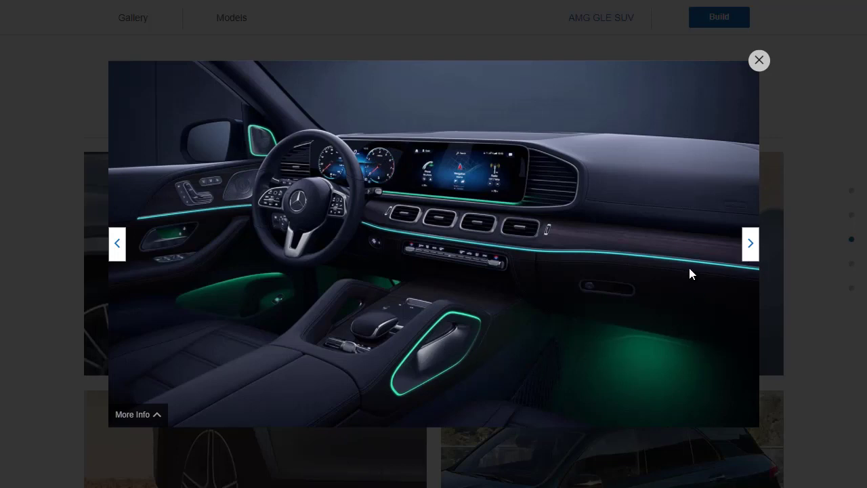
pyautogui.moveTo(637, 314)
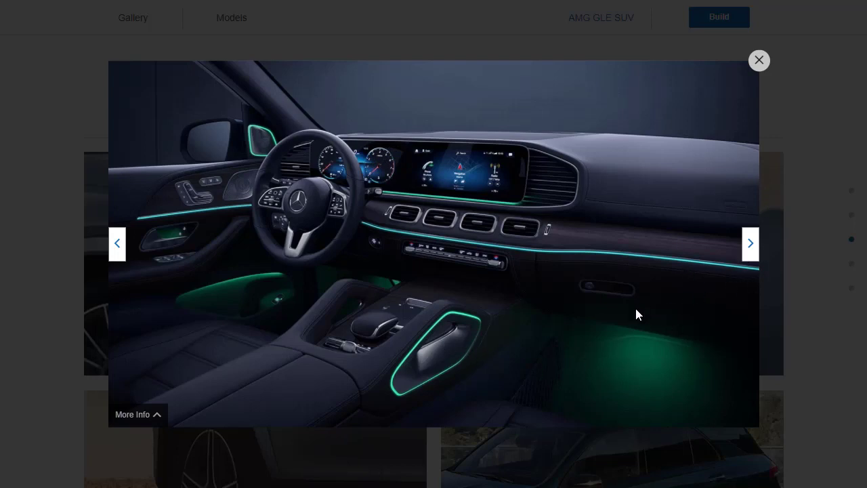
pyautogui.moveTo(400, 392)
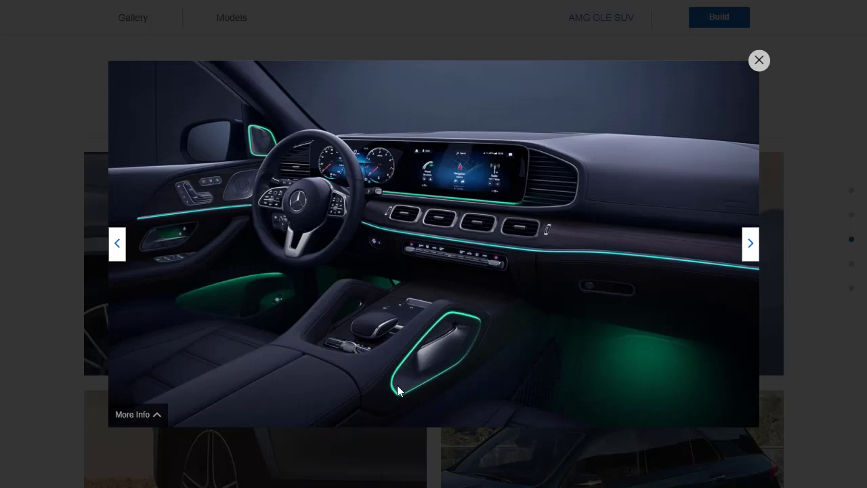
pyautogui.moveTo(746, 248)
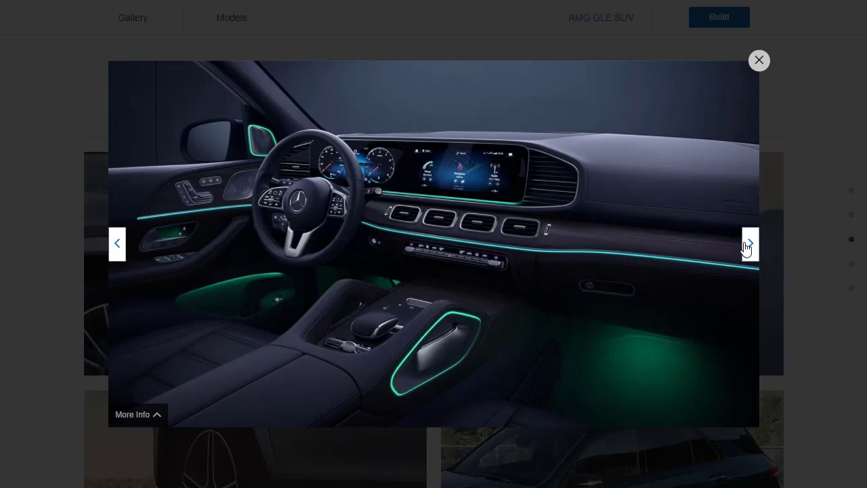
pyautogui.moveTo(365, 277)
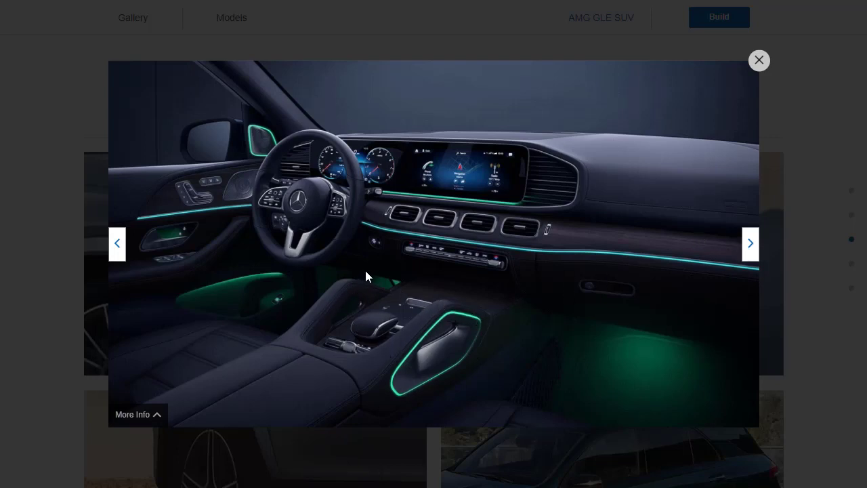
pyautogui.moveTo(313, 310)
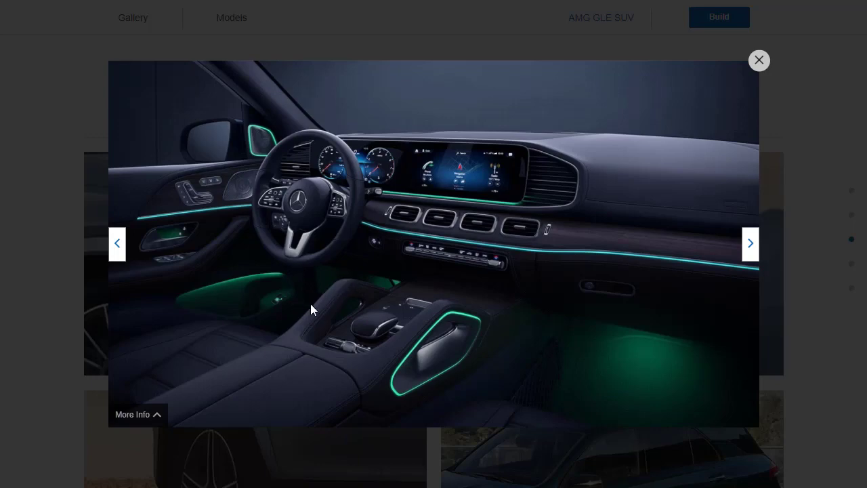
pyautogui.moveTo(751, 244)
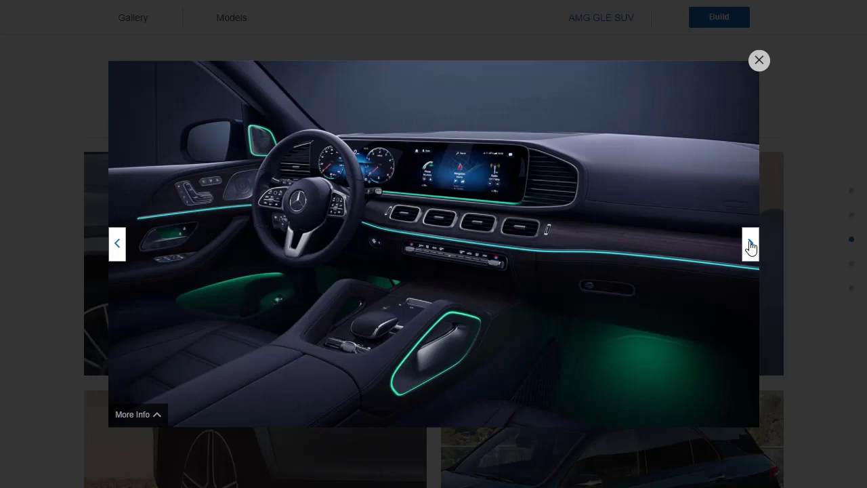
pyautogui.click(750, 243)
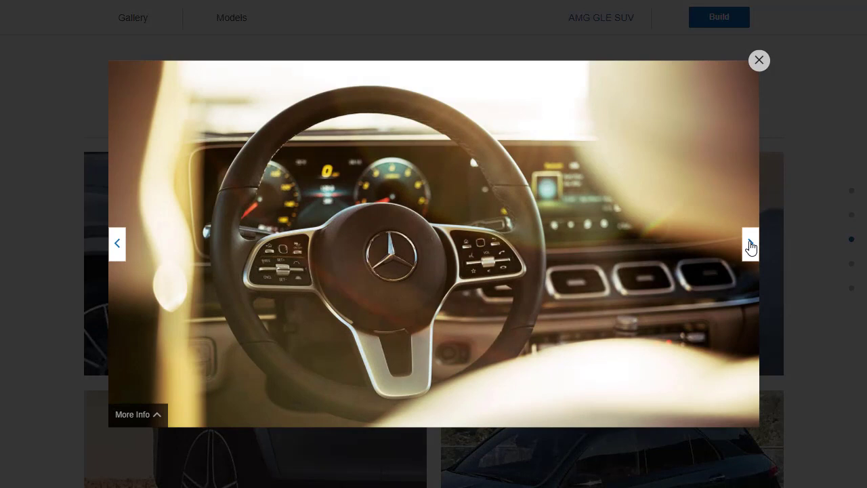
pyautogui.click(751, 243)
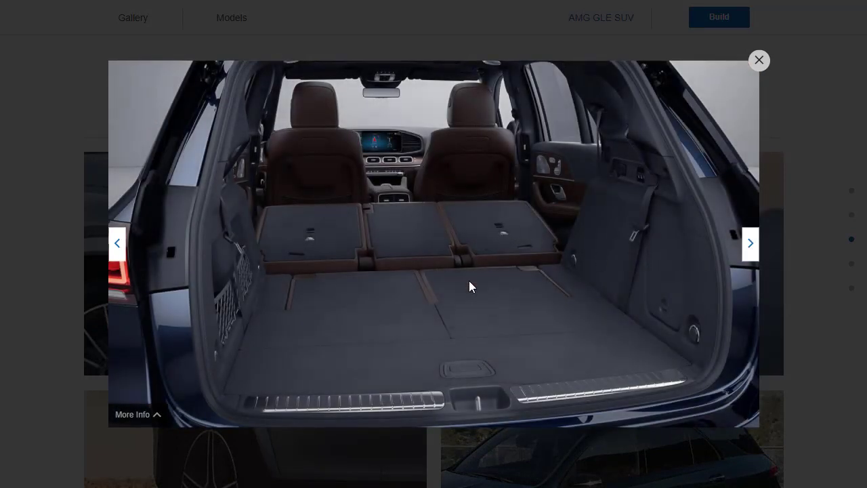
pyautogui.moveTo(536, 292)
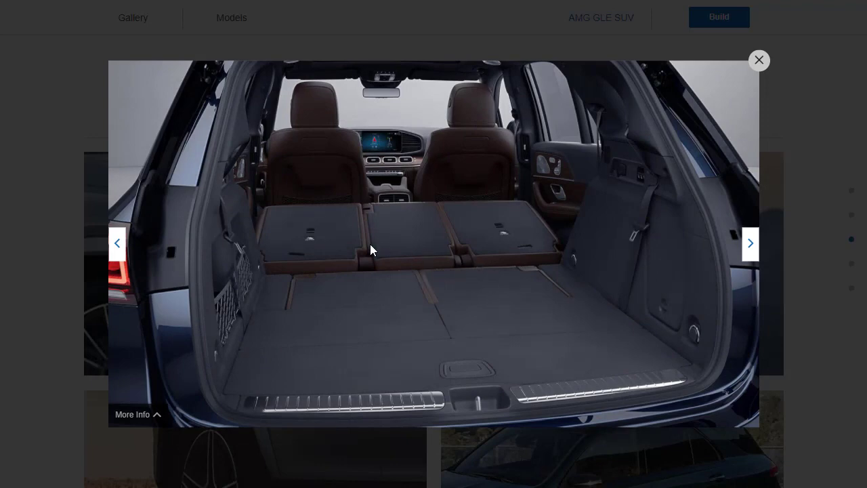
pyautogui.moveTo(371, 231)
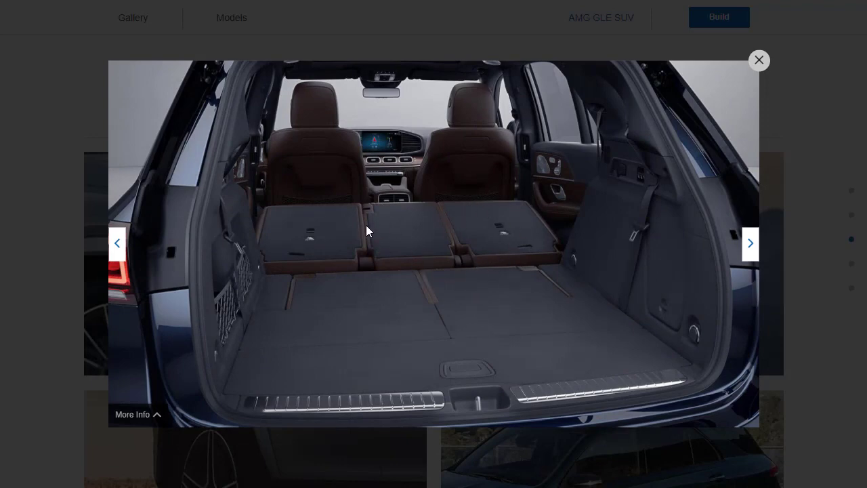
pyautogui.moveTo(439, 246)
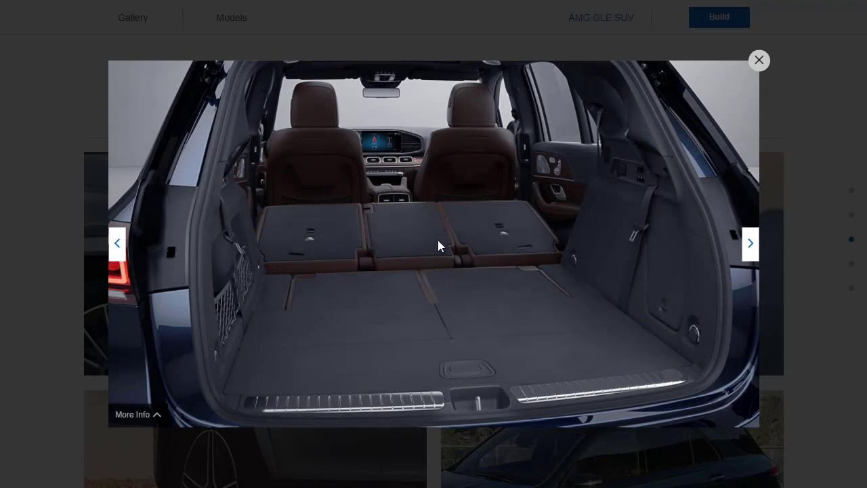
pyautogui.click(751, 243)
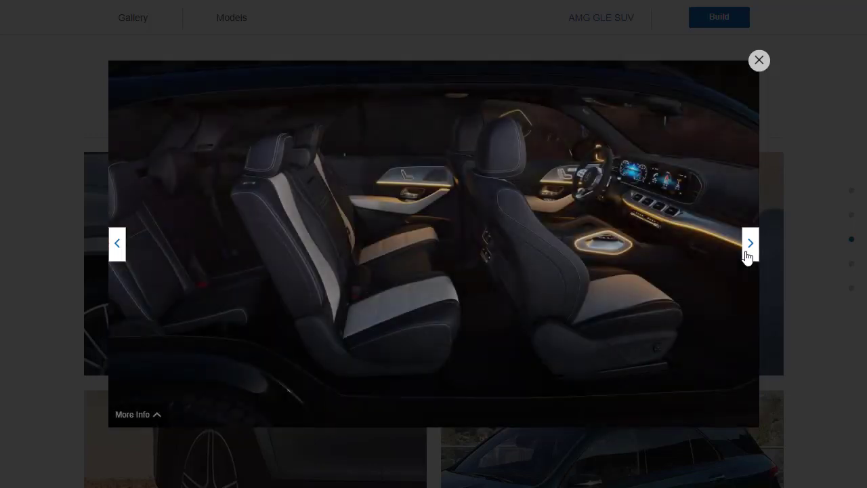
pyautogui.click(750, 242)
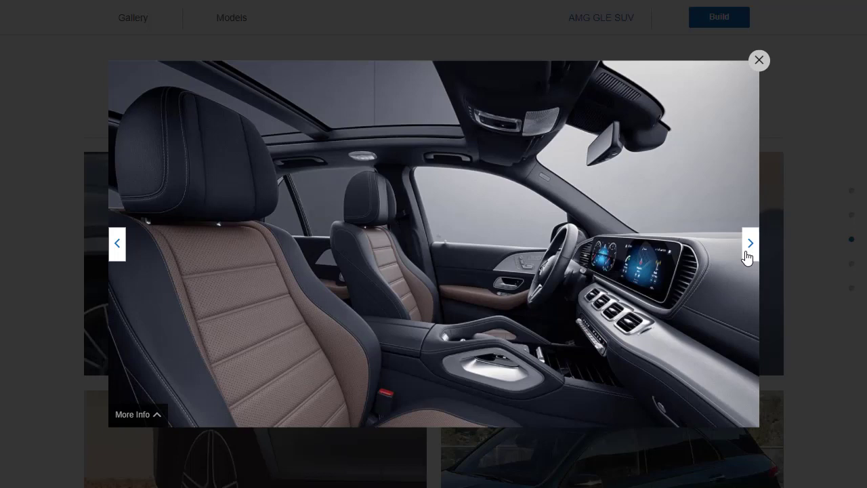
pyautogui.moveTo(345, 334)
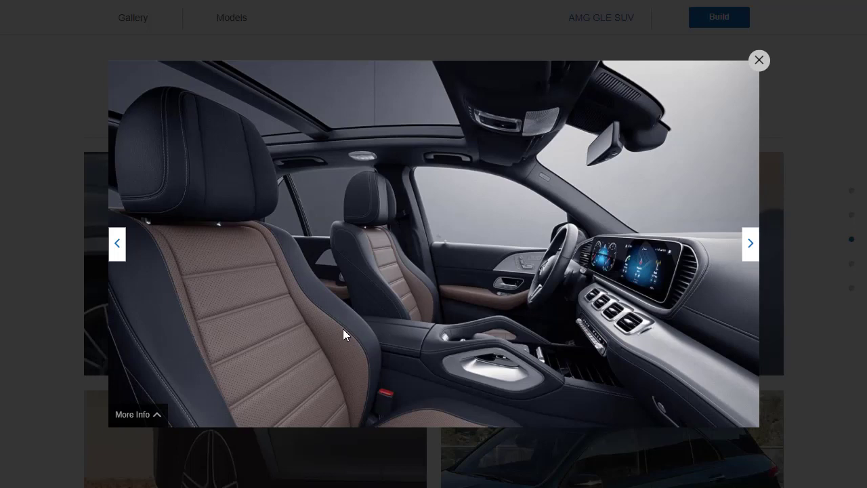
pyautogui.moveTo(751, 263)
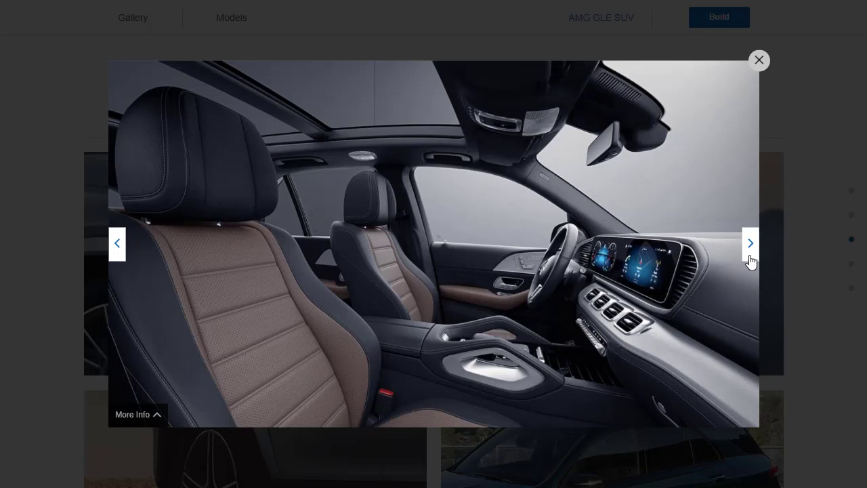
# - Continue past the instrument cluster and third-row photos to the black GLE, then close the gallery
pyautogui.click(749, 243)
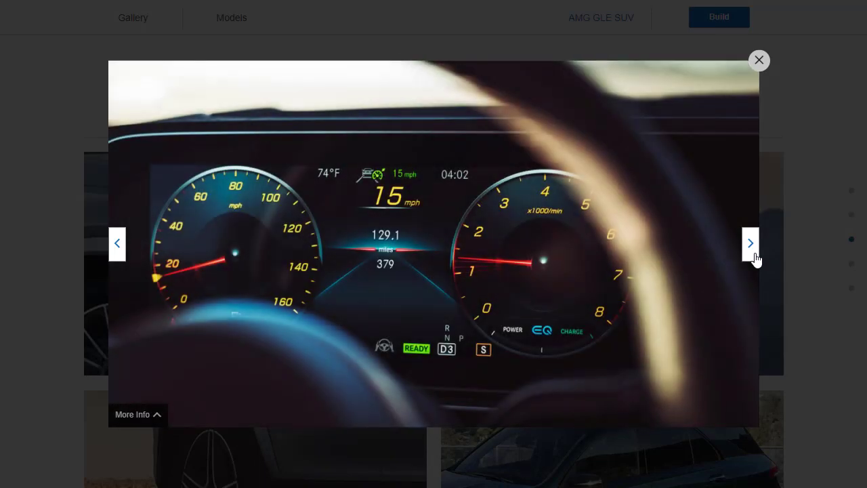
pyautogui.click(749, 244)
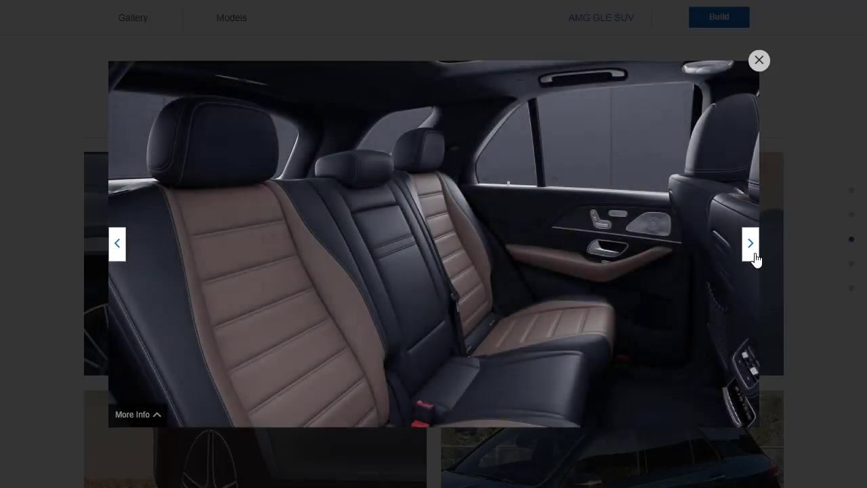
pyautogui.moveTo(579, 217)
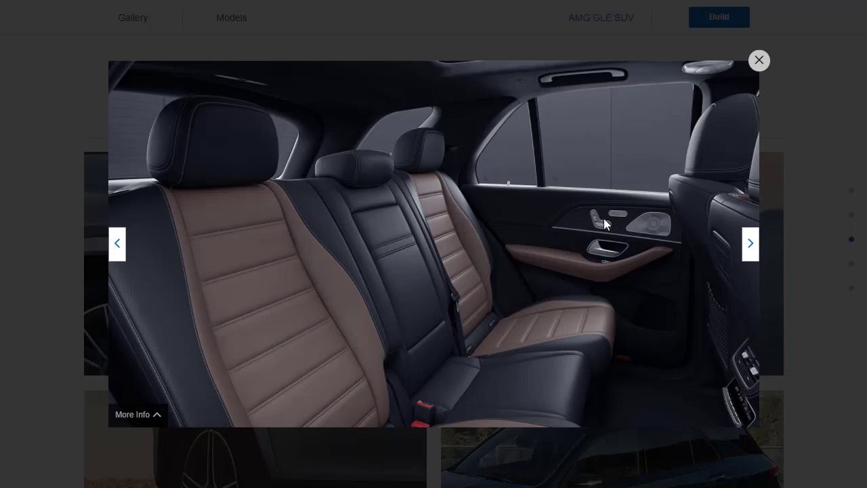
pyautogui.click(750, 244)
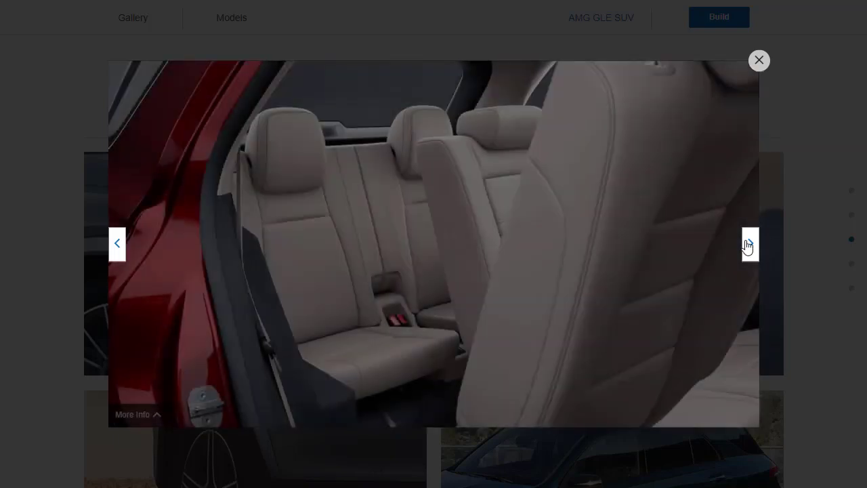
pyautogui.click(748, 244)
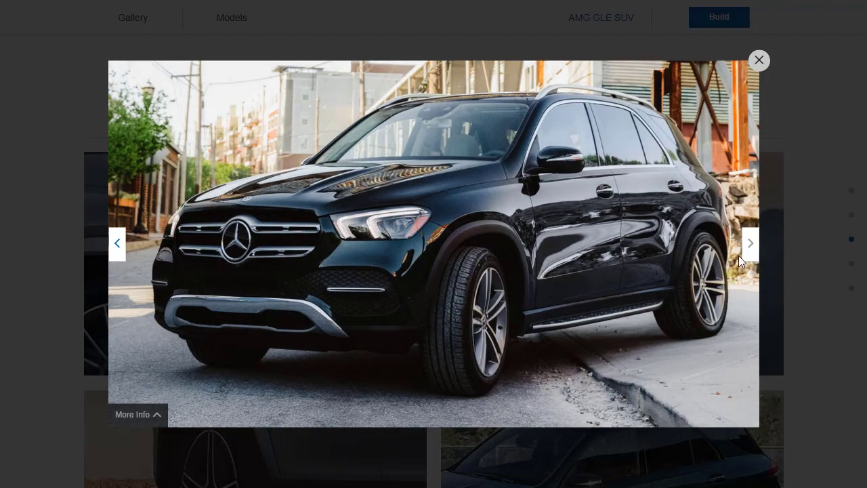
pyautogui.click(758, 60)
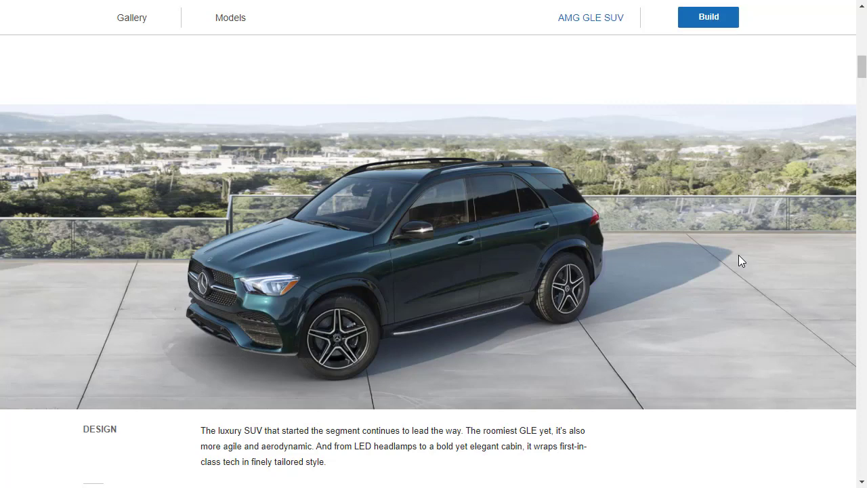
# - Slide the design comparison fully to the silver Night Package GLE with 21-inch AMG wheels
pyautogui.scroll(-3)
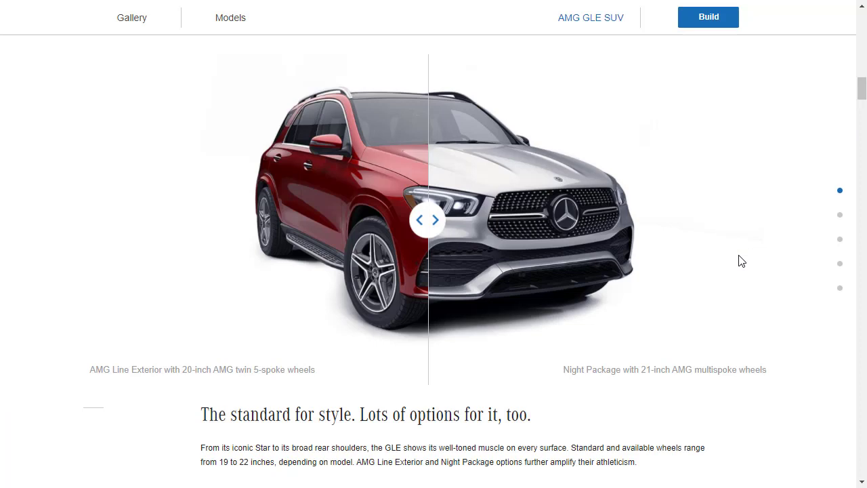
pyautogui.moveTo(434, 220)
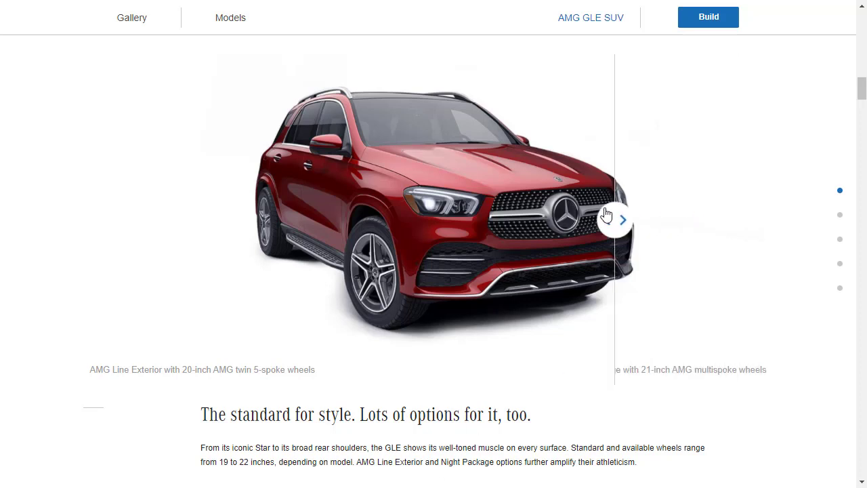
pyautogui.click(620, 219)
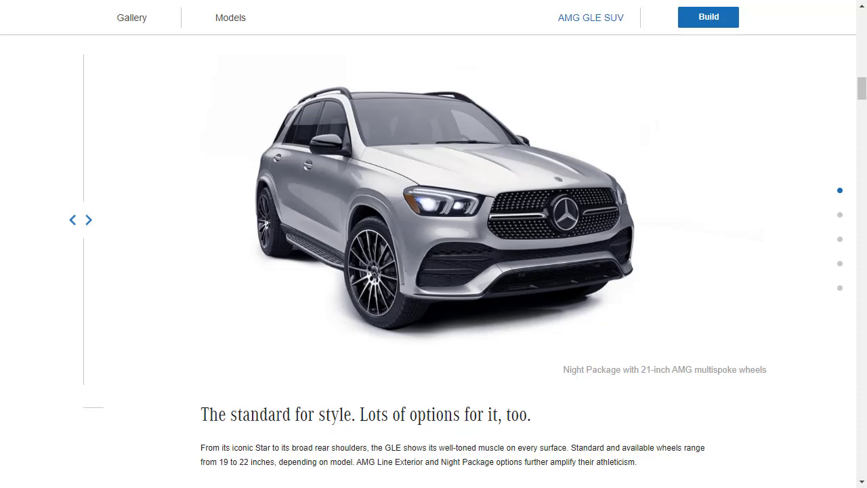
# - Scroll past aerodynamics, ambient lighting, interior trim and third-row seating to the MBUX voice-control section
pyautogui.scroll(-3)
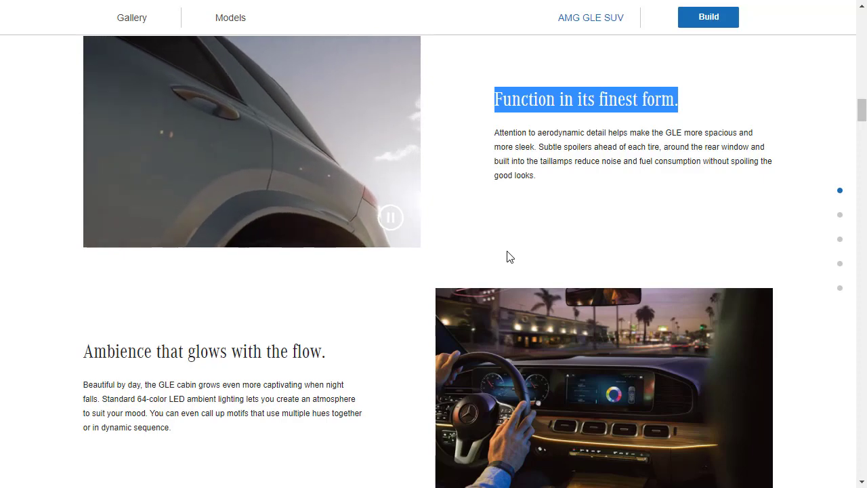
pyautogui.scroll(-3)
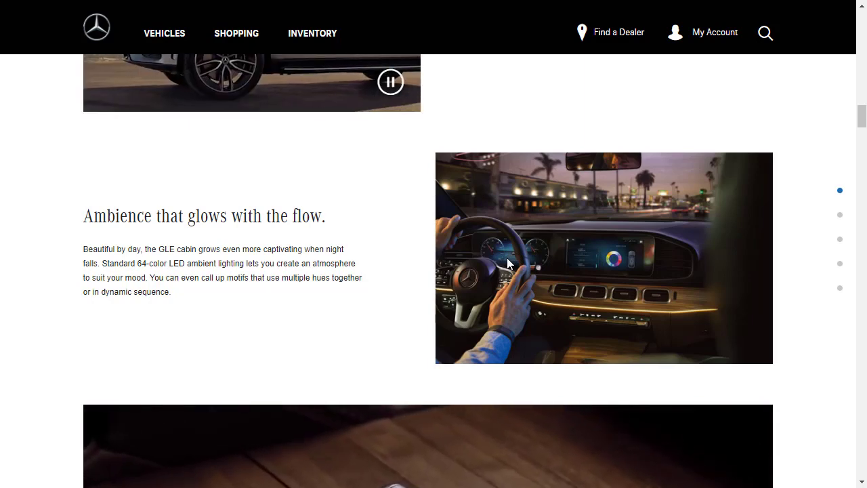
pyautogui.scroll(-3)
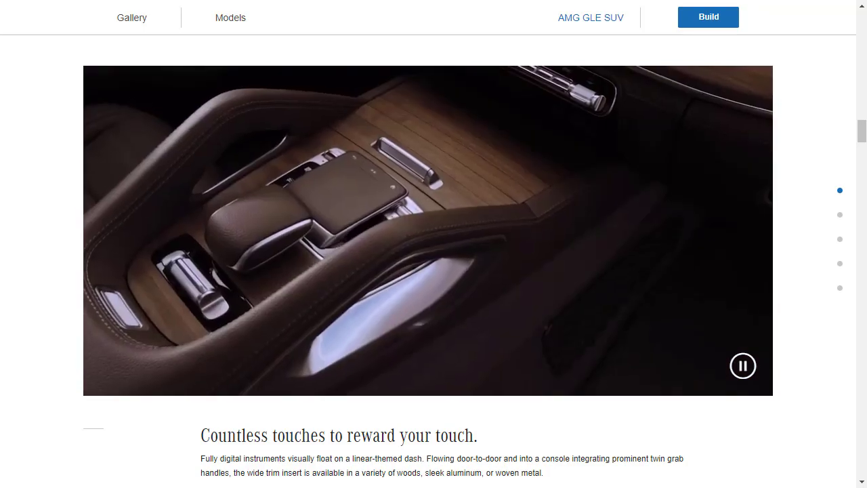
pyautogui.scroll(-3)
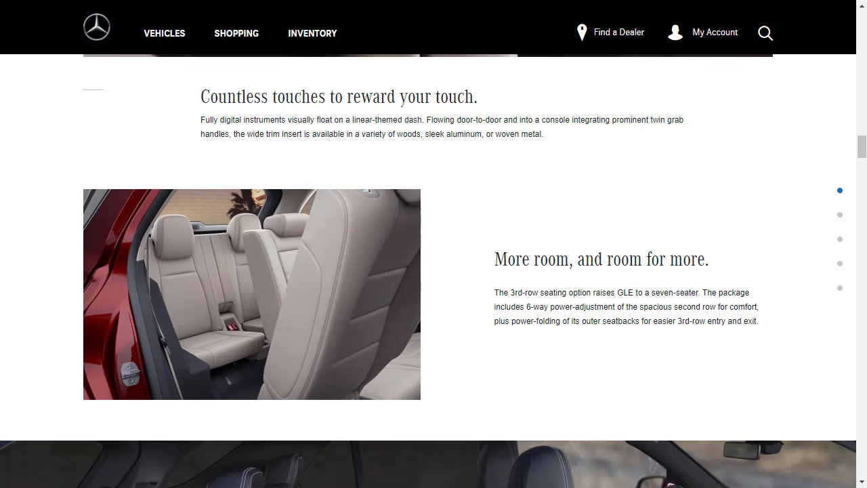
pyautogui.scroll(-3)
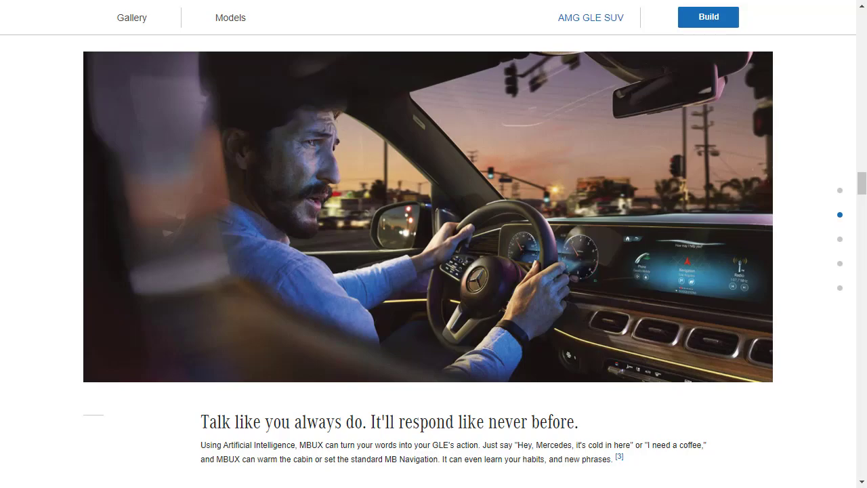
# - Show the augmented-reality navigation slide, then scroll on to the 'Refresh your body' comfort section
pyautogui.scroll(-3)
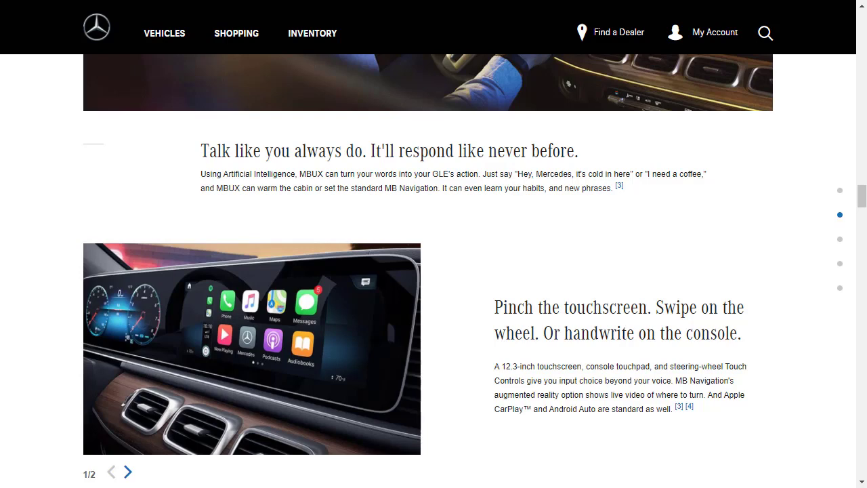
pyautogui.click(128, 472)
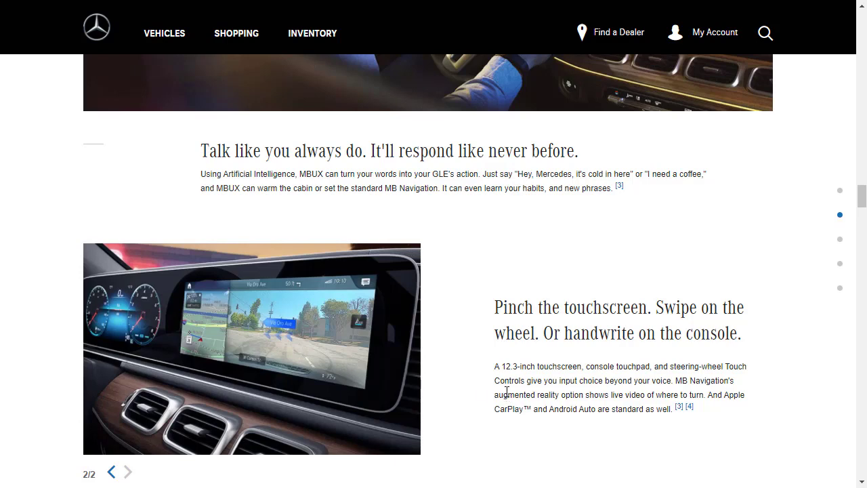
pyautogui.scroll(-3)
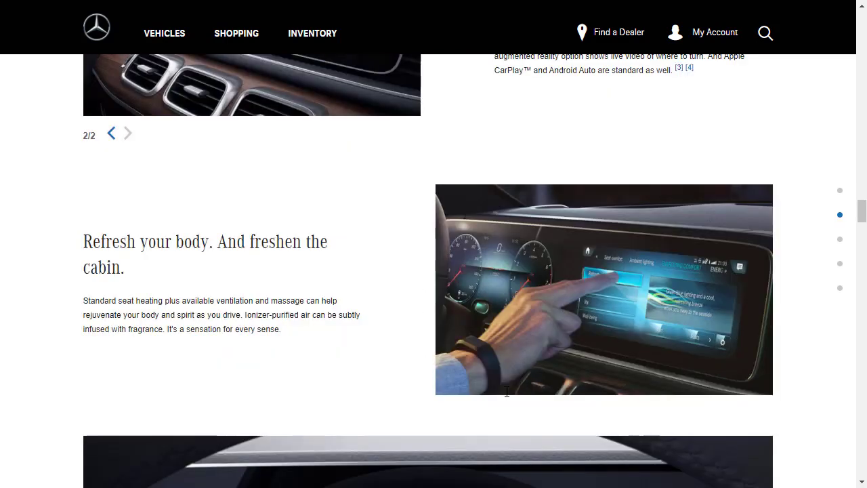
pyautogui.moveTo(167, 302)
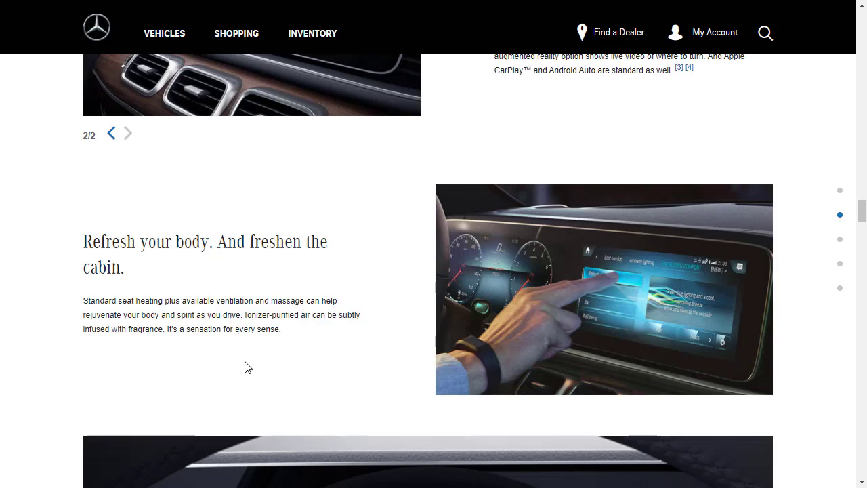
pyautogui.moveTo(424, 344)
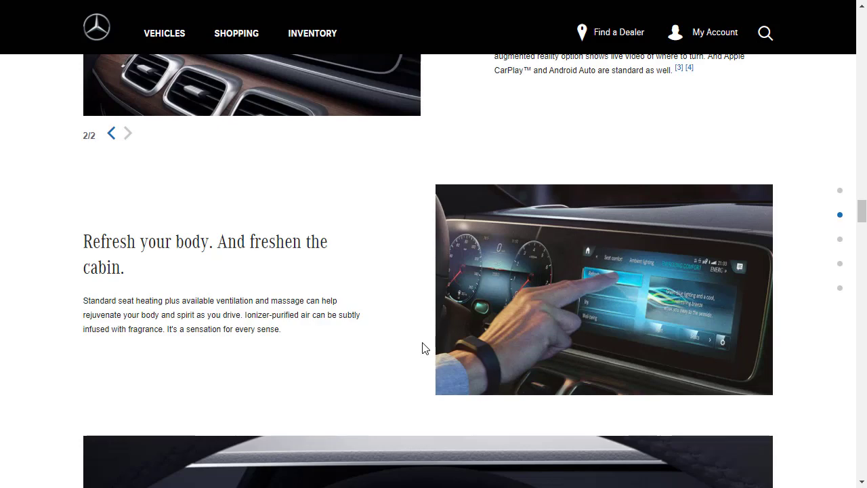
pyautogui.scroll(-3)
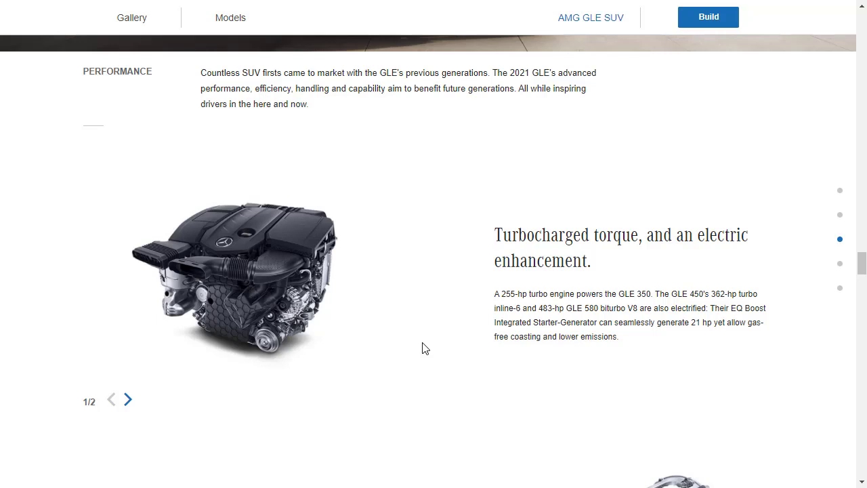
pyautogui.moveTo(551, 310)
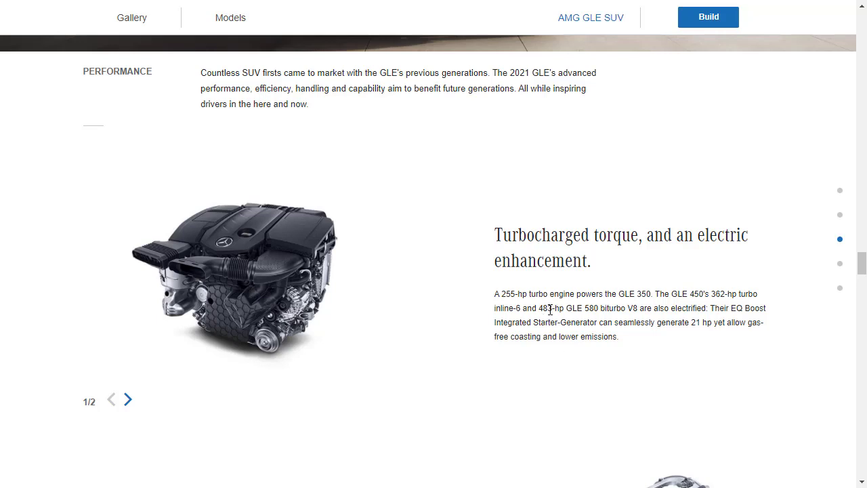
# - Show the second engine image and scroll down to the 9G-TRONIC transmission section
pyautogui.doubleClick(544, 309)
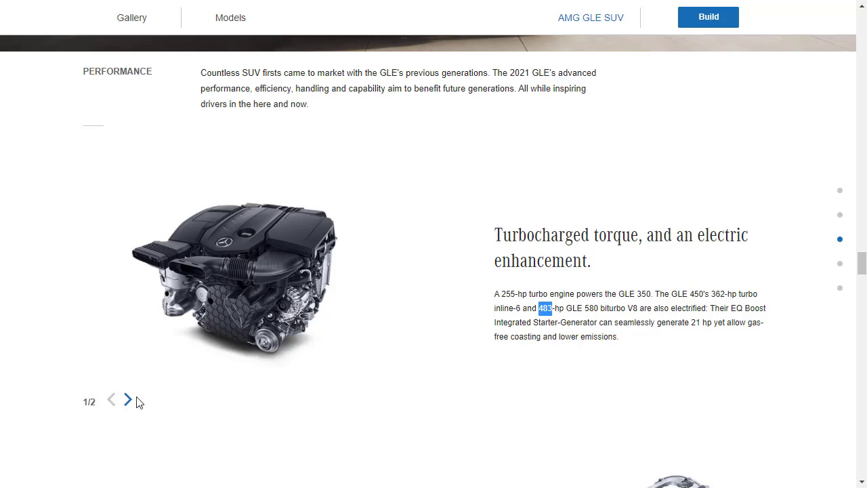
pyautogui.click(127, 399)
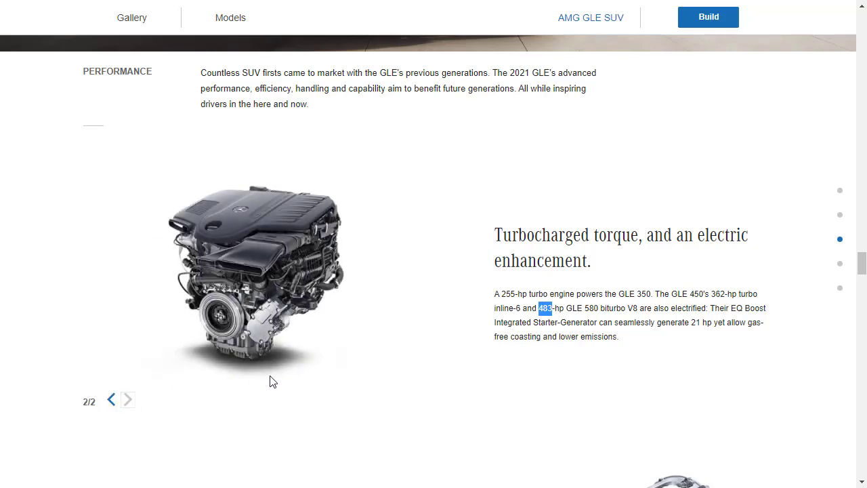
pyautogui.scroll(-3)
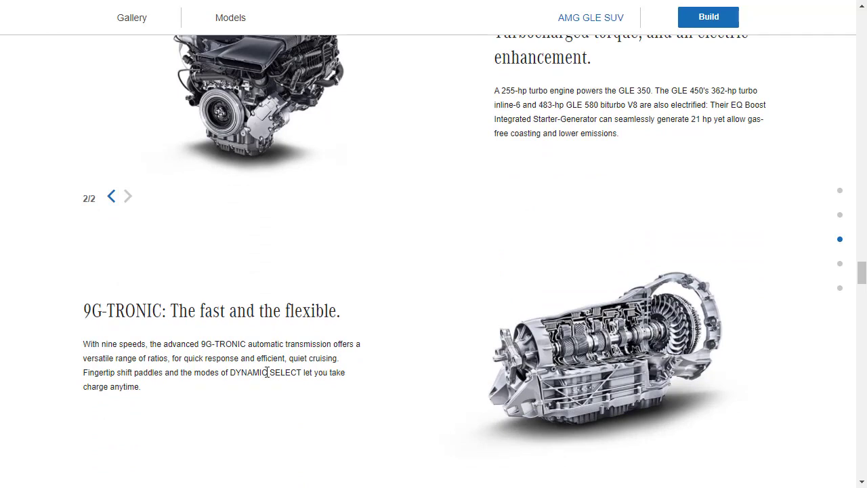
pyautogui.moveTo(232, 399)
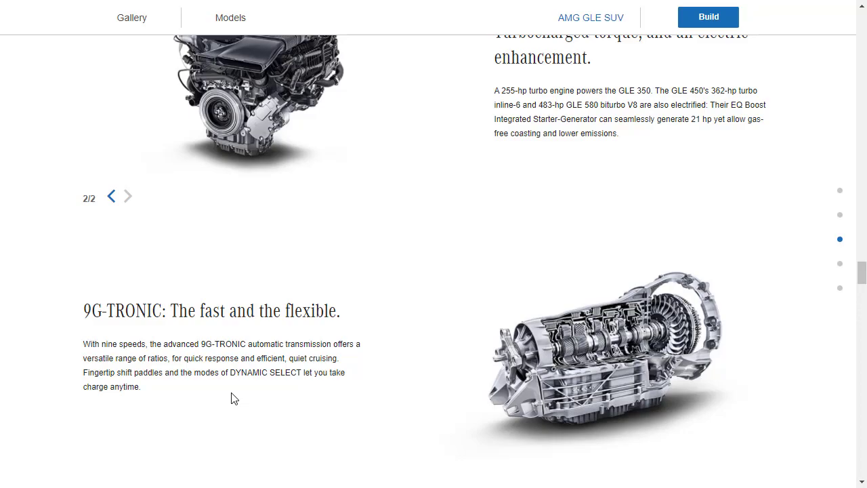
# - Scroll past the DYNAMIC SELECT driving modes to the 'Poise under pressure' AIRMATIC suspension section
pyautogui.scroll(-3)
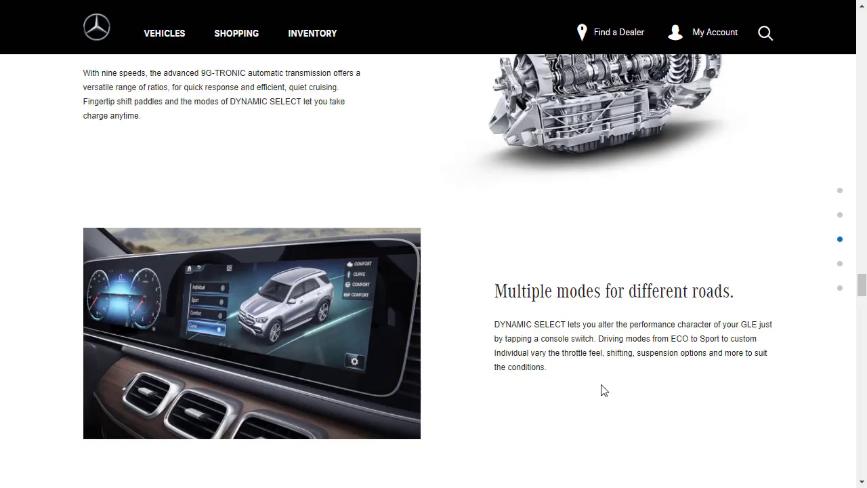
pyautogui.moveTo(581, 391)
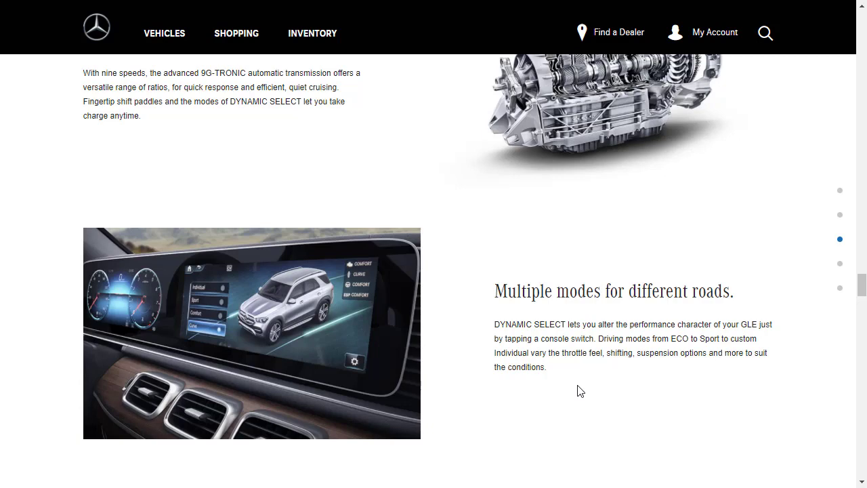
pyautogui.scroll(-3)
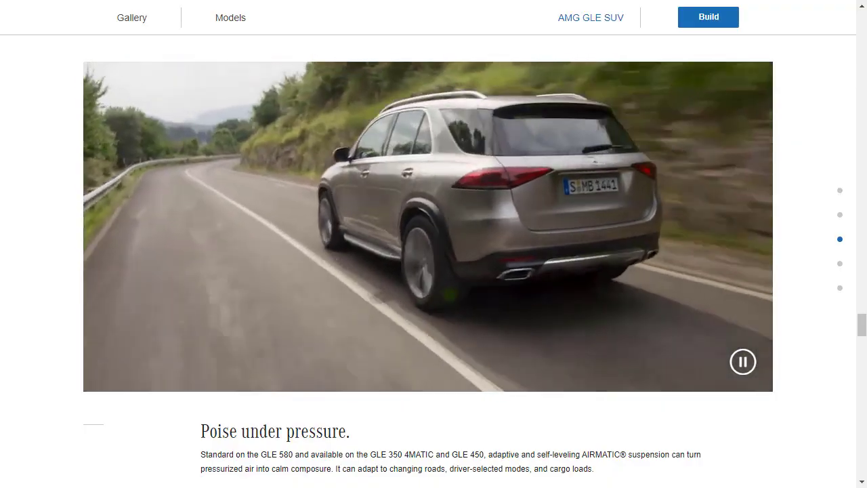
# - Open the GLE 580 4MATIC builder and rotate the 360° view to a side profile
pyautogui.click(708, 17)
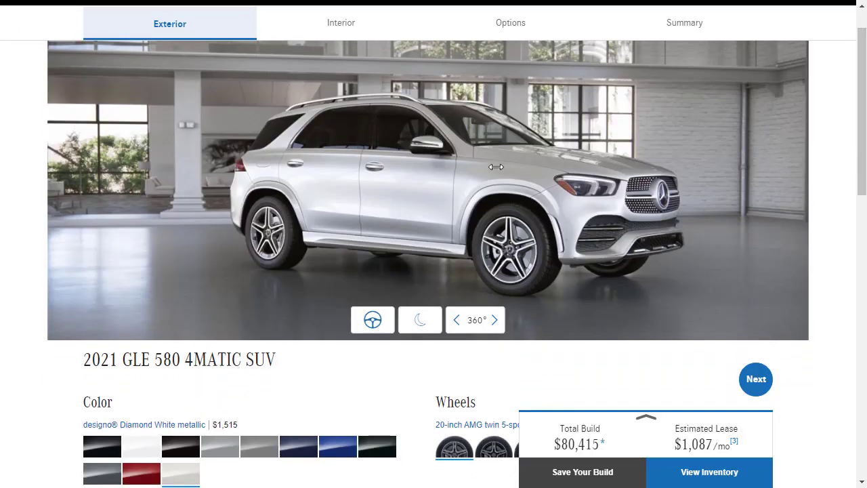
pyautogui.moveTo(494, 167); pyautogui.dragTo(598, 213)
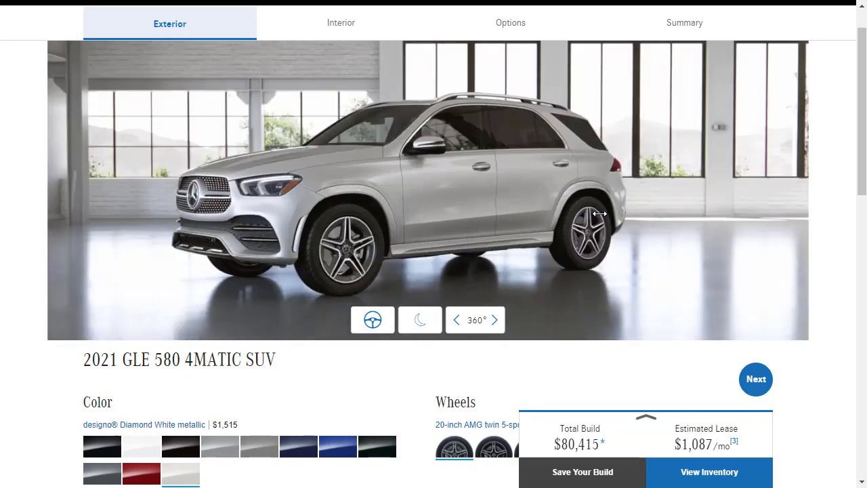
pyautogui.moveTo(603, 205); pyautogui.dragTo(434, 206)
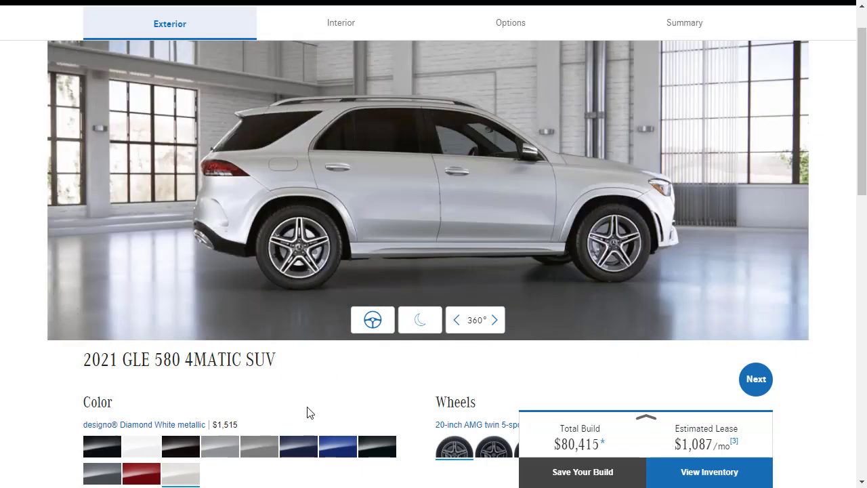
pyautogui.moveTo(338, 400)
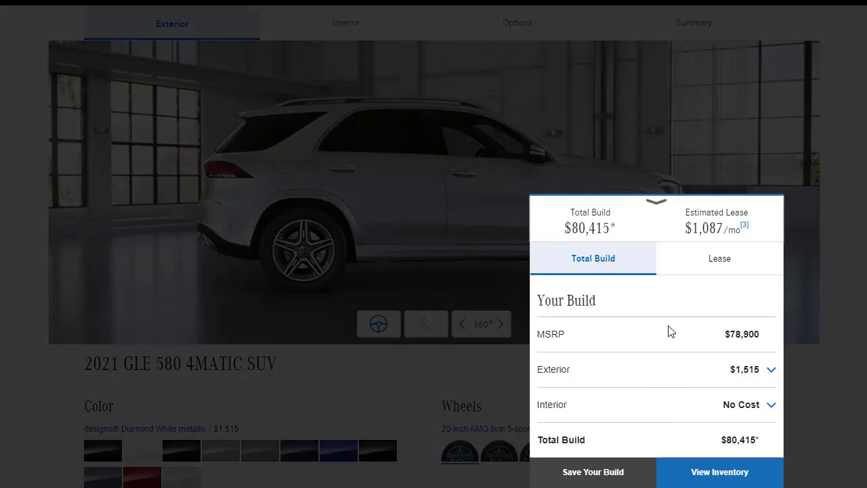
# - Preview Lunar Blue, then paint the SUV Selenite Grey metallic, bringing the total to $79,620
pyautogui.click(655, 201)
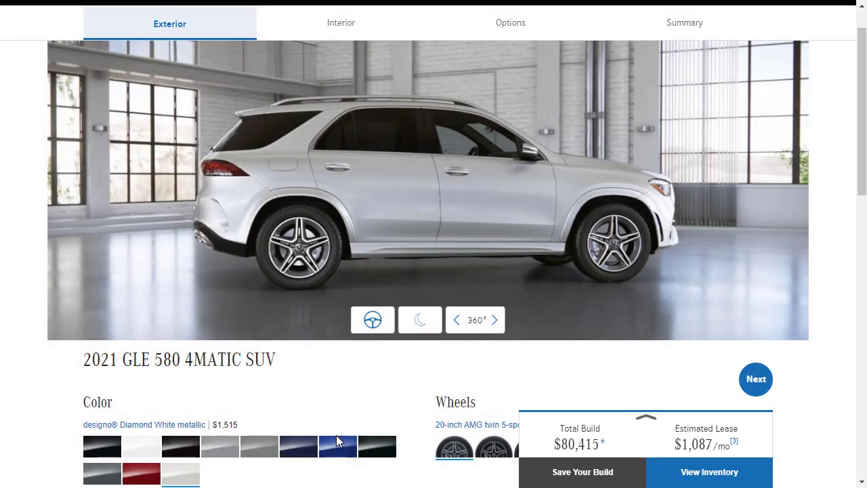
pyautogui.click(298, 446)
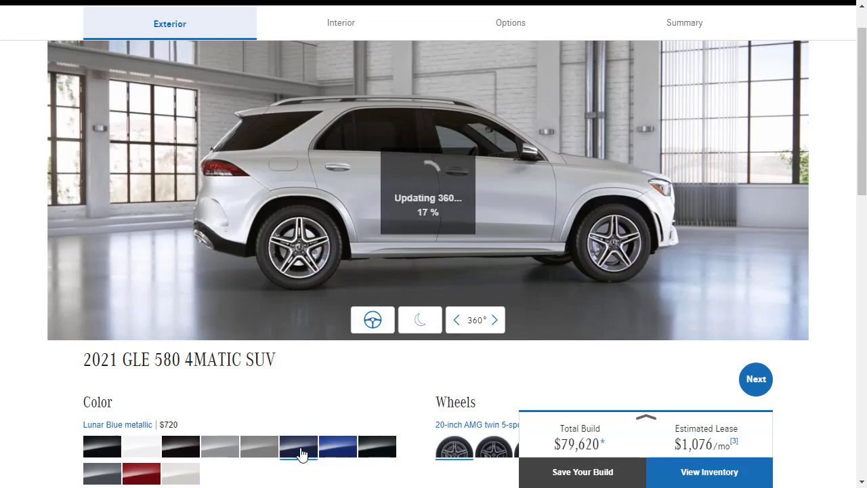
pyautogui.click(298, 446)
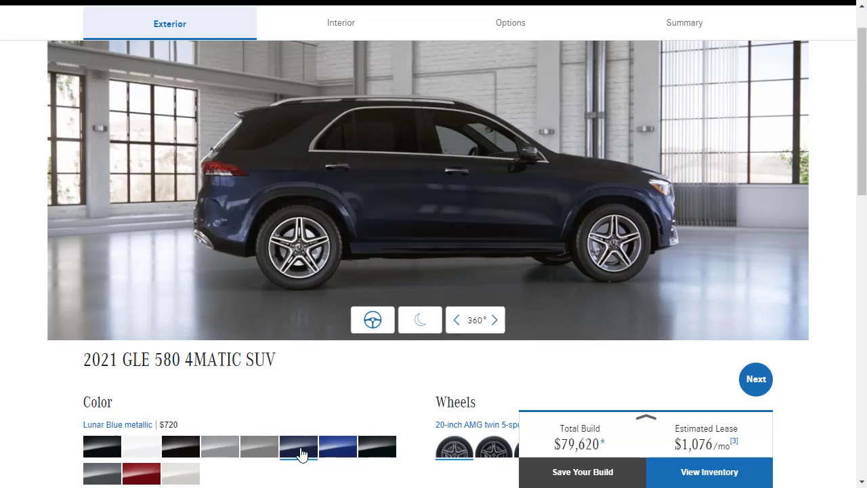
pyautogui.click(102, 473)
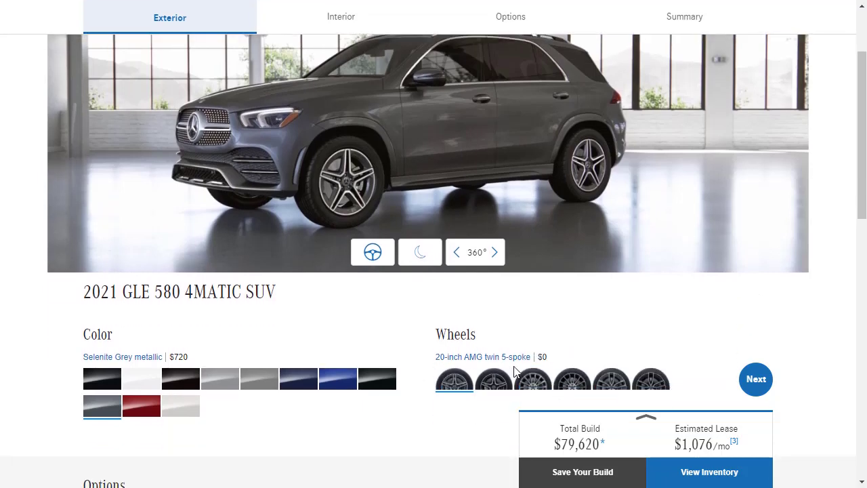
pyautogui.click(533, 379)
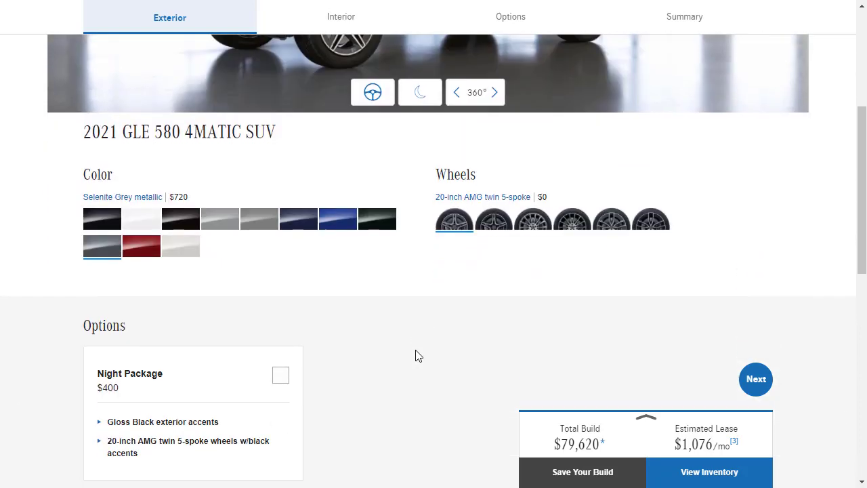
pyautogui.scroll(-3)
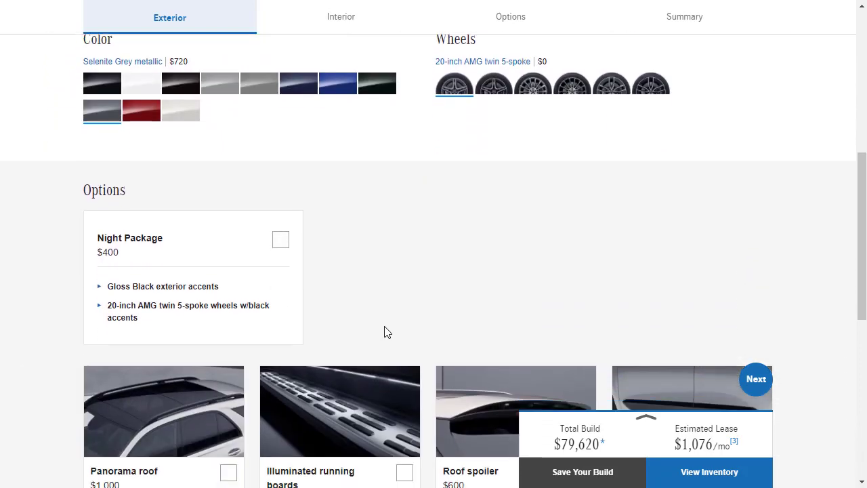
pyautogui.scroll(-3)
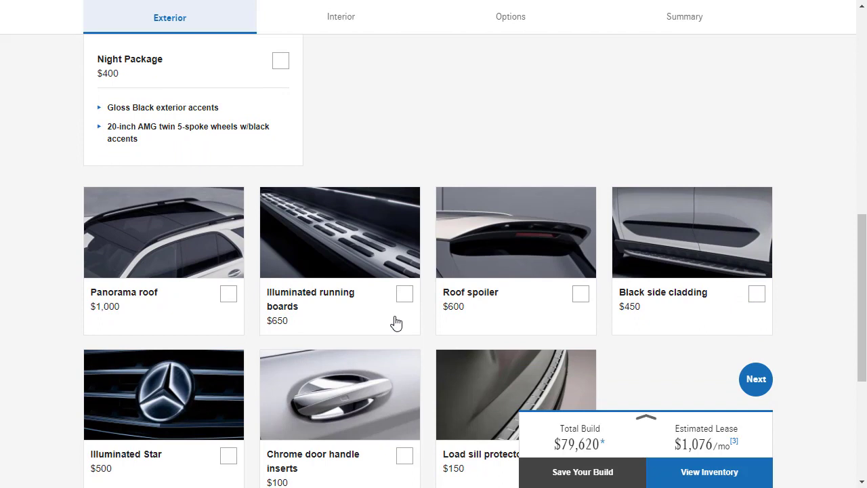
pyautogui.moveTo(221, 298)
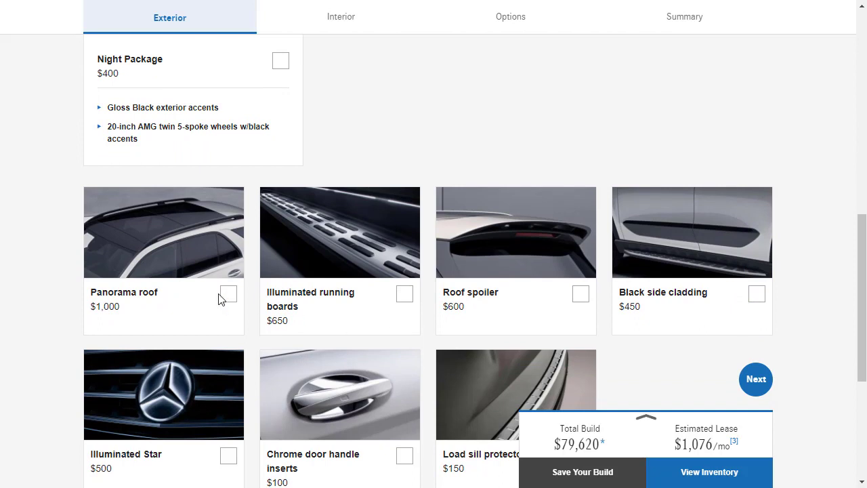
pyautogui.scroll(3)
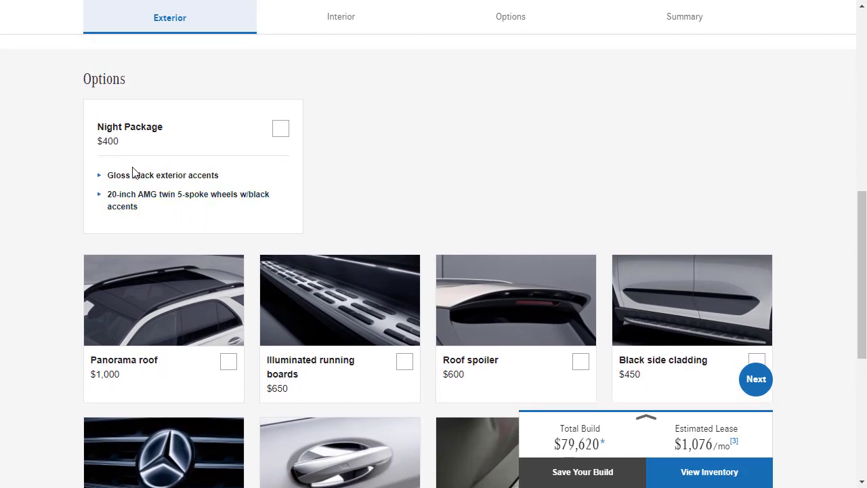
pyautogui.moveTo(149, 200)
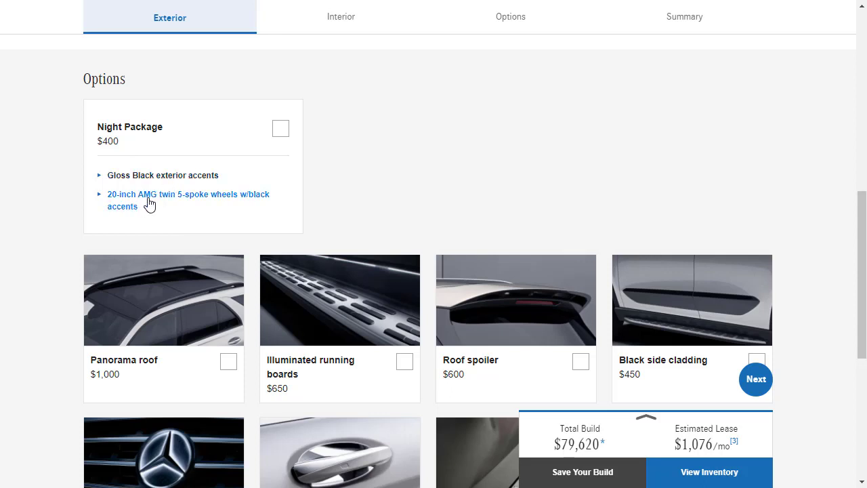
pyautogui.scroll(3)
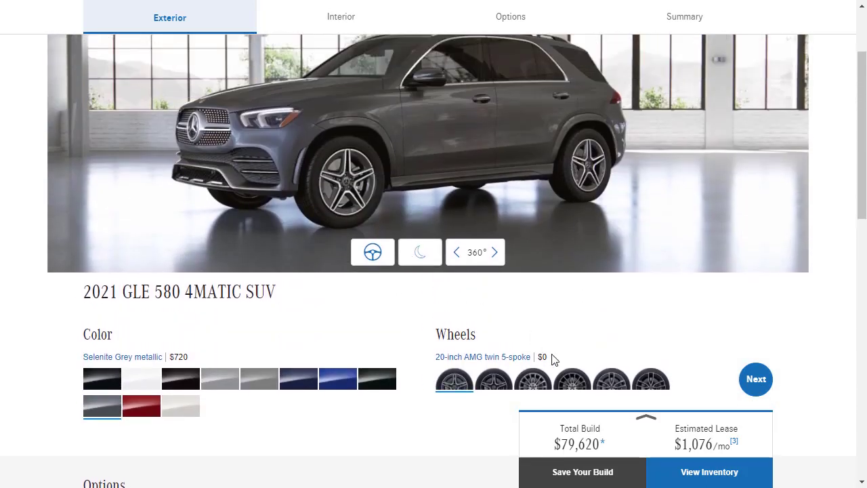
pyautogui.click(650, 379)
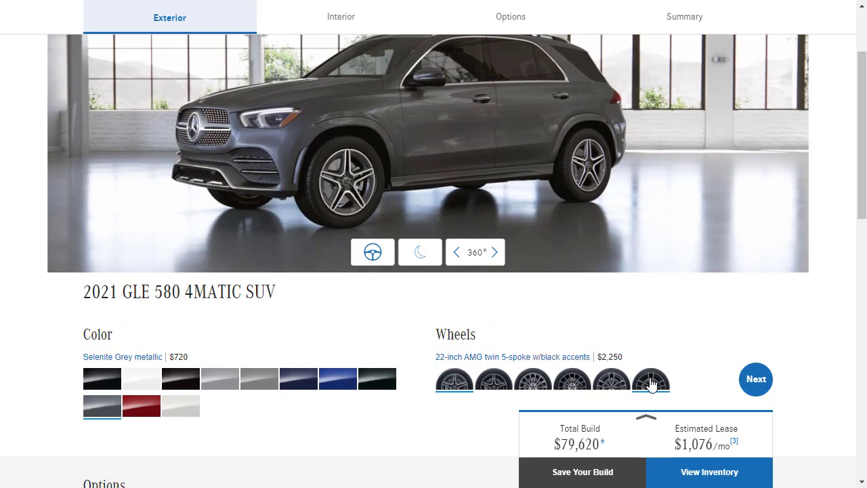
# - Fit 22-inch AMG black-accent wheels and accept the required Night Package, totalling $82,270
pyautogui.click(652, 379)
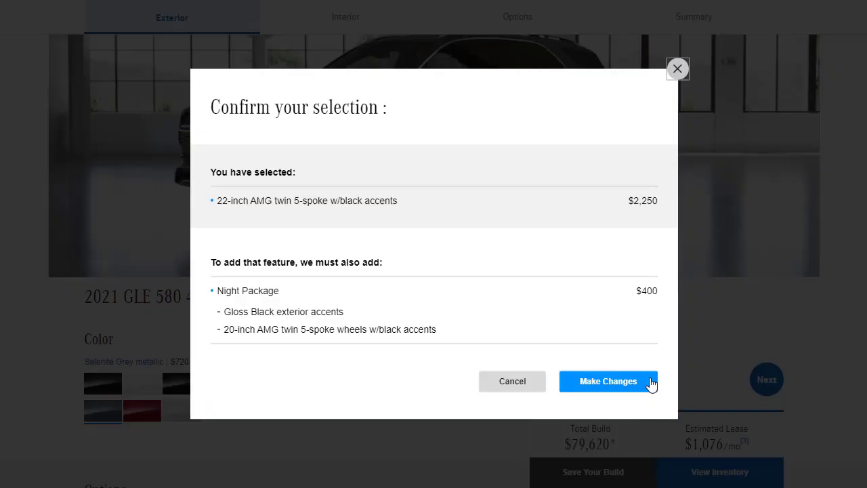
pyautogui.moveTo(309, 225)
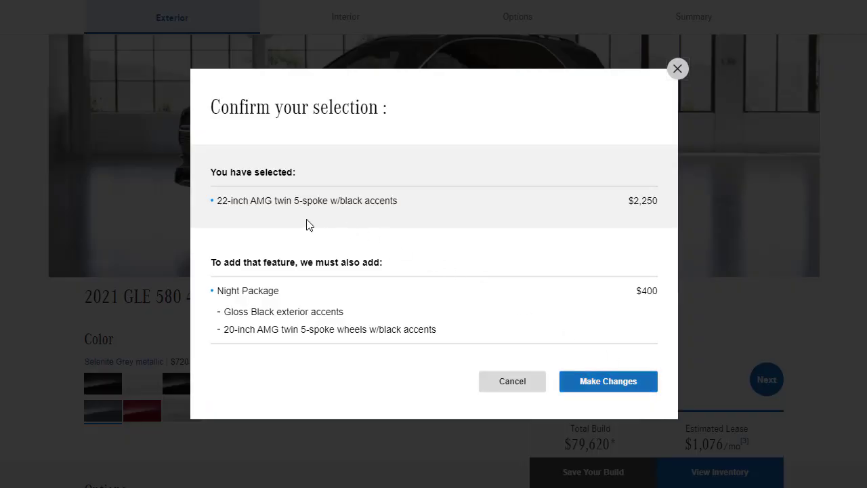
pyautogui.doubleClick(259, 291)
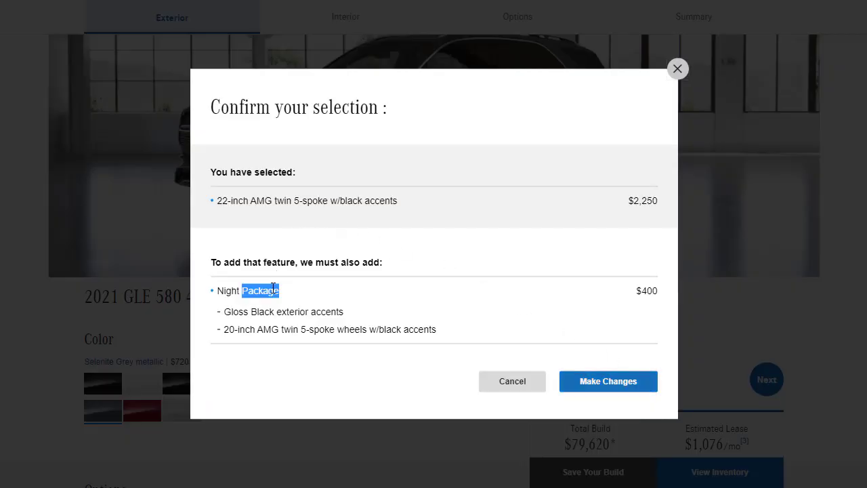
pyautogui.click(608, 381)
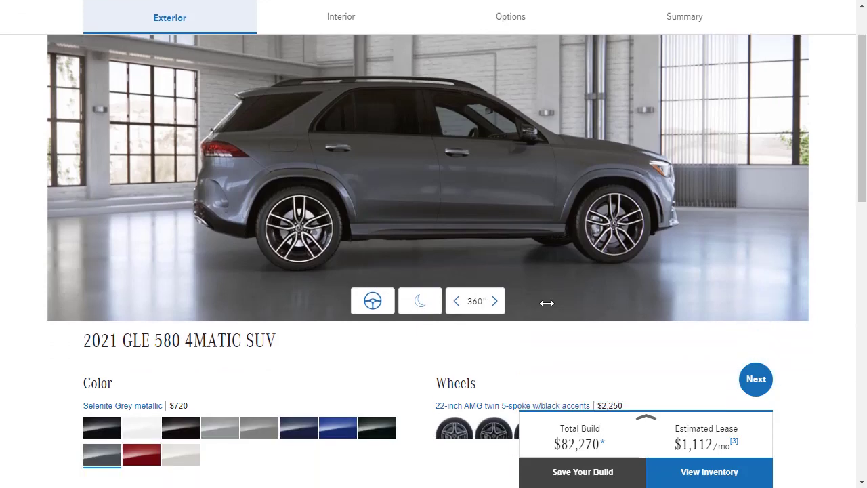
# - Add the roof spoiler and $150 load sill protector exterior options, totalling $83,670
pyautogui.scroll(-3)
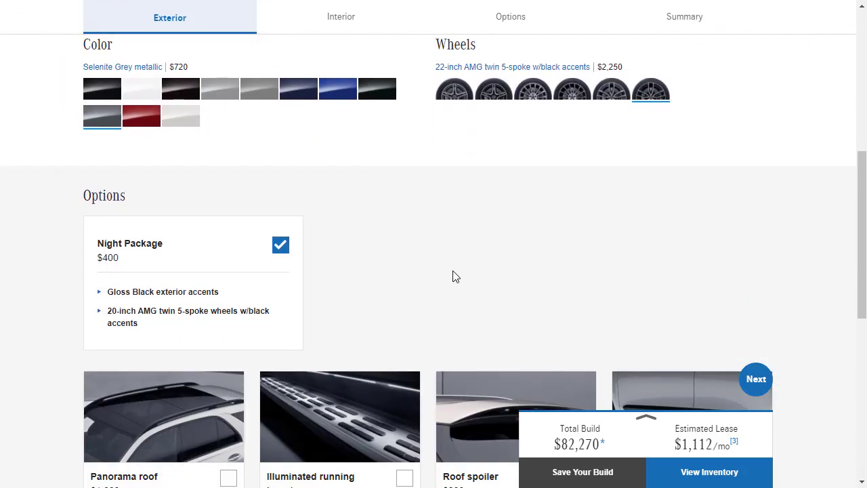
pyautogui.scroll(-3)
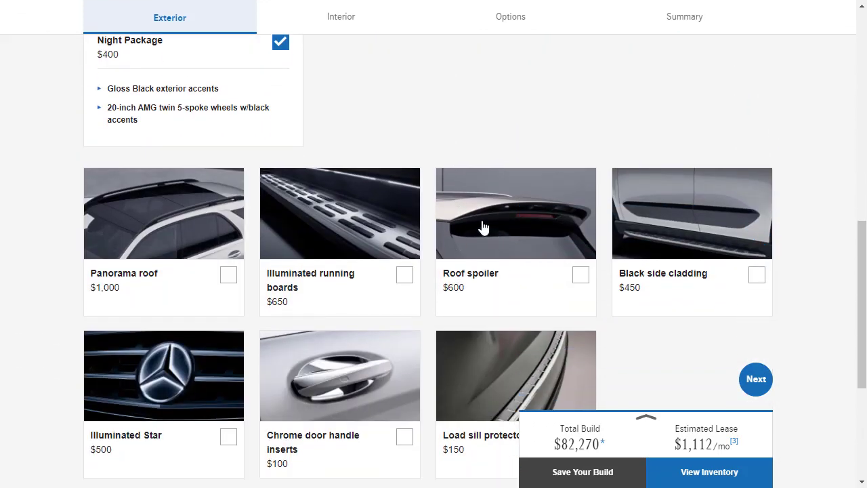
pyautogui.click(581, 275)
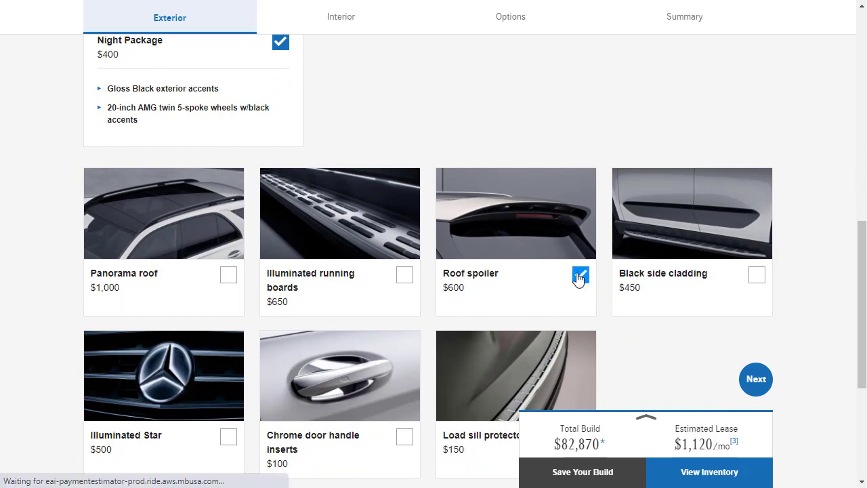
pyautogui.click(581, 274)
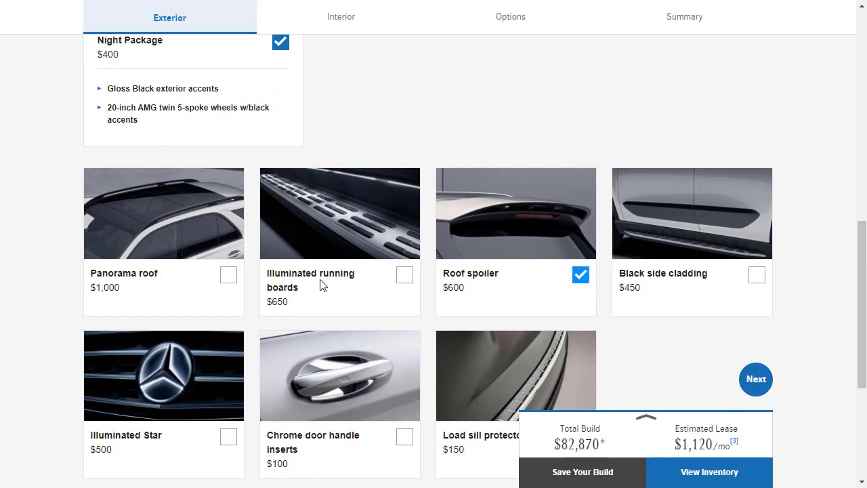
pyautogui.scroll(3)
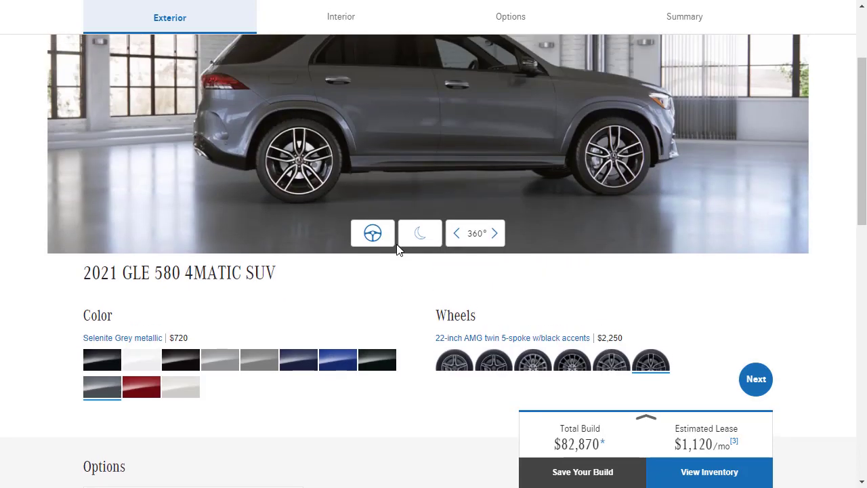
pyautogui.scroll(-3)
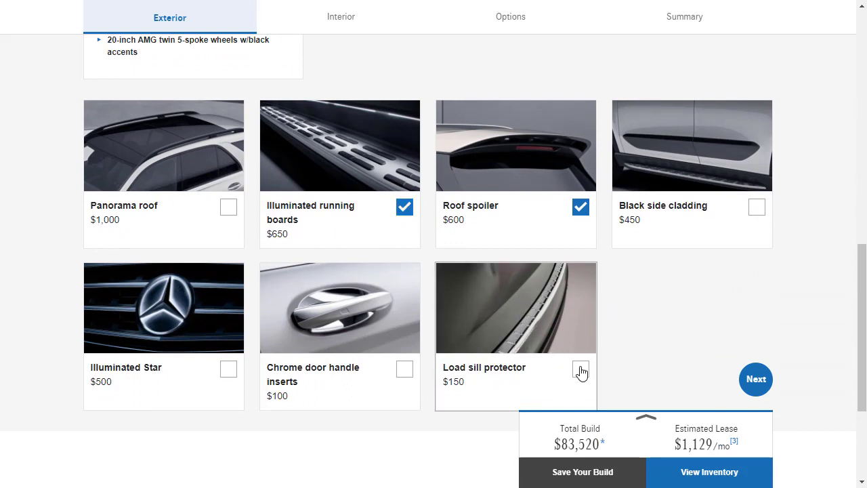
pyautogui.click(580, 369)
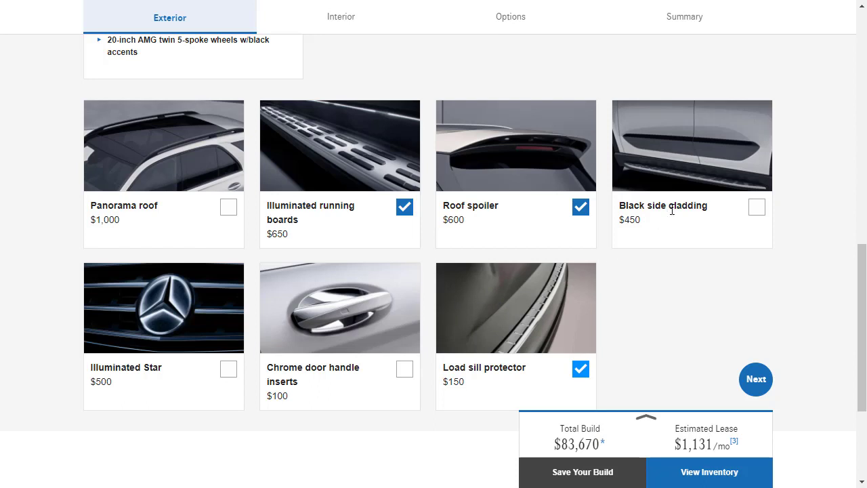
pyautogui.moveTo(107, 329)
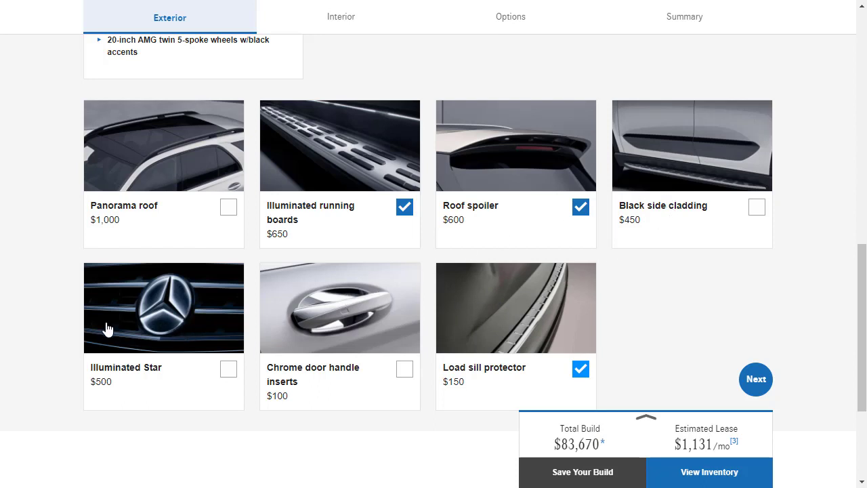
pyautogui.moveTo(111, 371)
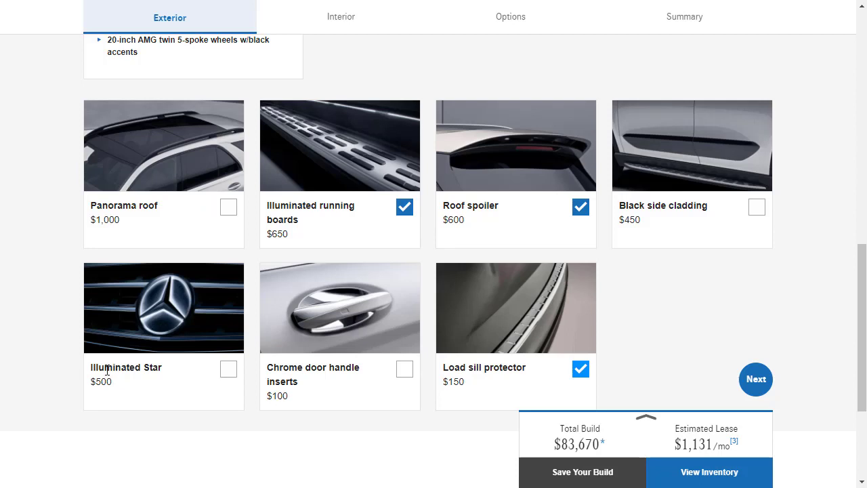
pyautogui.moveTo(179, 285)
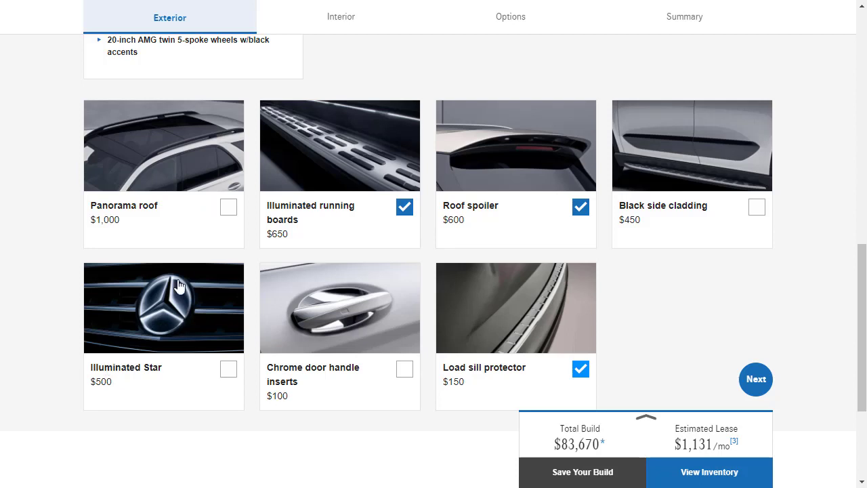
pyautogui.moveTo(163, 333)
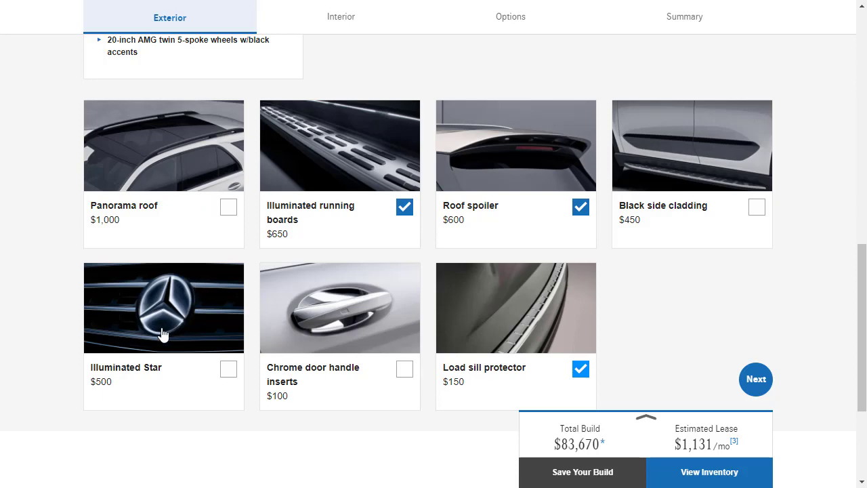
pyautogui.scroll(3)
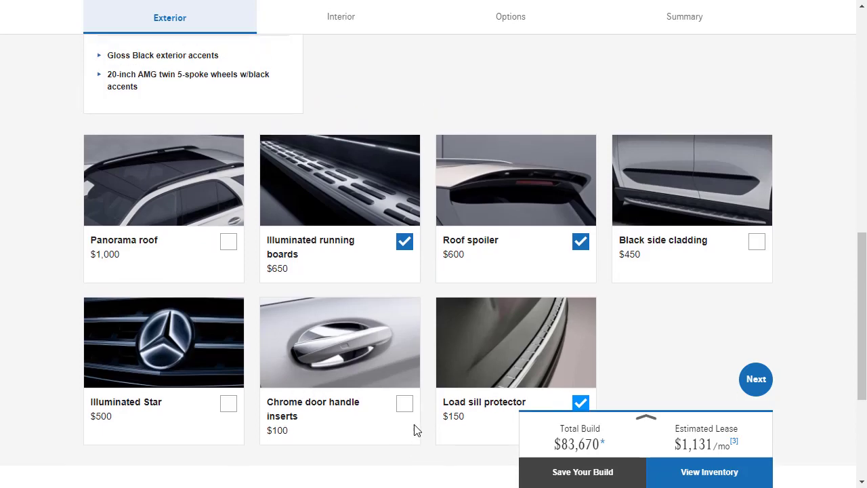
pyautogui.scroll(3)
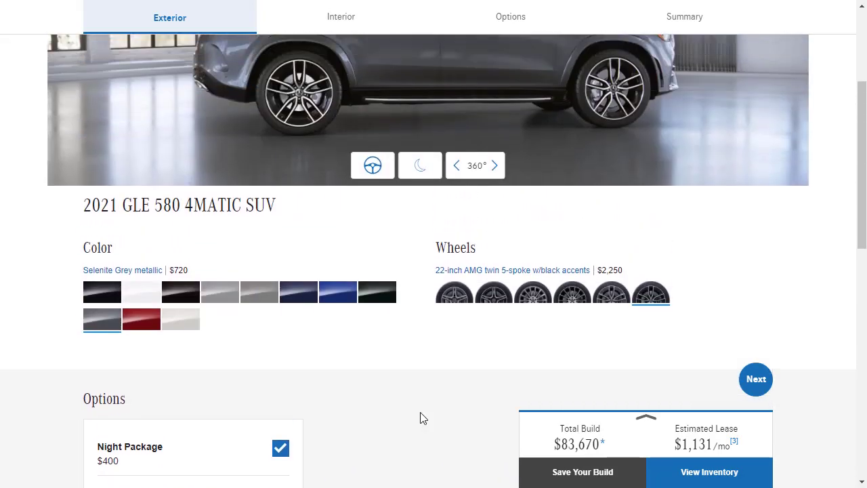
pyautogui.scroll(3)
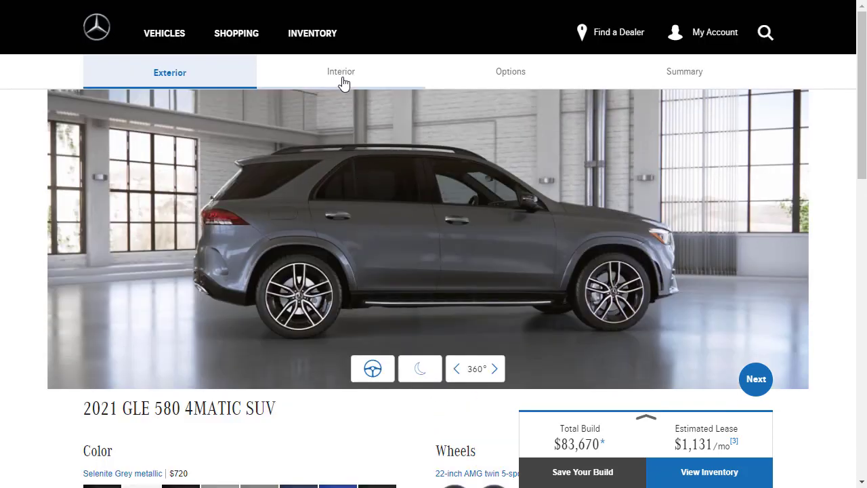
# - Rotate the interior view and preview White/Black Nappa, Black leather, MB-Tex/DINAMICA, then Black Nappa upholstery
pyautogui.click(340, 71)
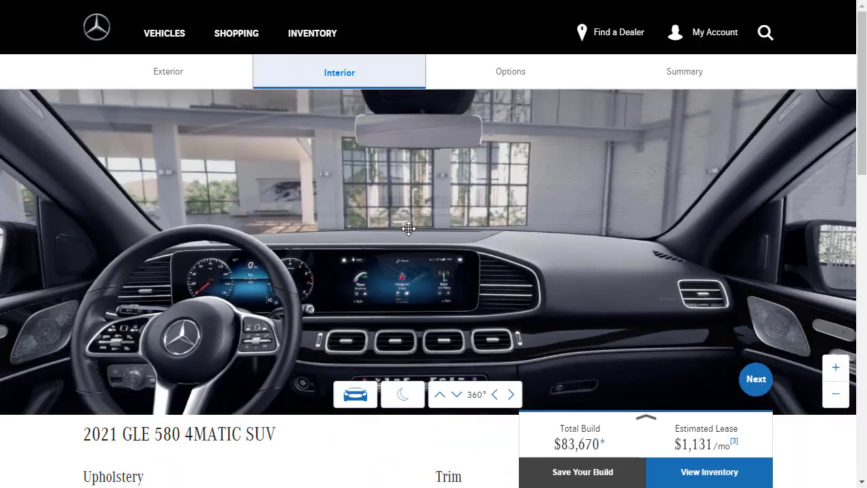
pyautogui.moveTo(408, 229); pyautogui.dragTo(288, 228)
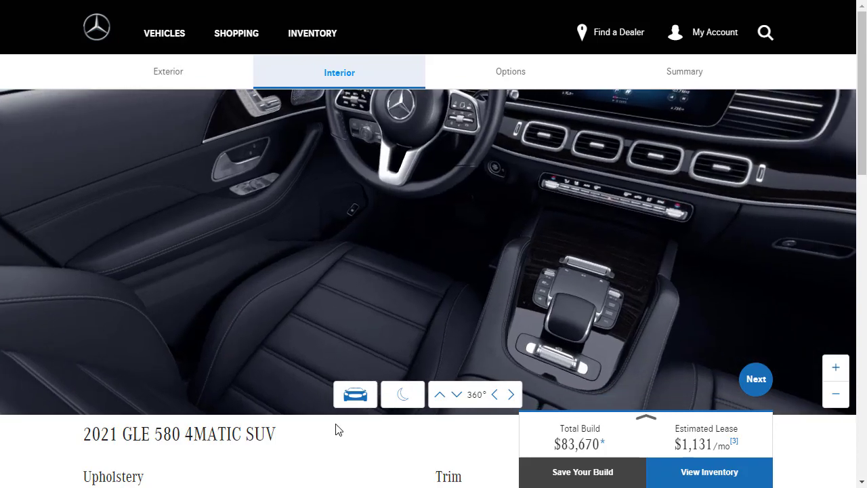
pyautogui.scroll(-3)
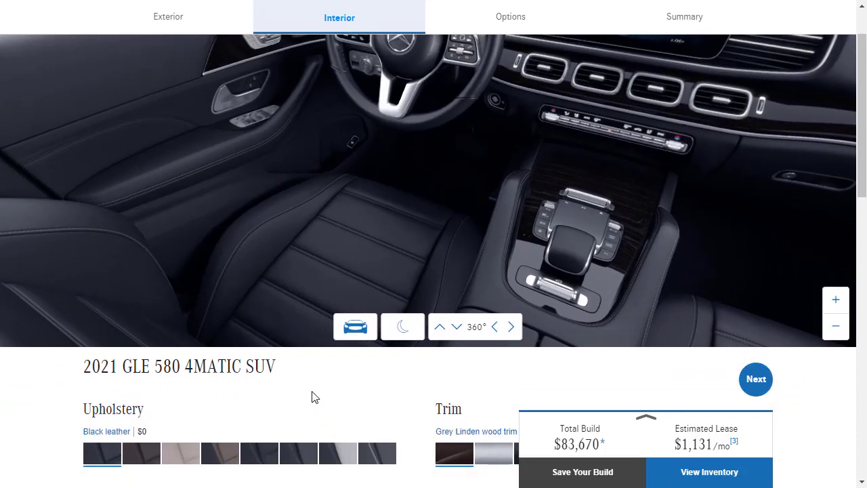
pyautogui.click(338, 378)
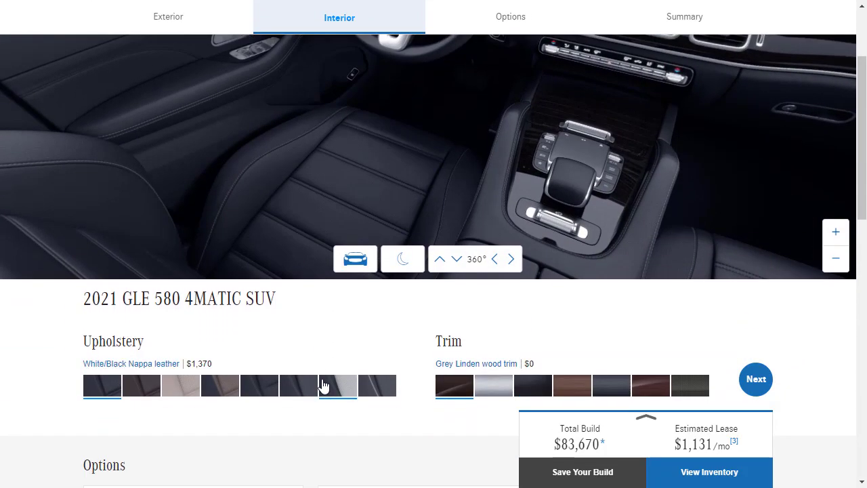
pyautogui.click(101, 384)
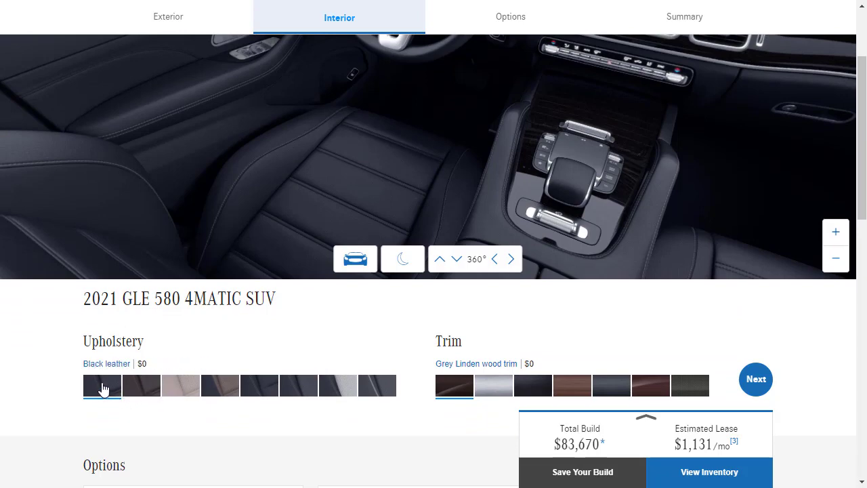
pyautogui.click(259, 385)
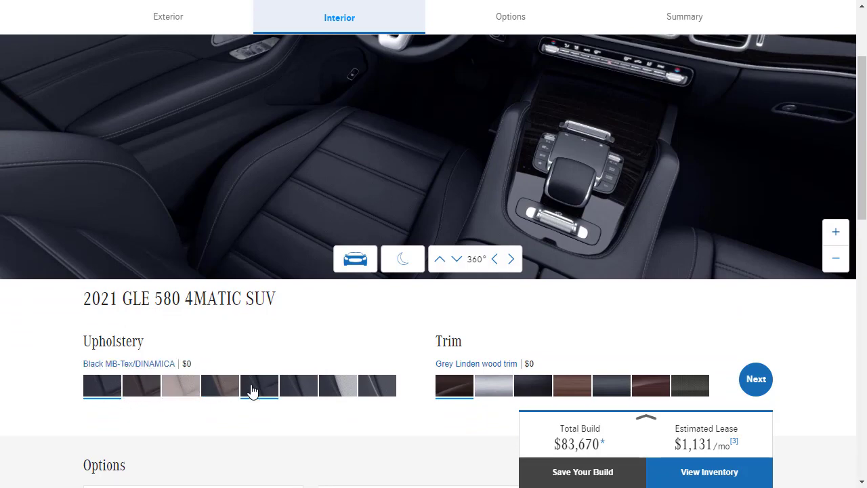
pyautogui.click(298, 384)
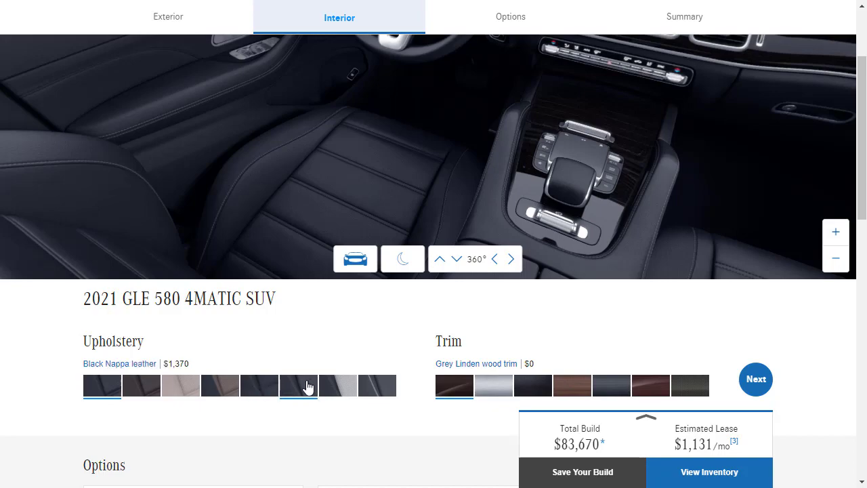
# - Select Black Nappa leather, bringing up the $400 AMG Line Interior requirement notice
pyautogui.click(298, 385)
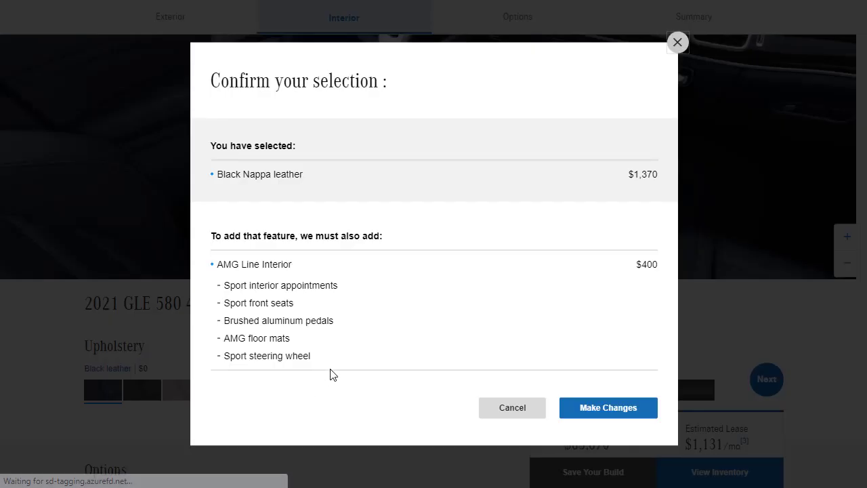
pyautogui.moveTo(309, 264)
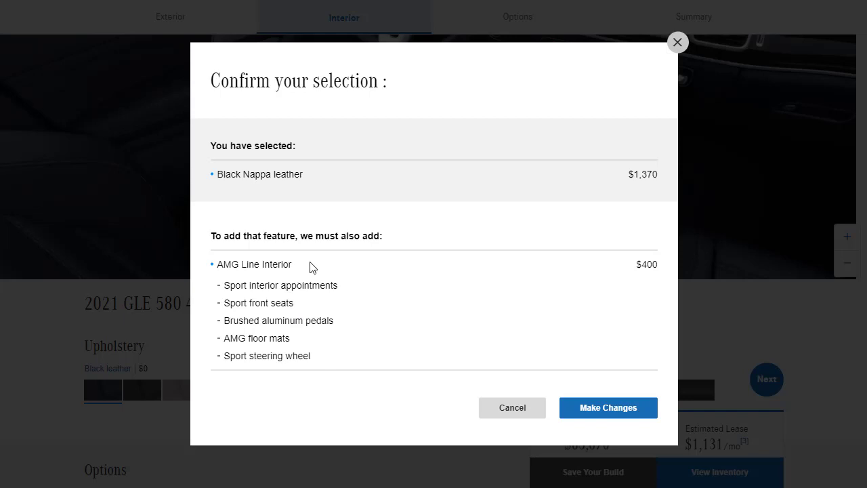
pyautogui.moveTo(276, 269)
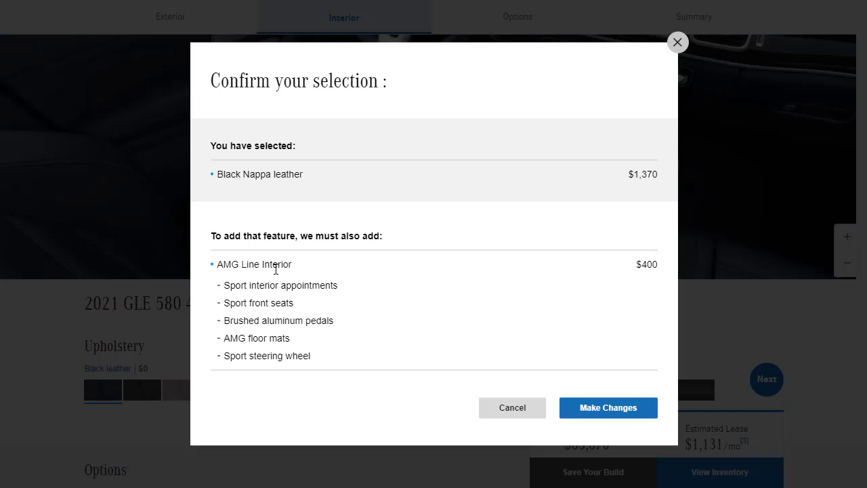
pyautogui.moveTo(504, 379)
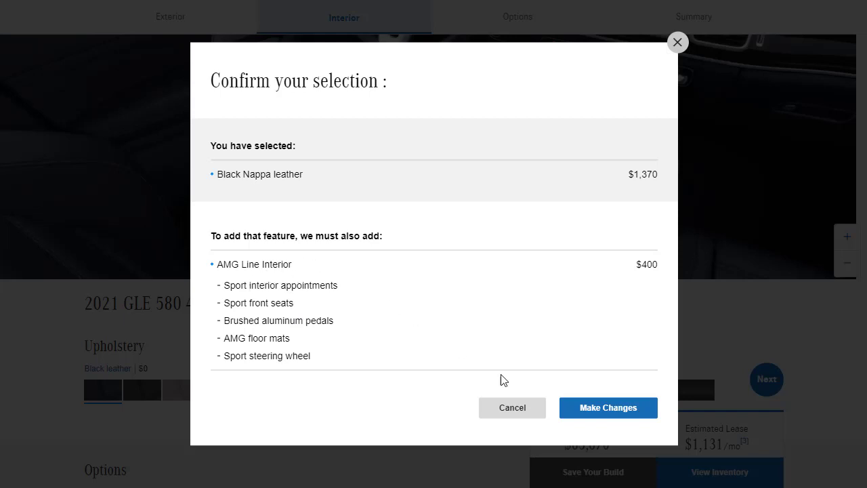
# - Accept the $400 AMG Line Interior with Black Nappa leather and rotate the view to inspect seats
pyautogui.click(608, 407)
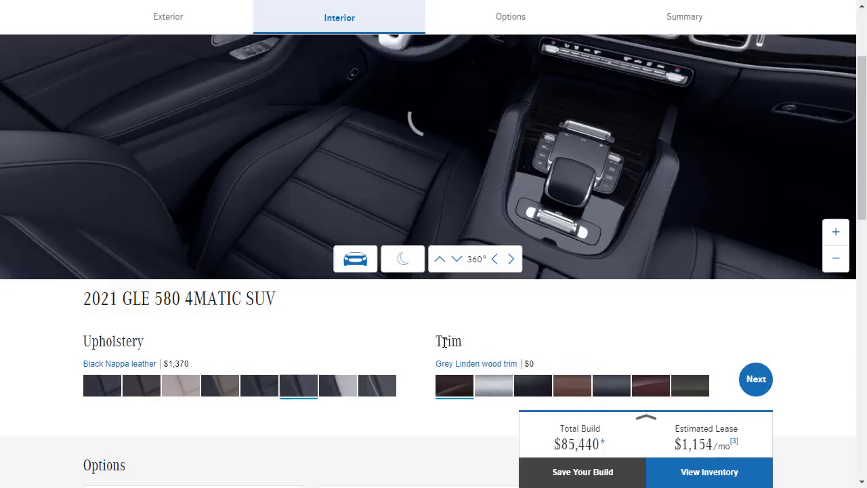
pyautogui.scroll(3)
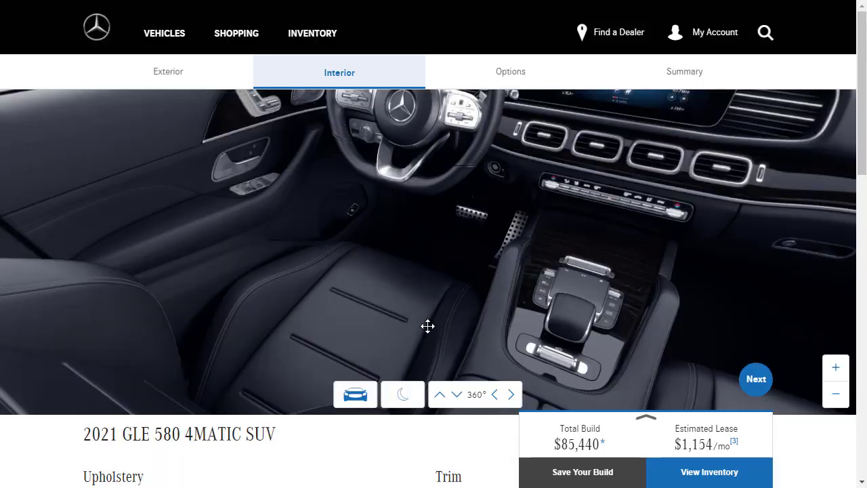
pyautogui.moveTo(426, 326); pyautogui.dragTo(535, 298)
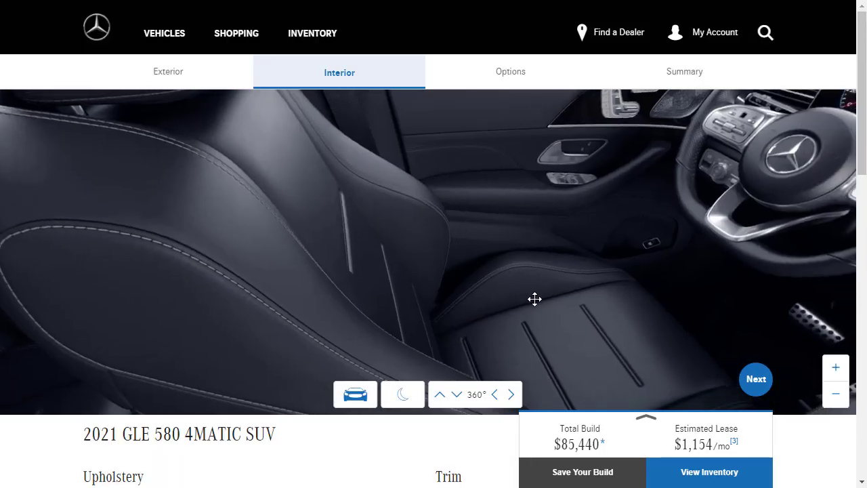
pyautogui.moveTo(535, 298); pyautogui.dragTo(378, 238)
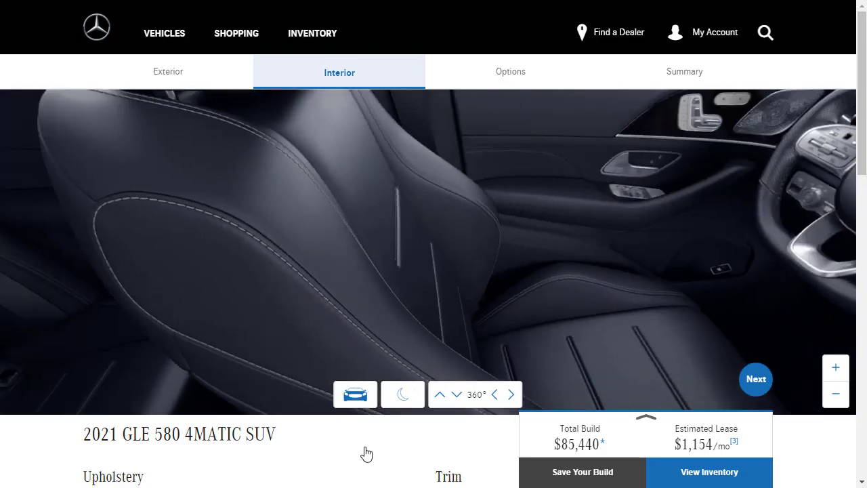
pyautogui.scroll(-3)
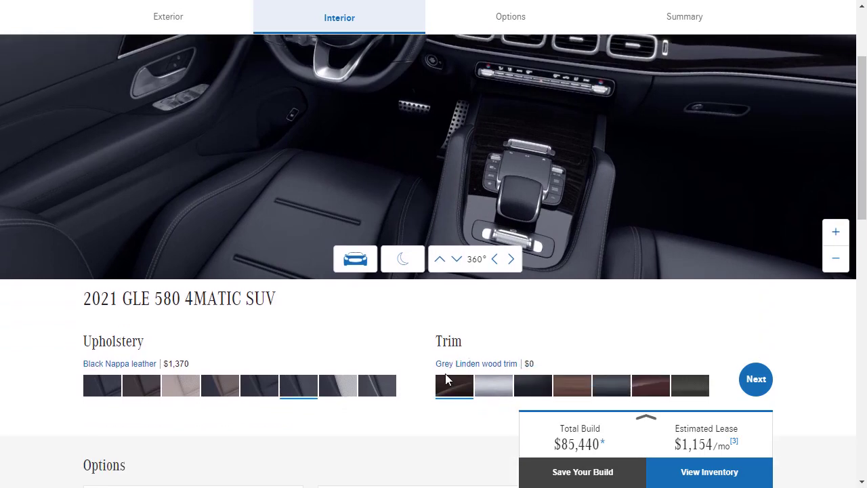
# - Try Brown Walnut and Brown Linden wood trims, then settle on $600 Metal Weave trim
pyautogui.click(572, 385)
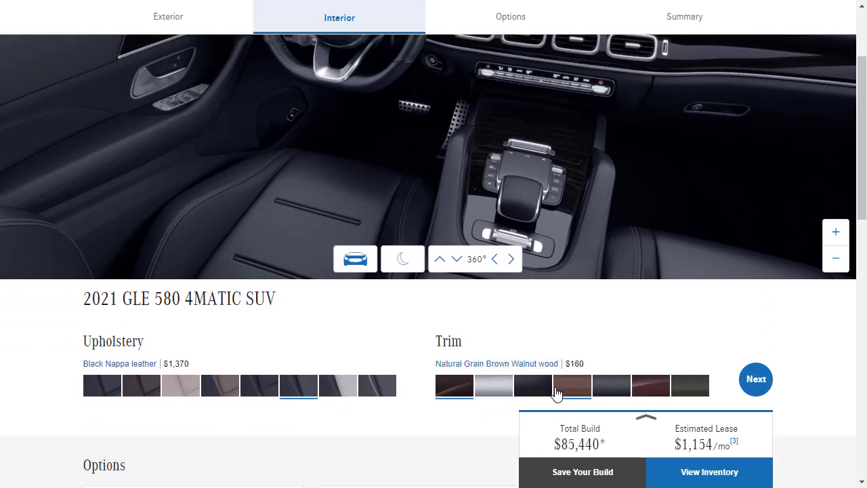
pyautogui.click(650, 386)
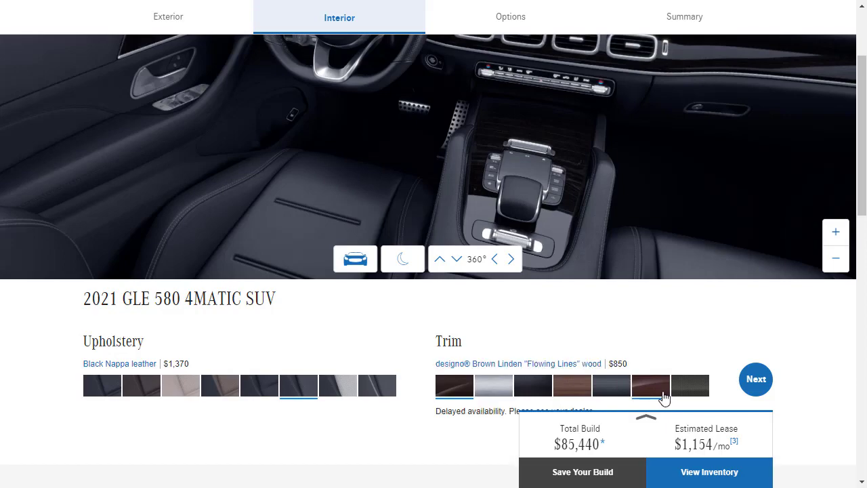
pyautogui.click(650, 385)
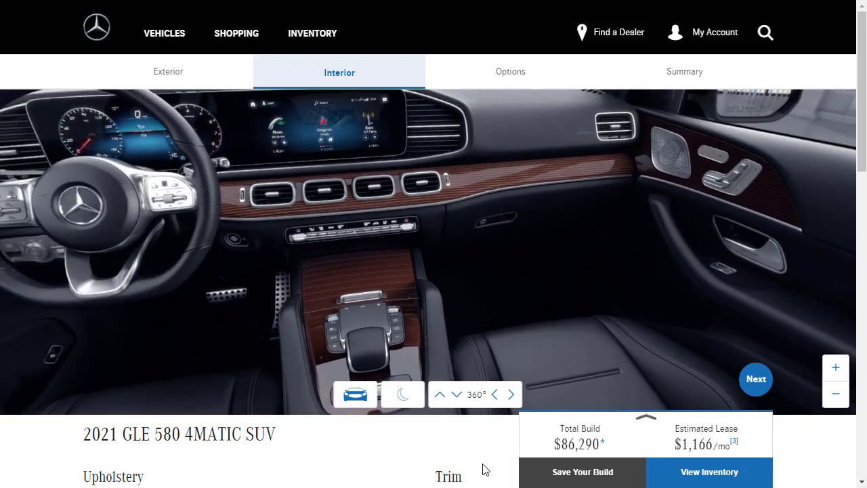
pyautogui.scroll(-3)
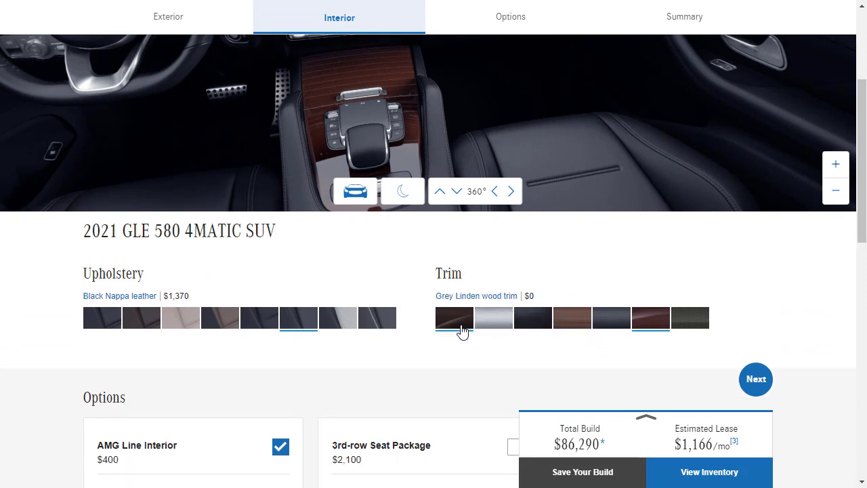
pyautogui.click(533, 318)
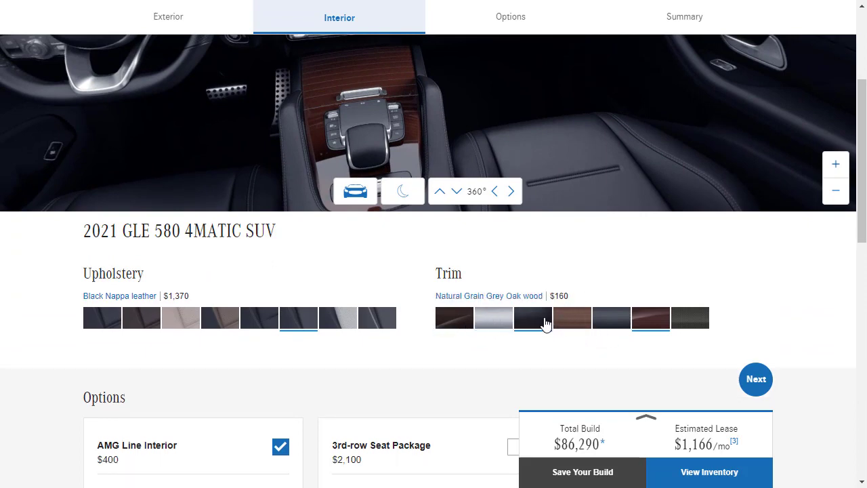
pyautogui.click(690, 318)
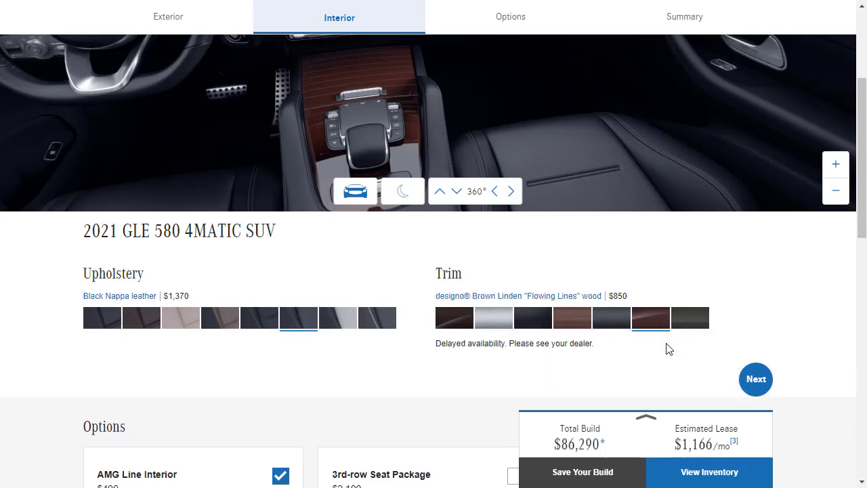
pyautogui.moveTo(614, 359)
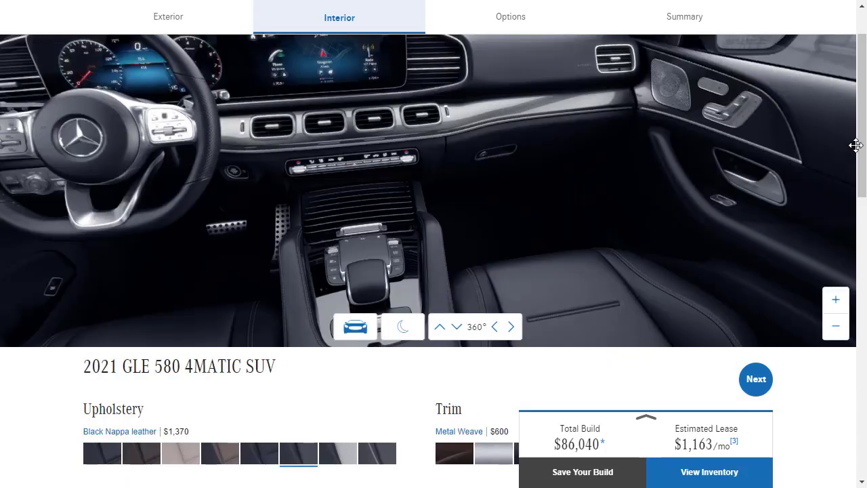
pyautogui.scroll(3)
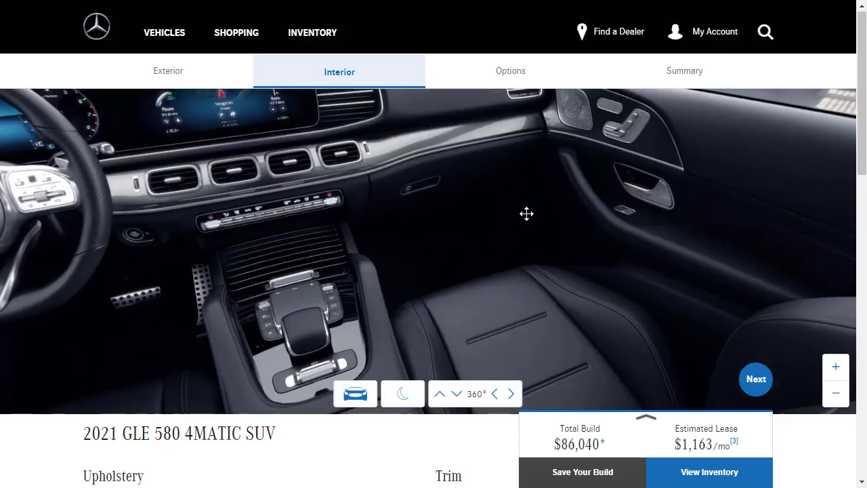
pyautogui.scroll(-3)
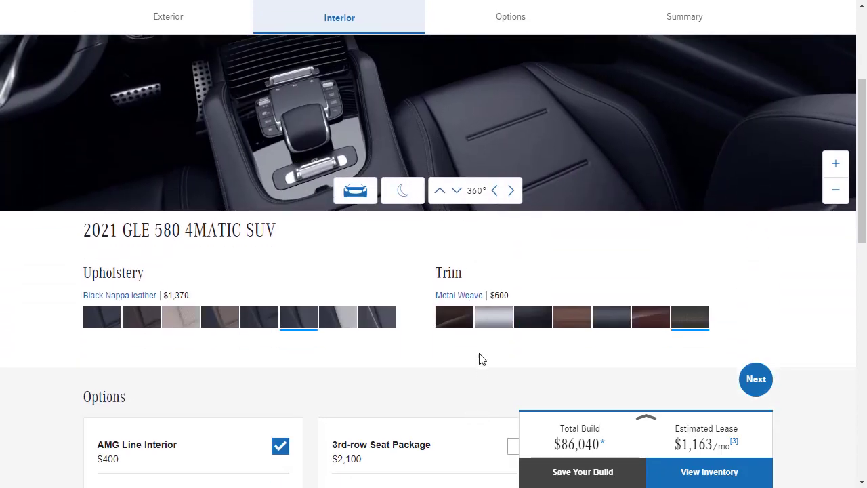
pyautogui.moveTo(427, 336)
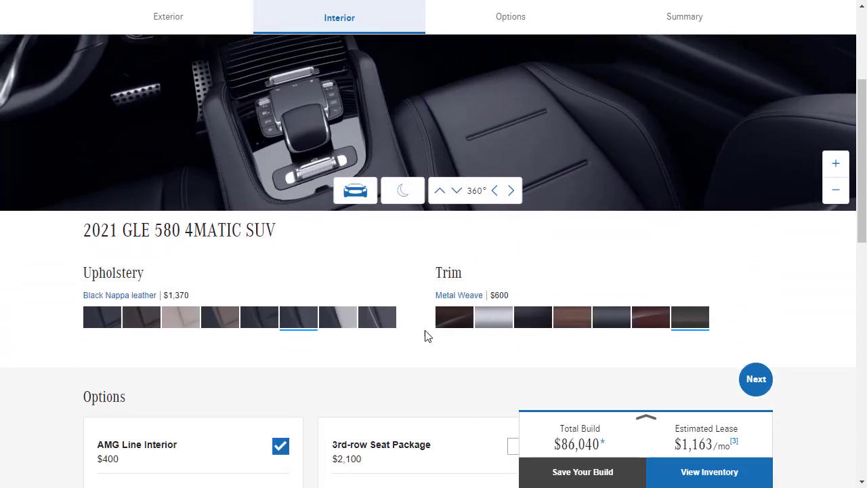
pyautogui.scroll(-3)
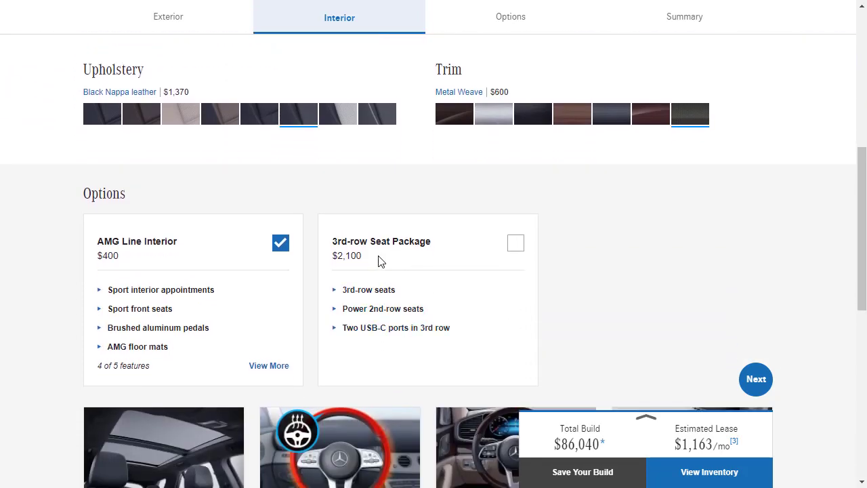
pyautogui.scroll(-3)
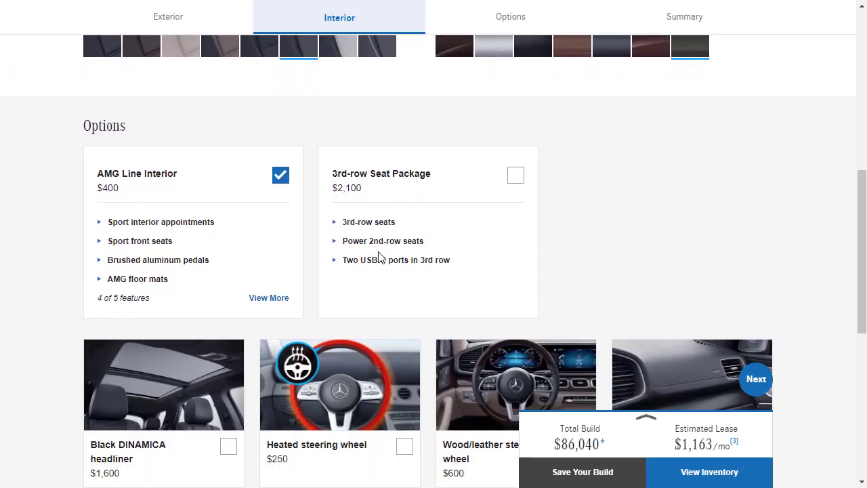
pyautogui.scroll(-3)
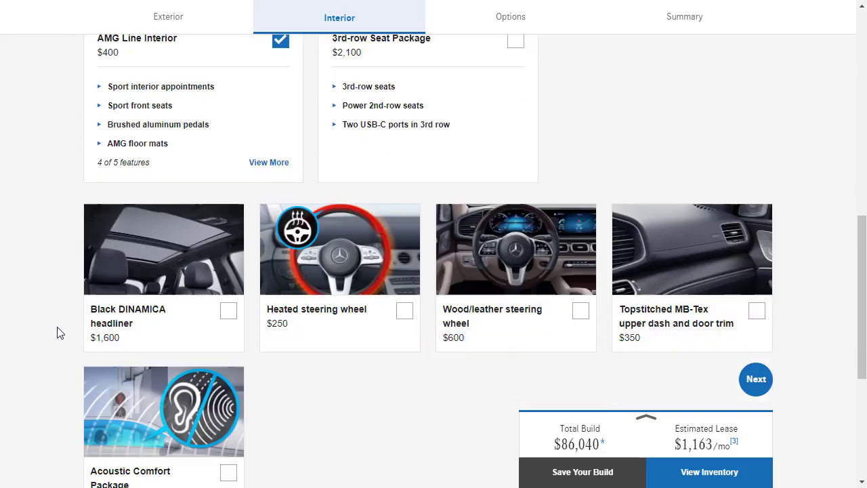
pyautogui.click(404, 310)
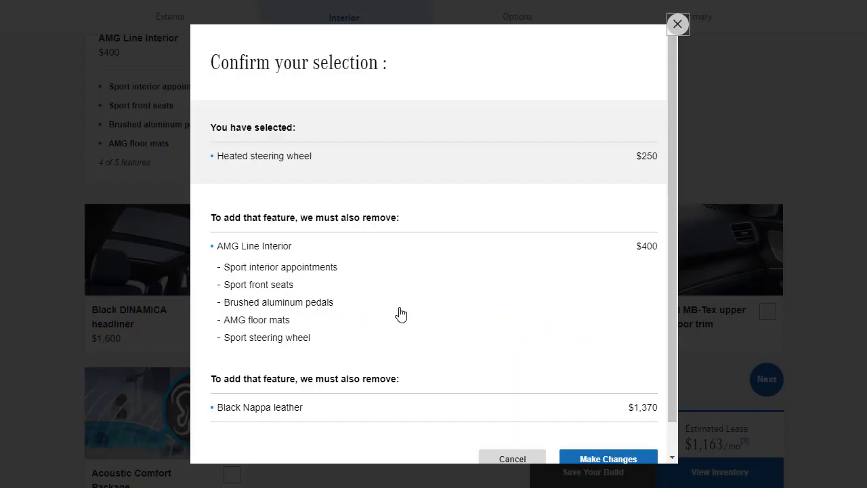
pyautogui.moveTo(342, 242)
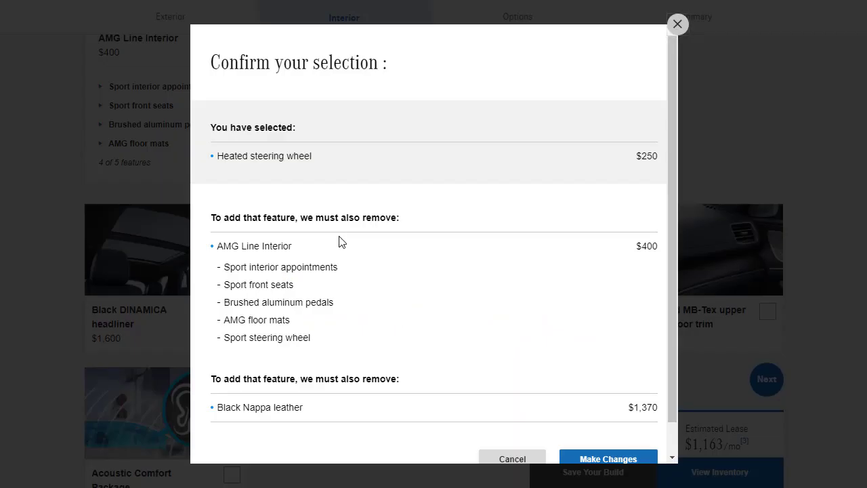
pyautogui.moveTo(305, 237)
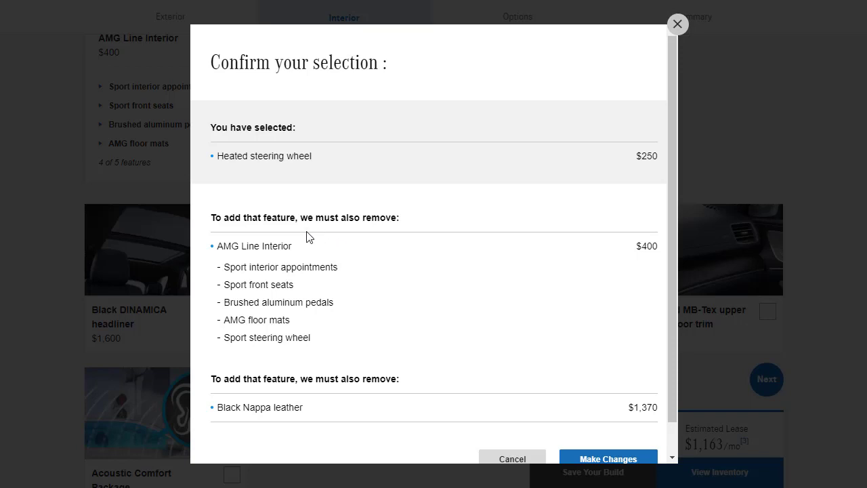
pyautogui.moveTo(677, 24)
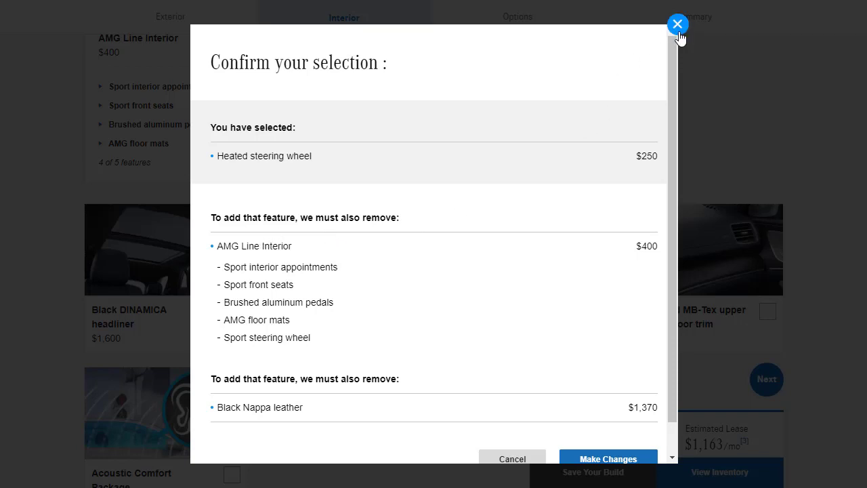
pyautogui.click(677, 25)
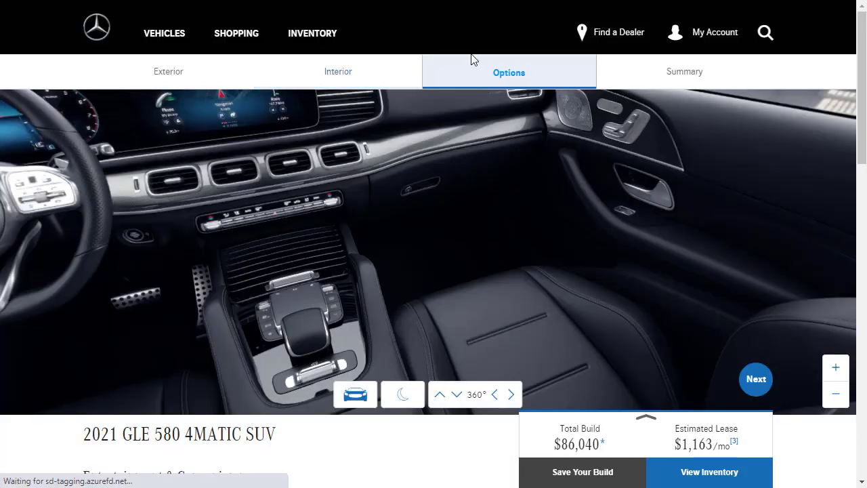
# - Add heated 2nd-row seats, power side-window sunshades, soft-close doors and MBUX Augmented Video ($88,100)
pyautogui.scroll(-3)
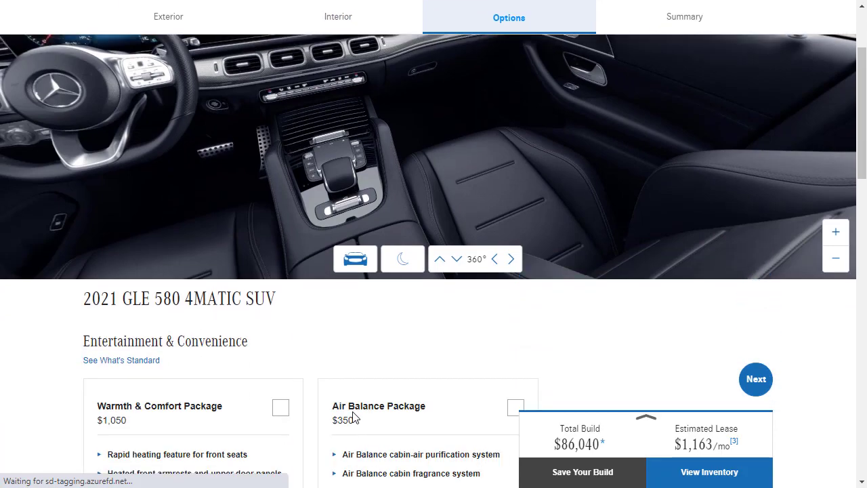
pyautogui.scroll(-3)
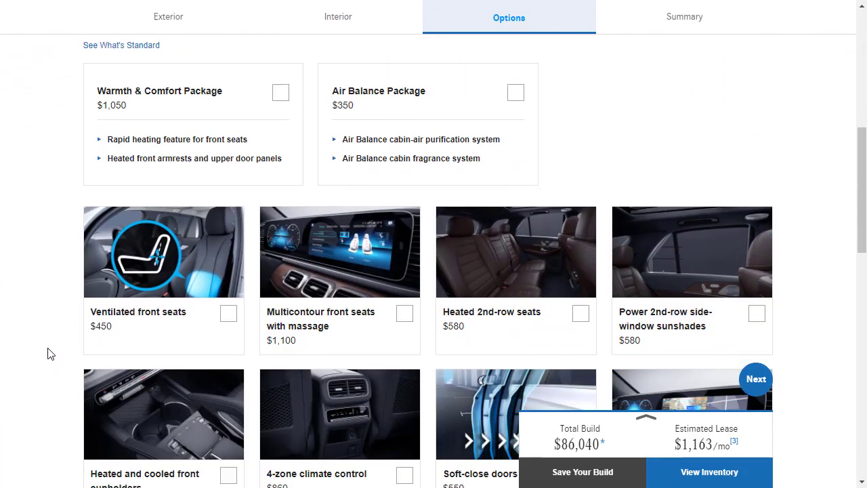
pyautogui.scroll(-3)
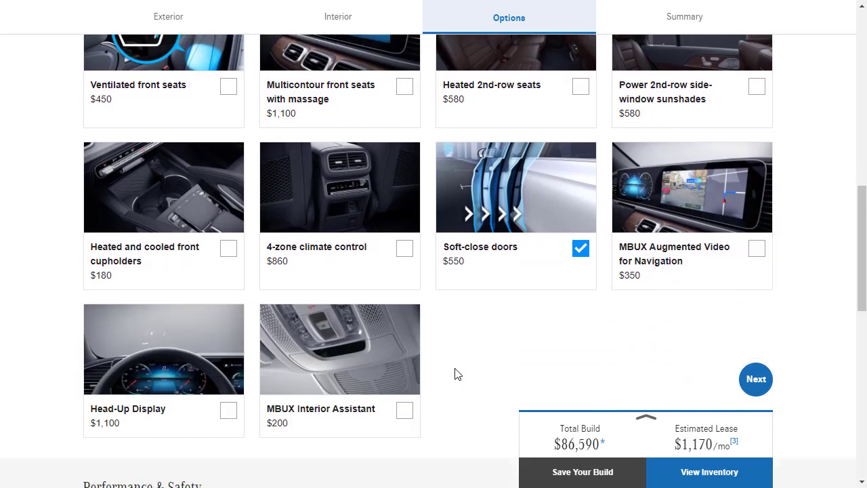
pyautogui.moveTo(242, 413)
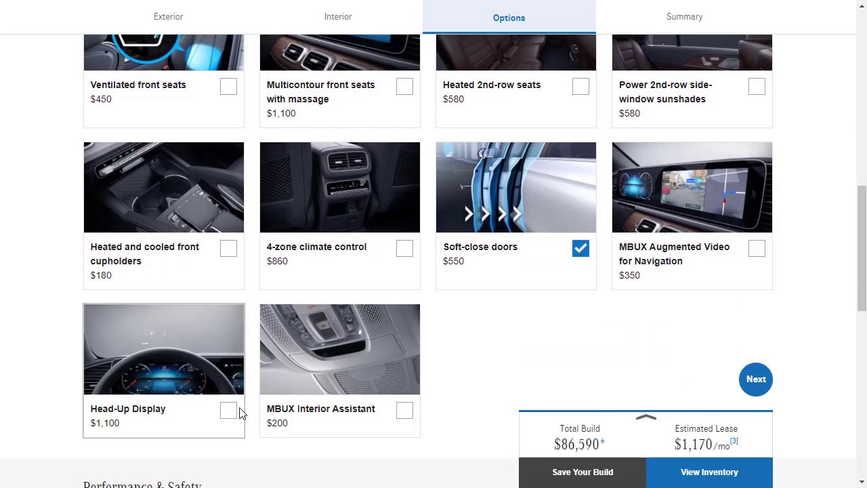
pyautogui.moveTo(606, 299)
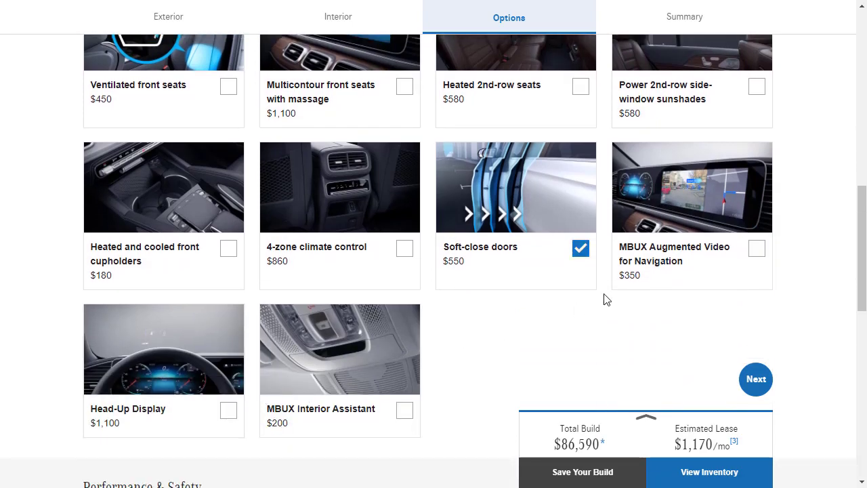
pyautogui.moveTo(775, 277)
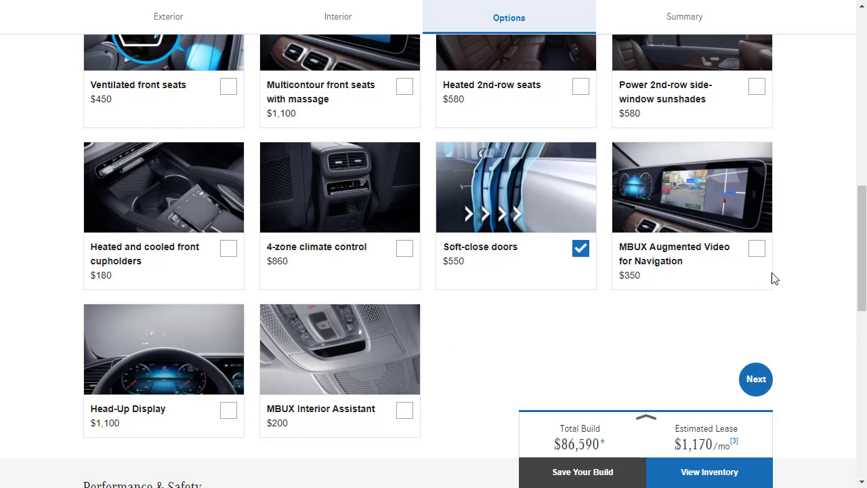
pyautogui.scroll(3)
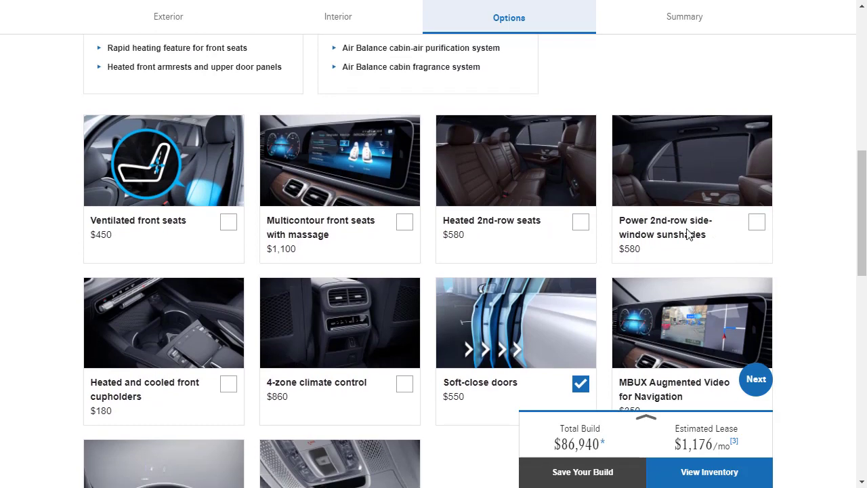
pyautogui.moveTo(769, 225)
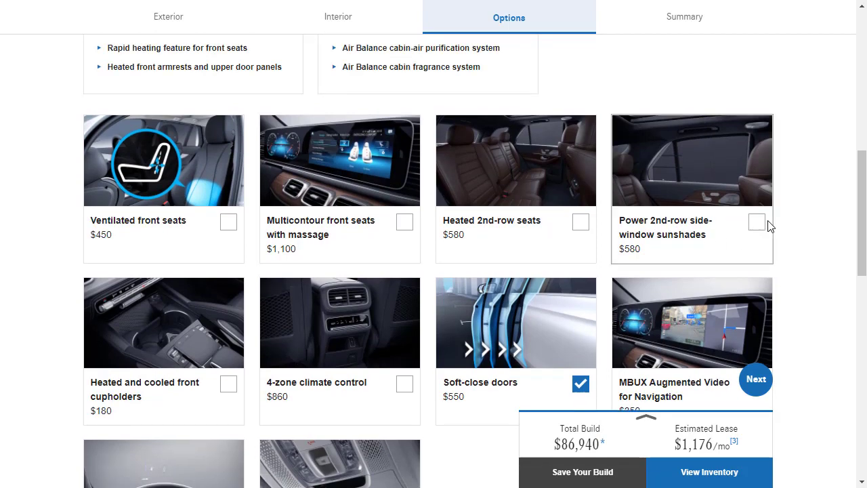
pyautogui.click(756, 222)
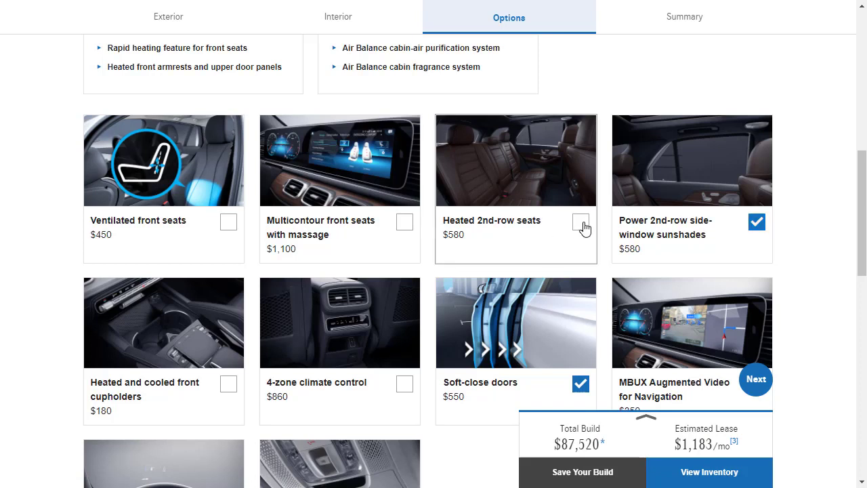
pyautogui.click(580, 222)
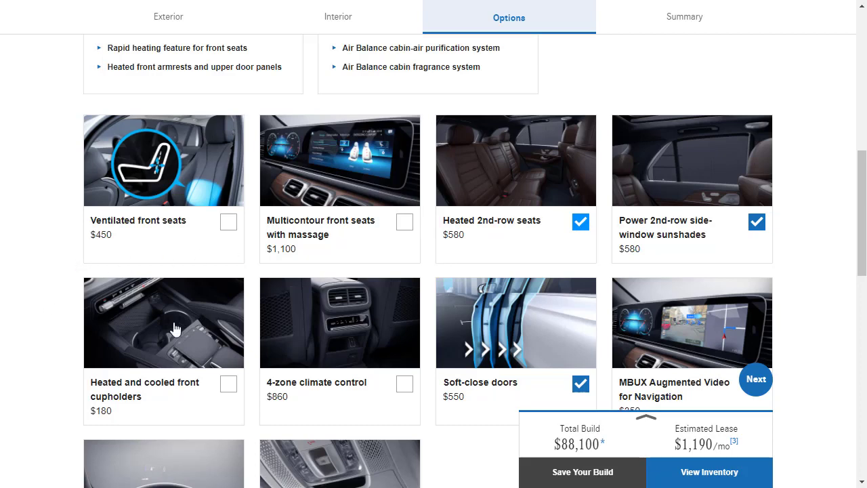
pyautogui.scroll(-3)
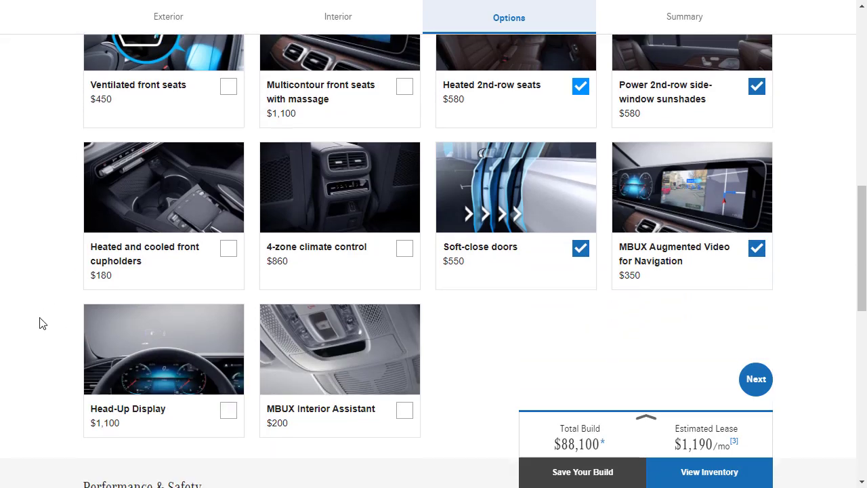
pyautogui.scroll(-3)
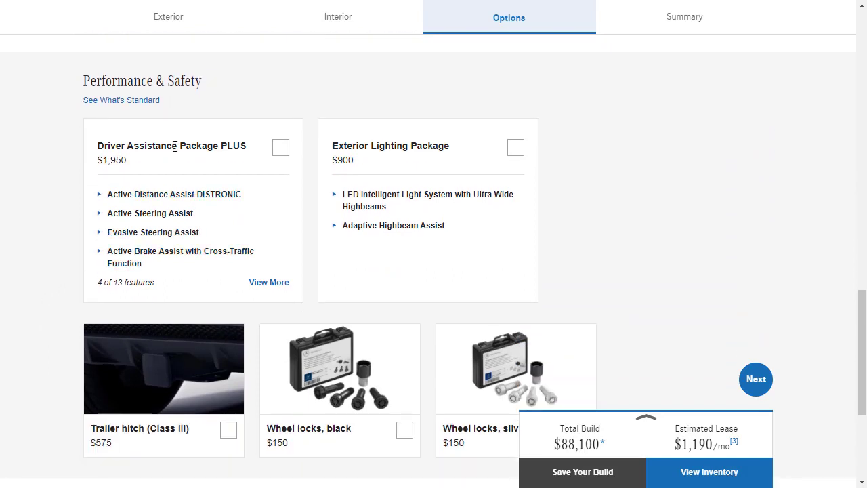
pyautogui.moveTo(152, 232)
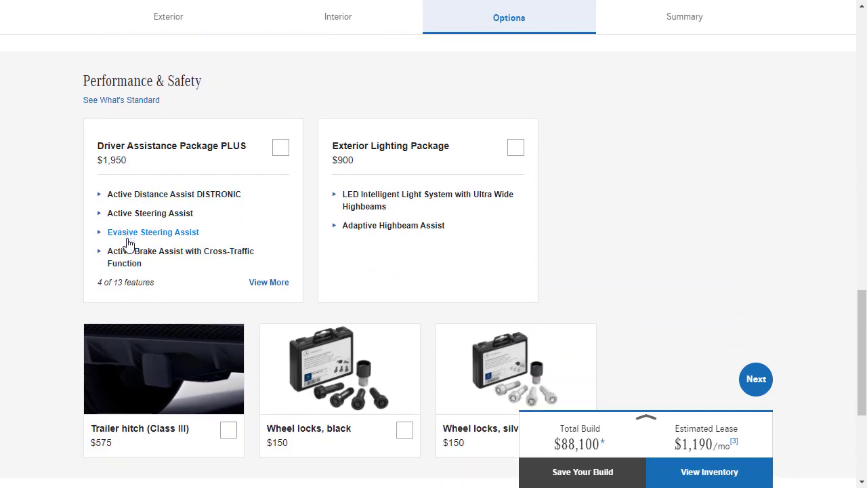
pyautogui.moveTo(134, 271)
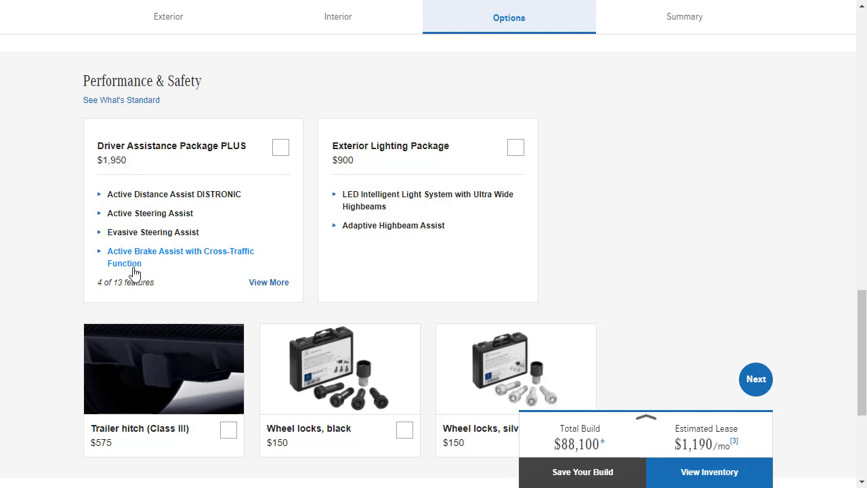
pyautogui.moveTo(162, 226)
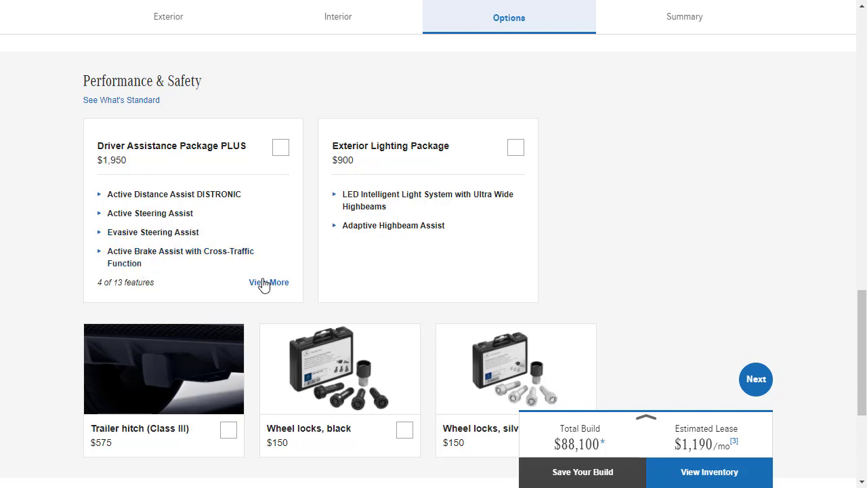
# - Expand Driver Assistance Package PLUS features, then add it and the Exterior Lighting Package
pyautogui.click(268, 282)
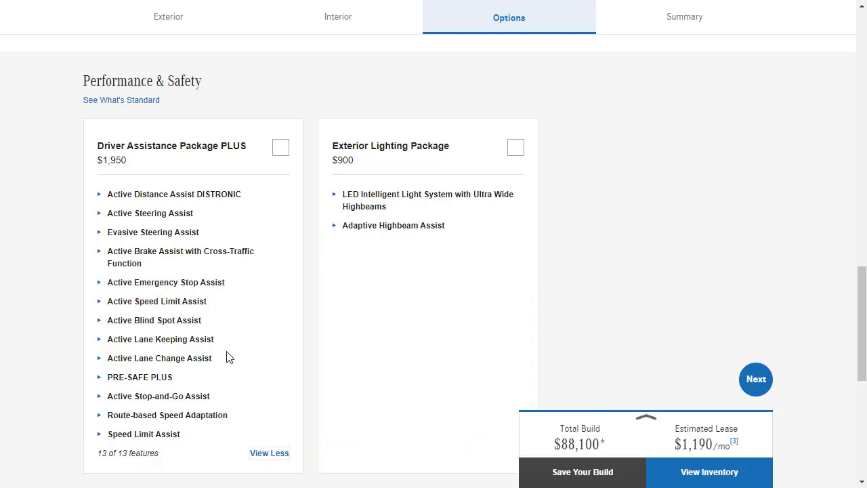
pyautogui.moveTo(249, 431)
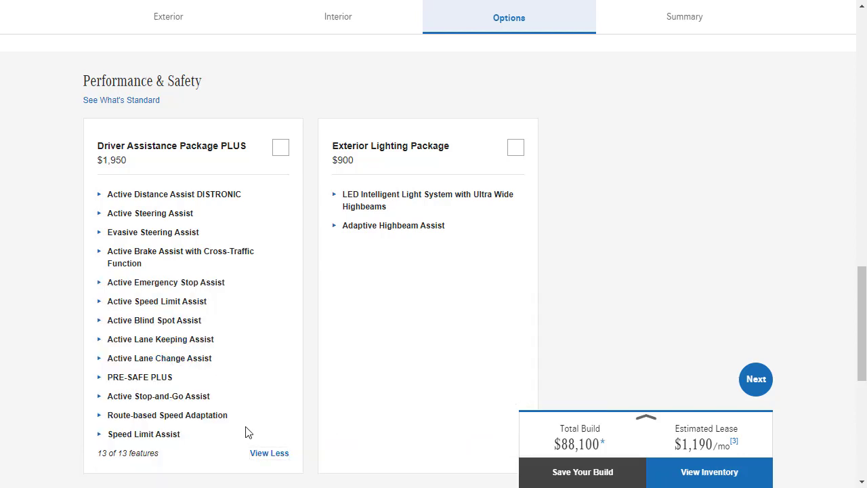
pyautogui.click(280, 146)
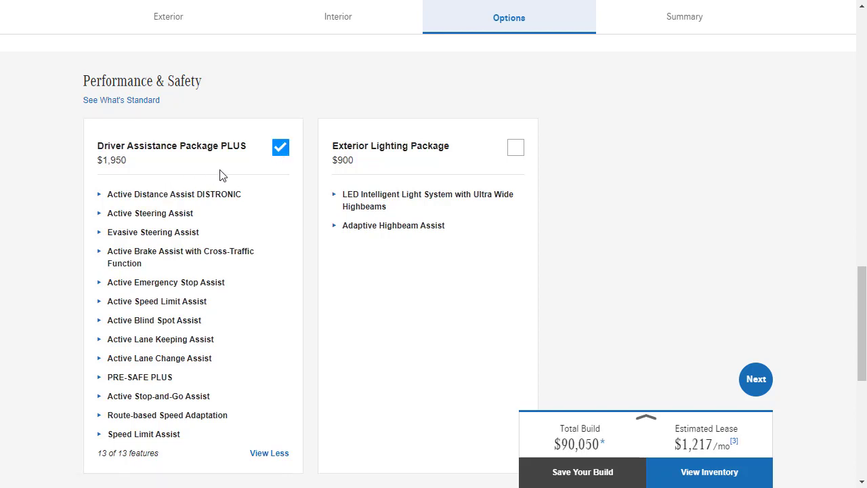
pyautogui.moveTo(405, 165)
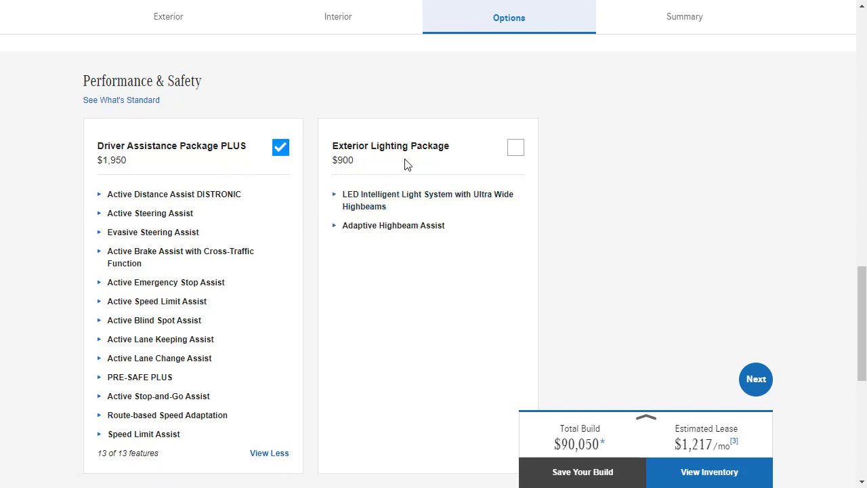
pyautogui.moveTo(515, 148)
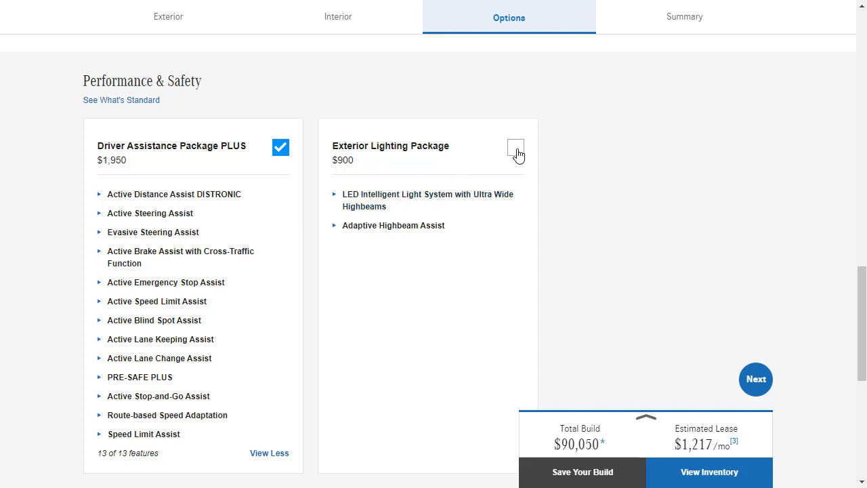
pyautogui.click(516, 147)
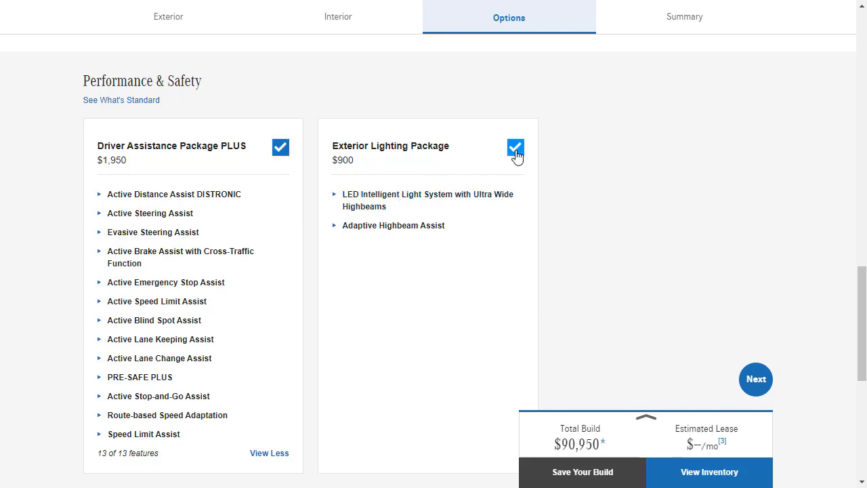
pyautogui.scroll(-3)
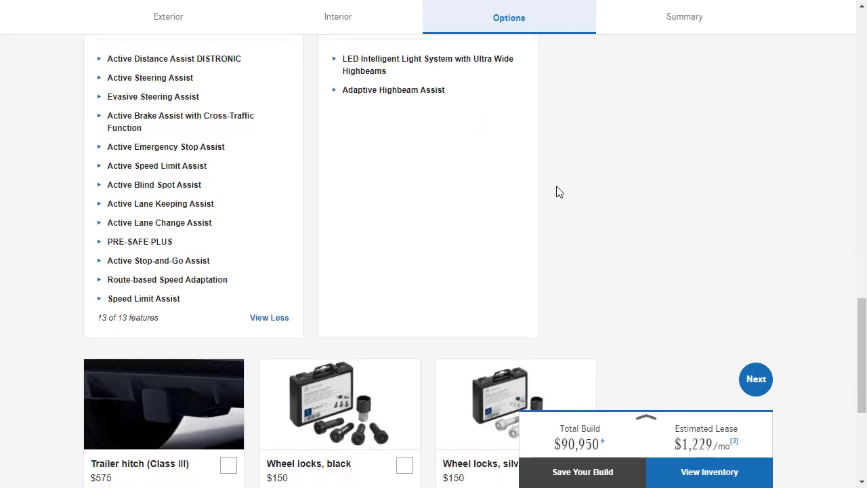
pyautogui.scroll(-3)
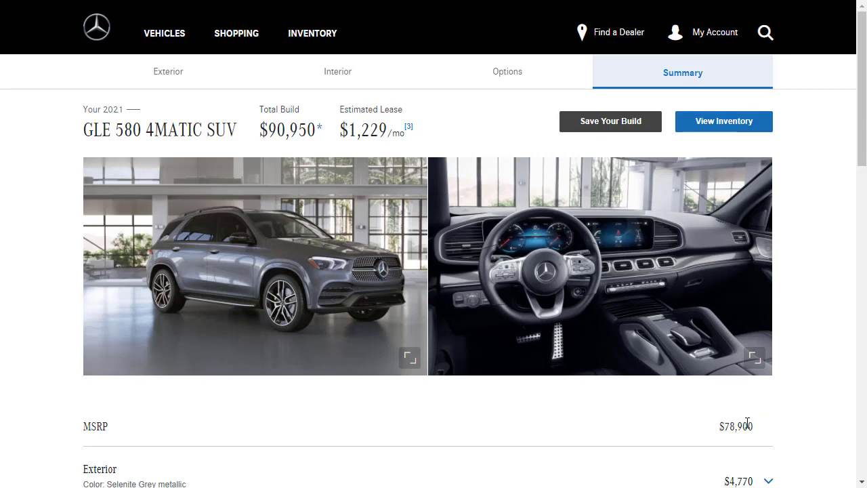
# - Highlight the $90,950 total build figure and enlarge the exterior and interior photos
pyautogui.doubleClick(736, 425)
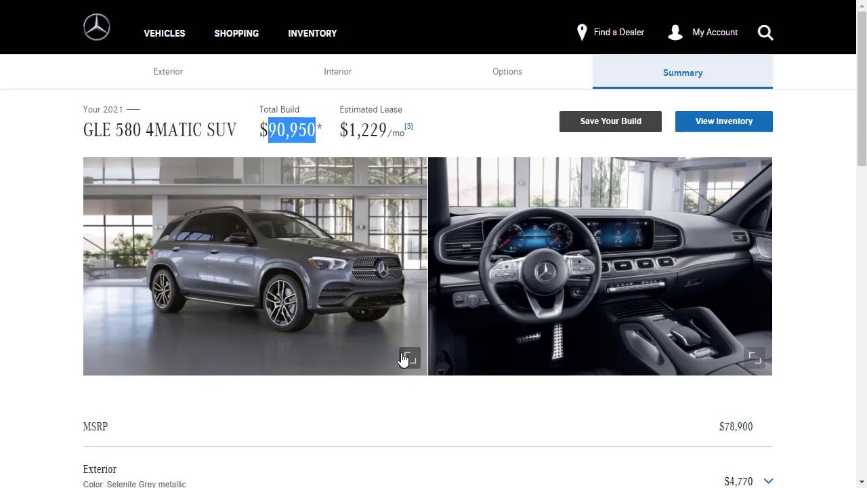
pyautogui.click(403, 358)
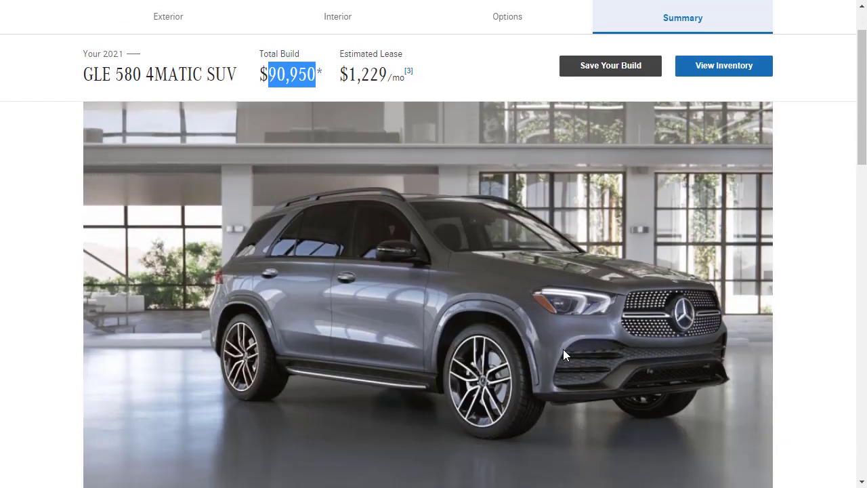
pyautogui.scroll(-3)
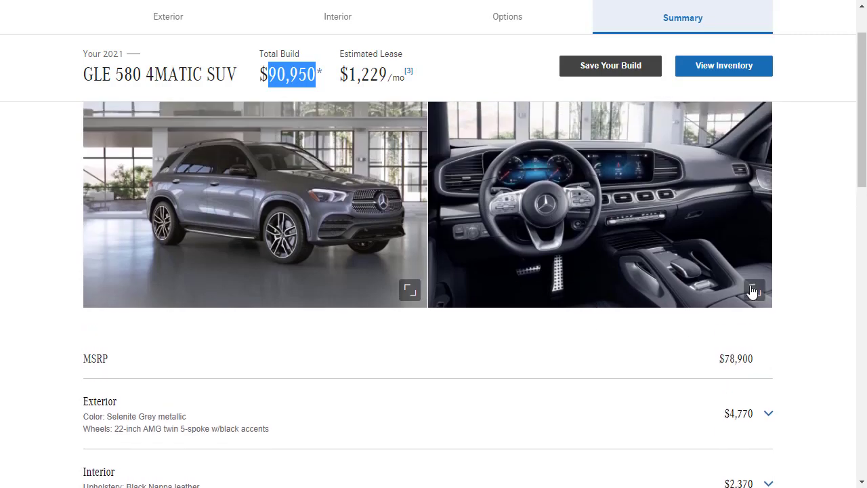
pyautogui.click(754, 289)
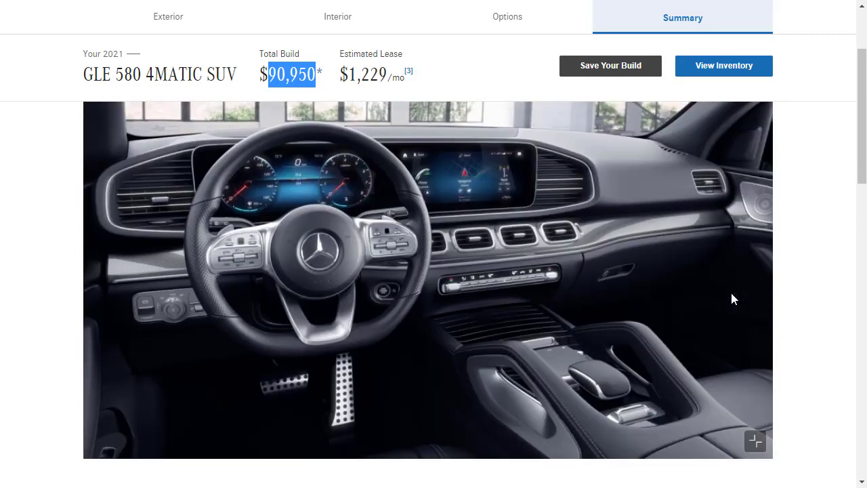
pyautogui.scroll(-3)
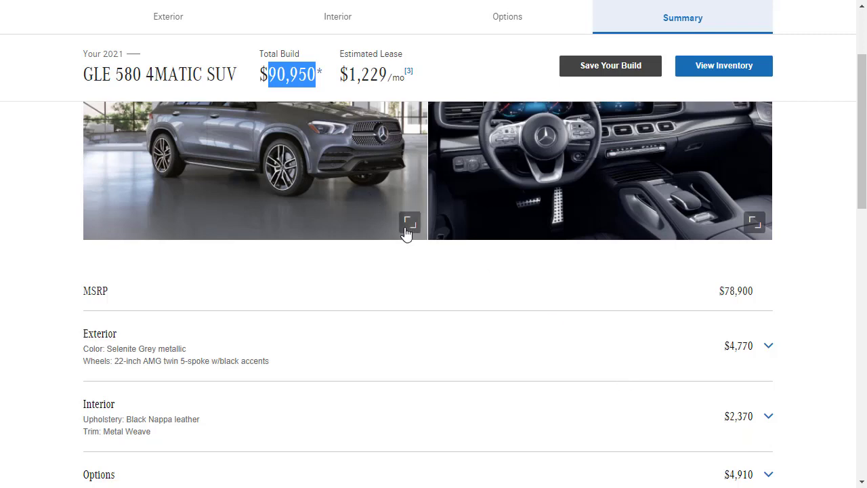
pyautogui.click(409, 222)
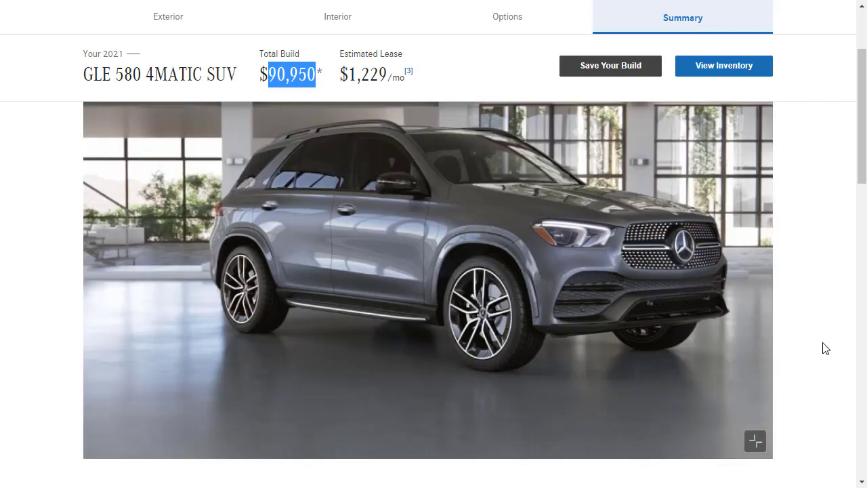